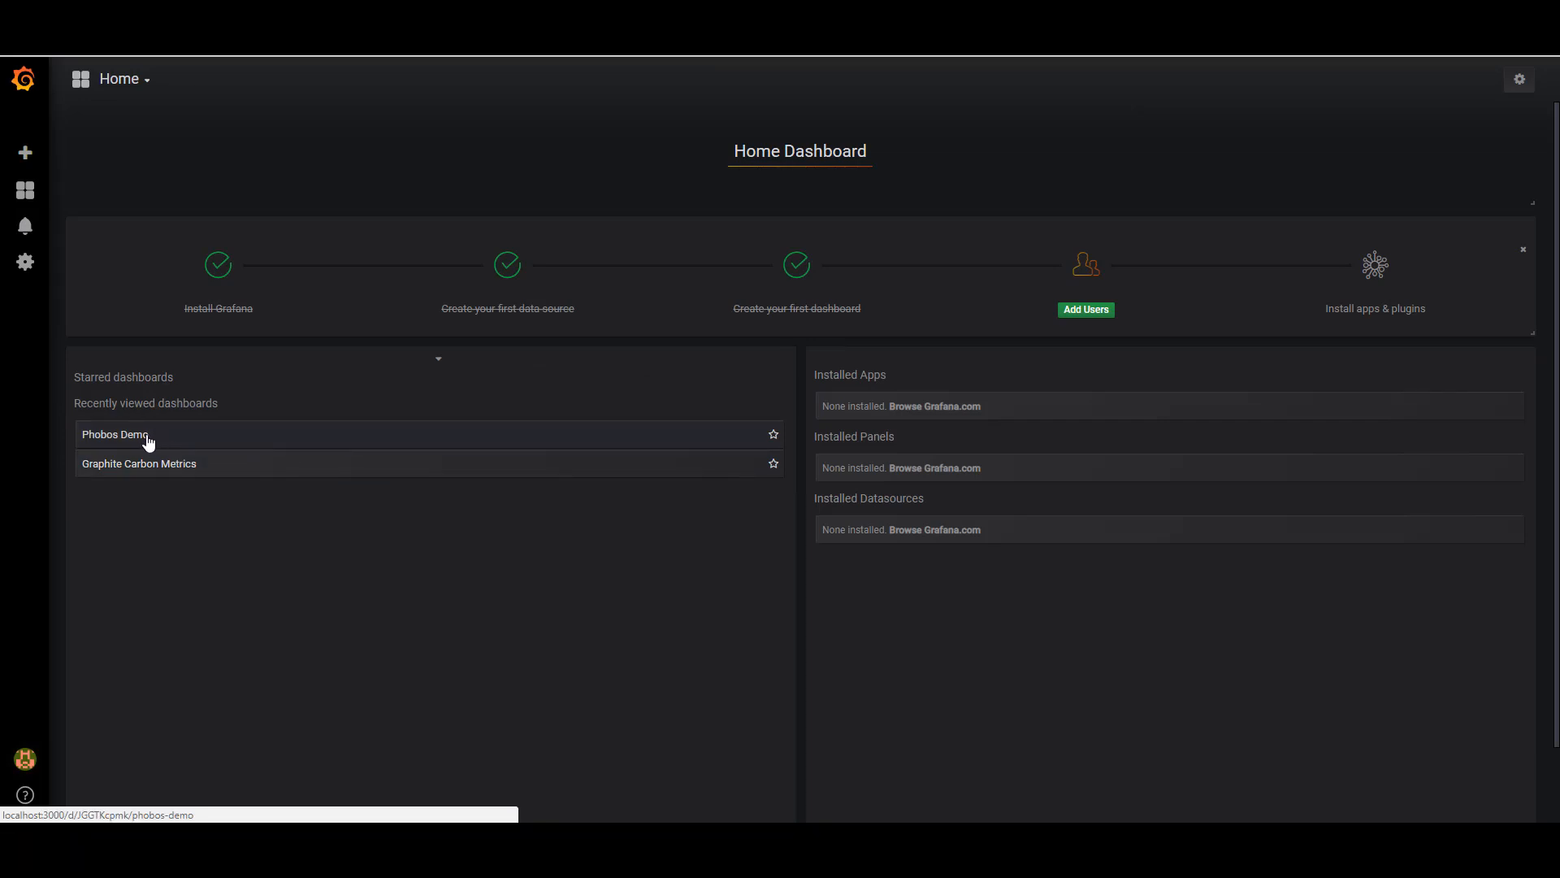
mouse_move(158, 440)
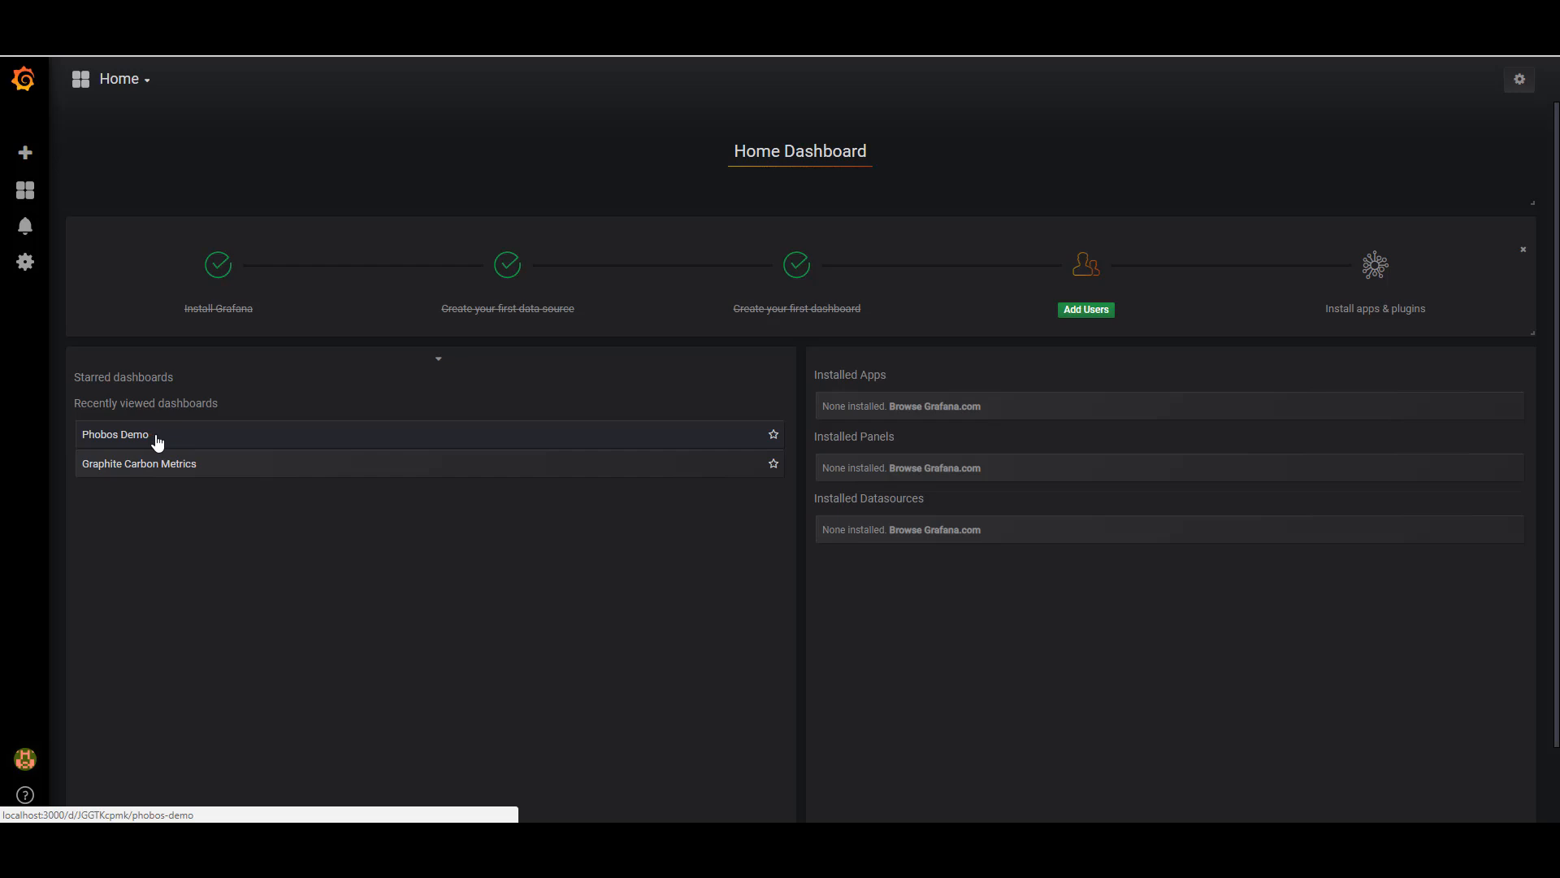
Open the Phobos Demo dashboard from the recently viewed list.
left_click(114, 434)
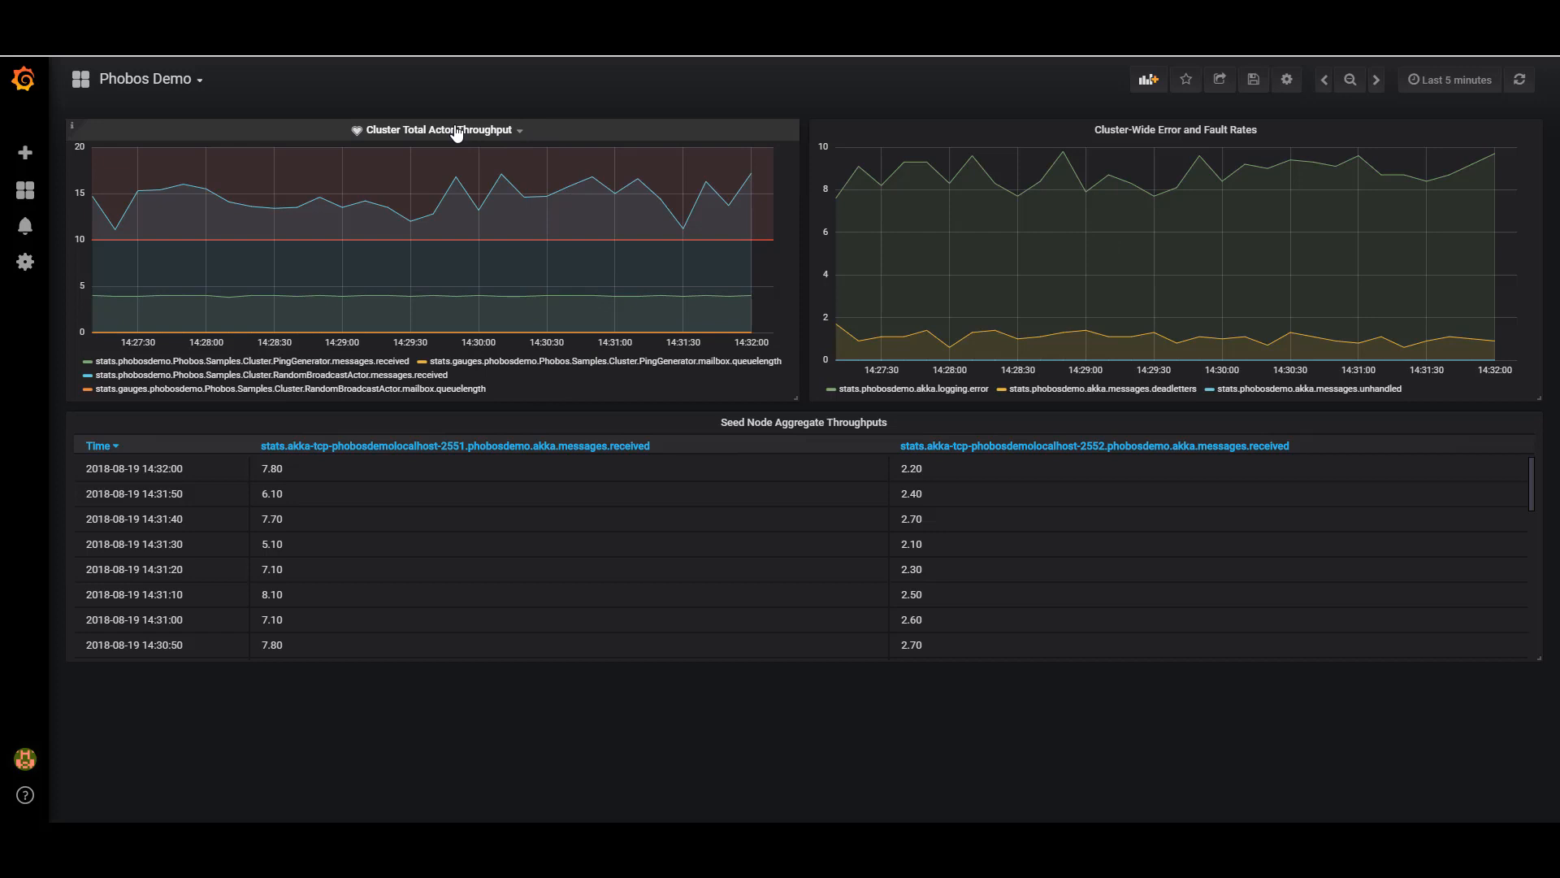
mouse_move(525, 138)
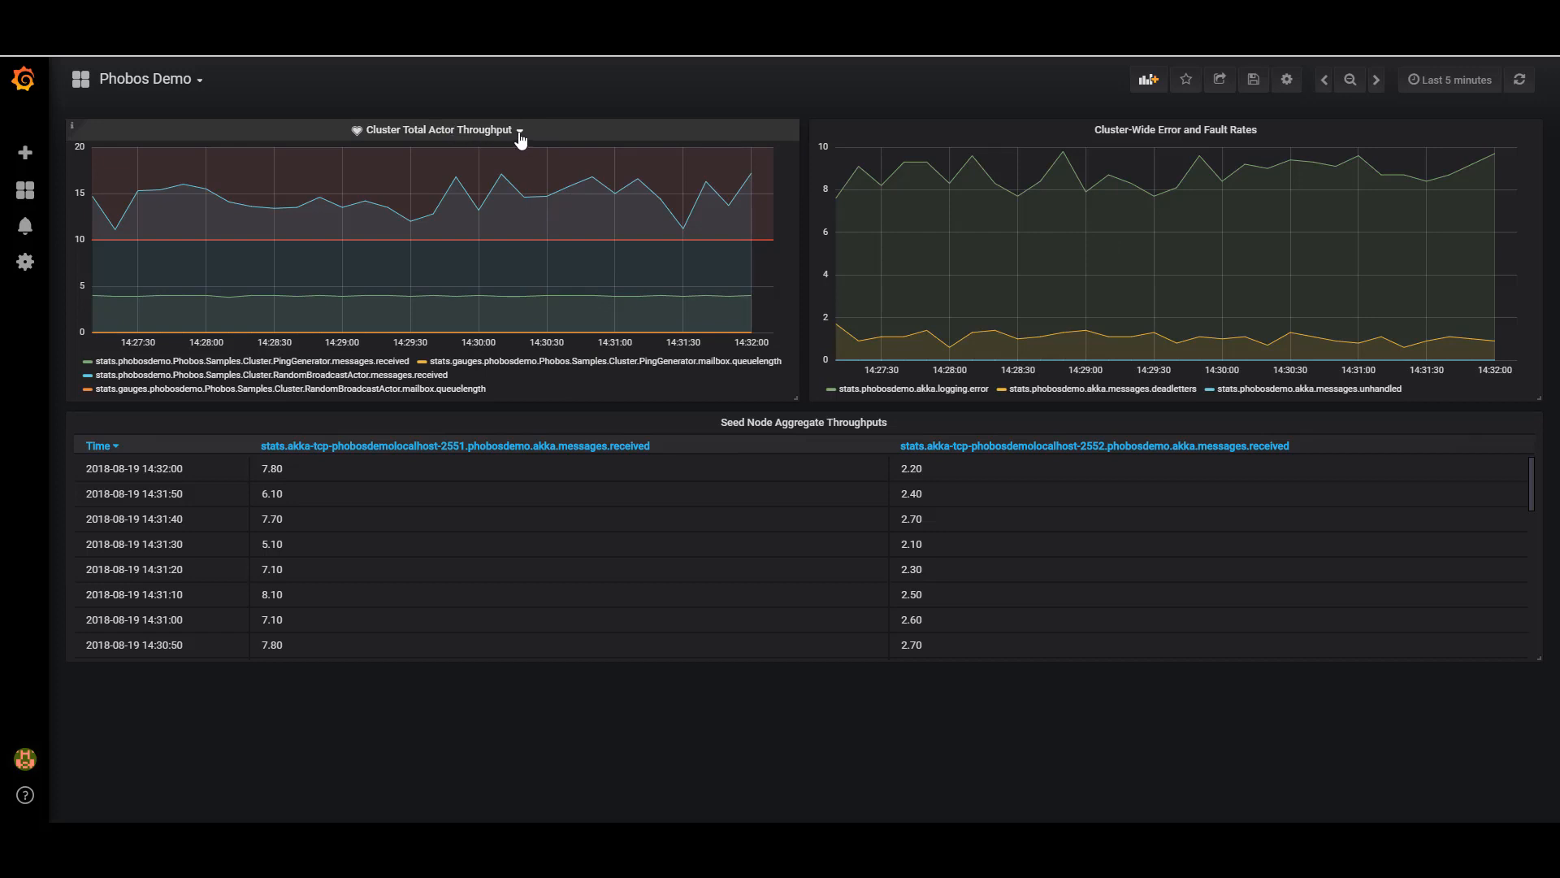
mouse_move(303, 252)
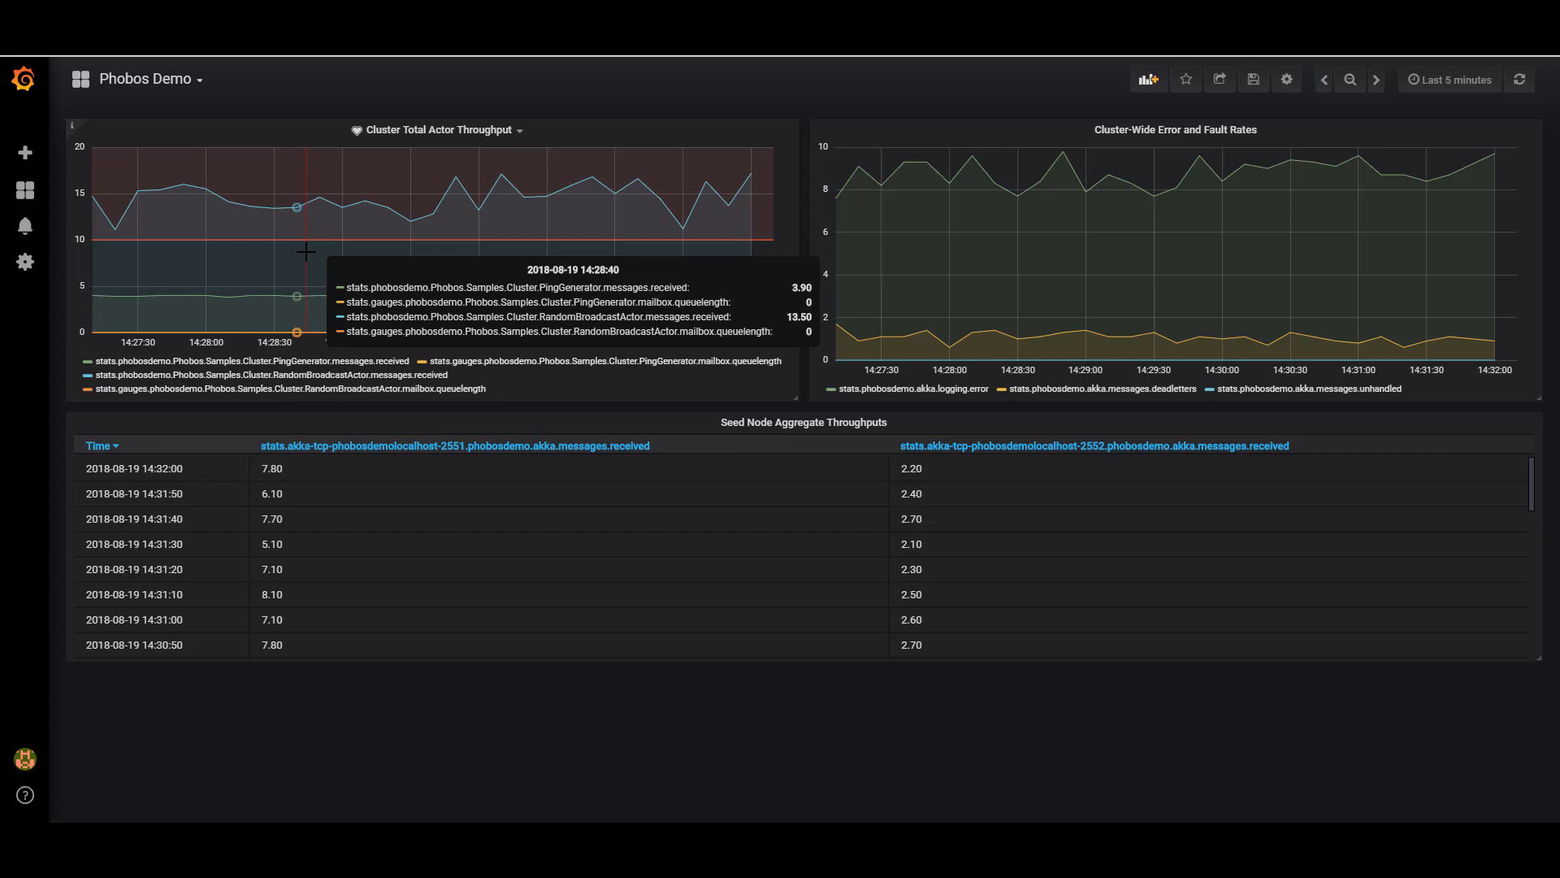
mouse_move(507, 234)
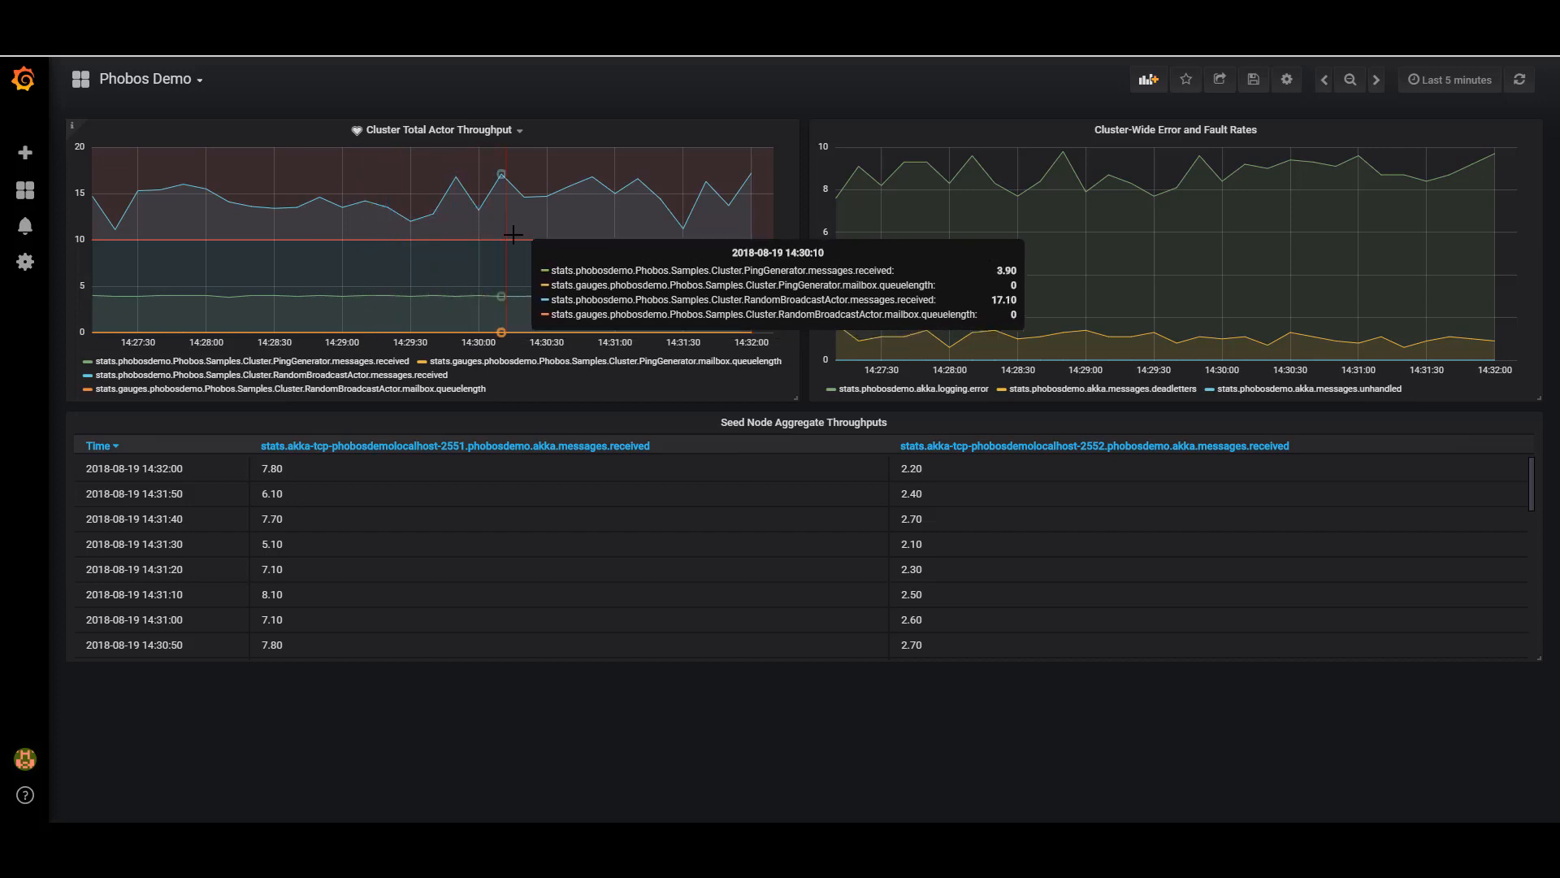
mouse_move(697, 231)
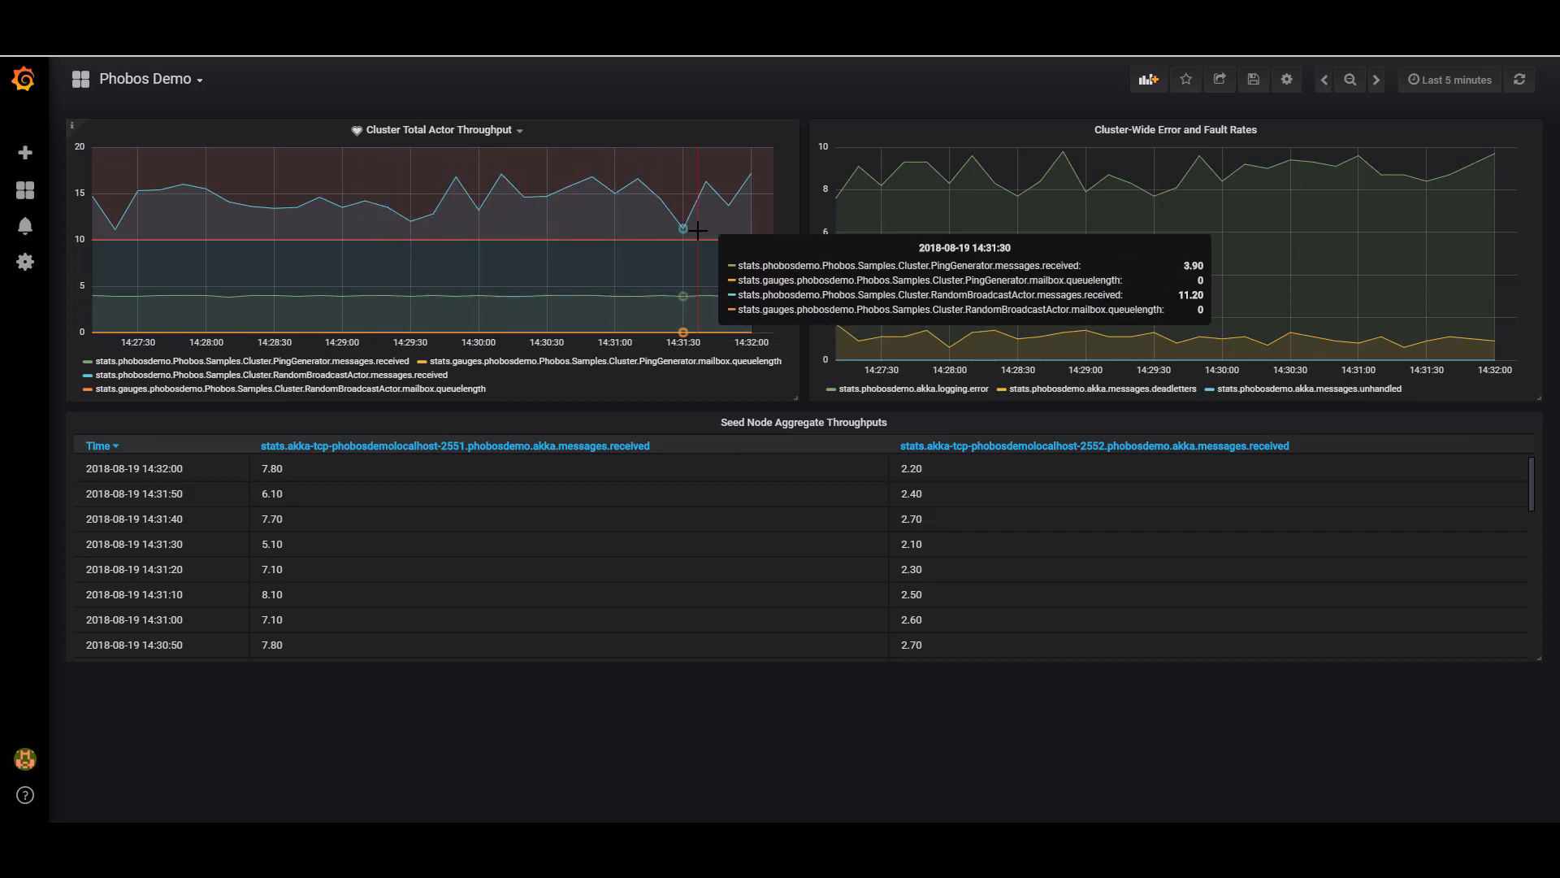
mouse_move(650, 232)
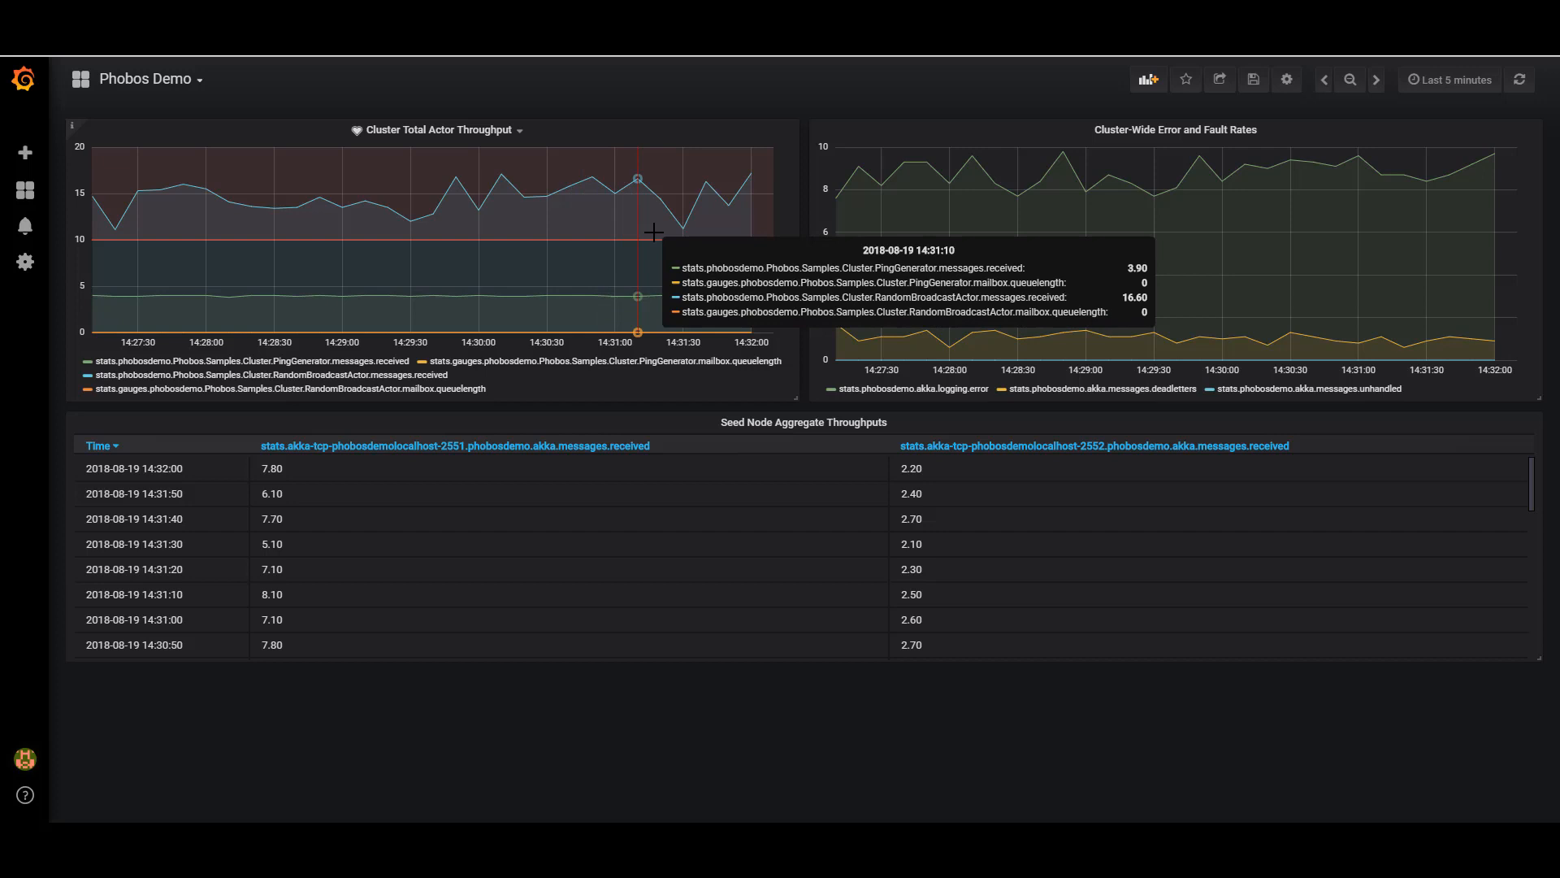
mouse_move(543, 235)
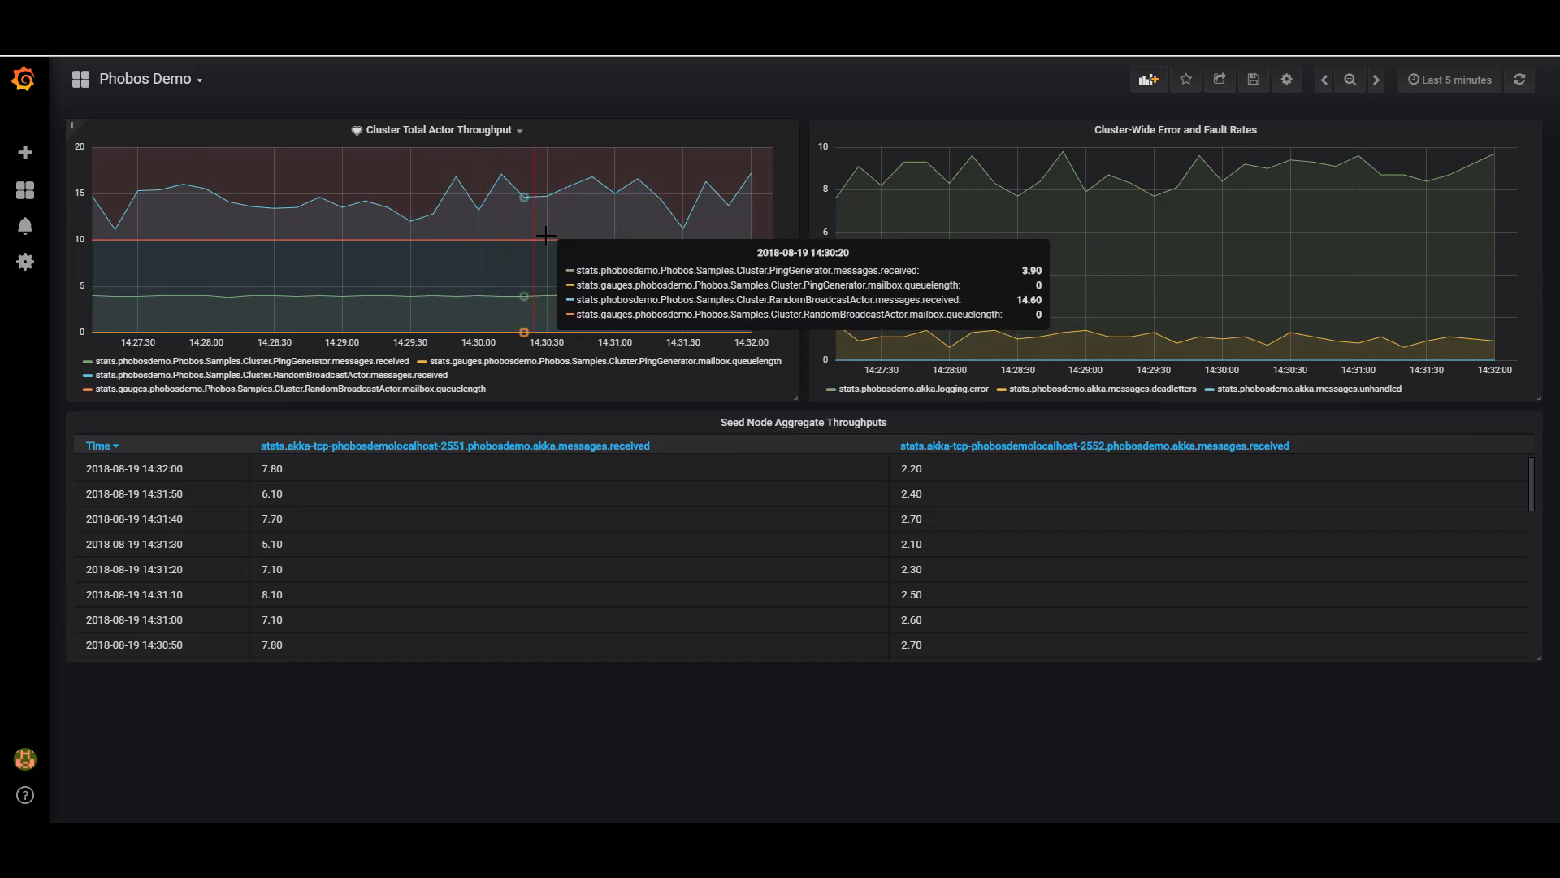
mouse_move(746, 219)
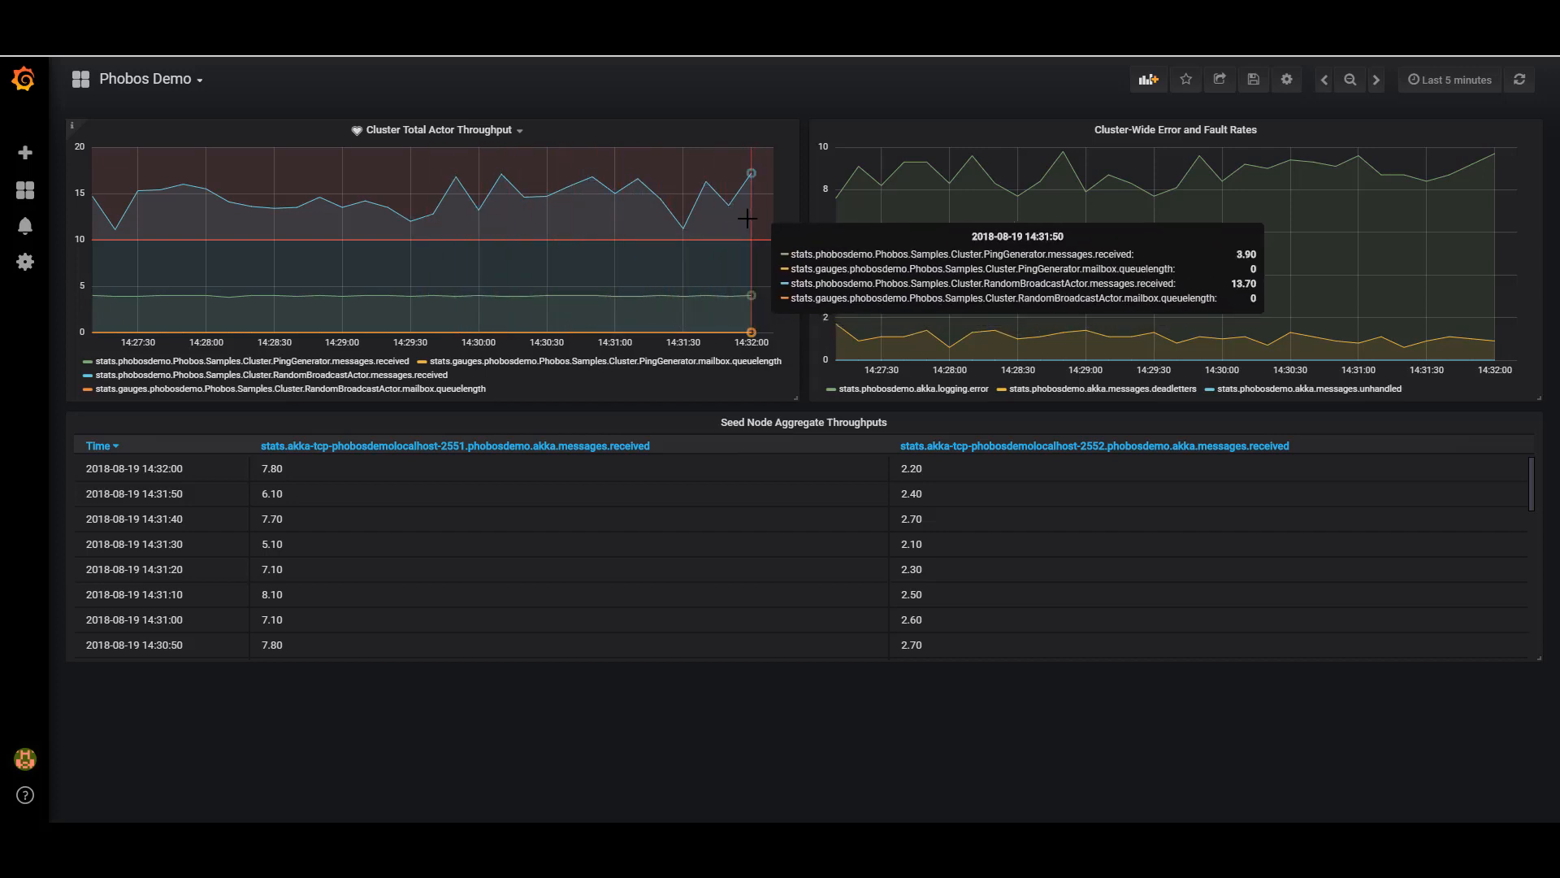
mouse_move(488, 228)
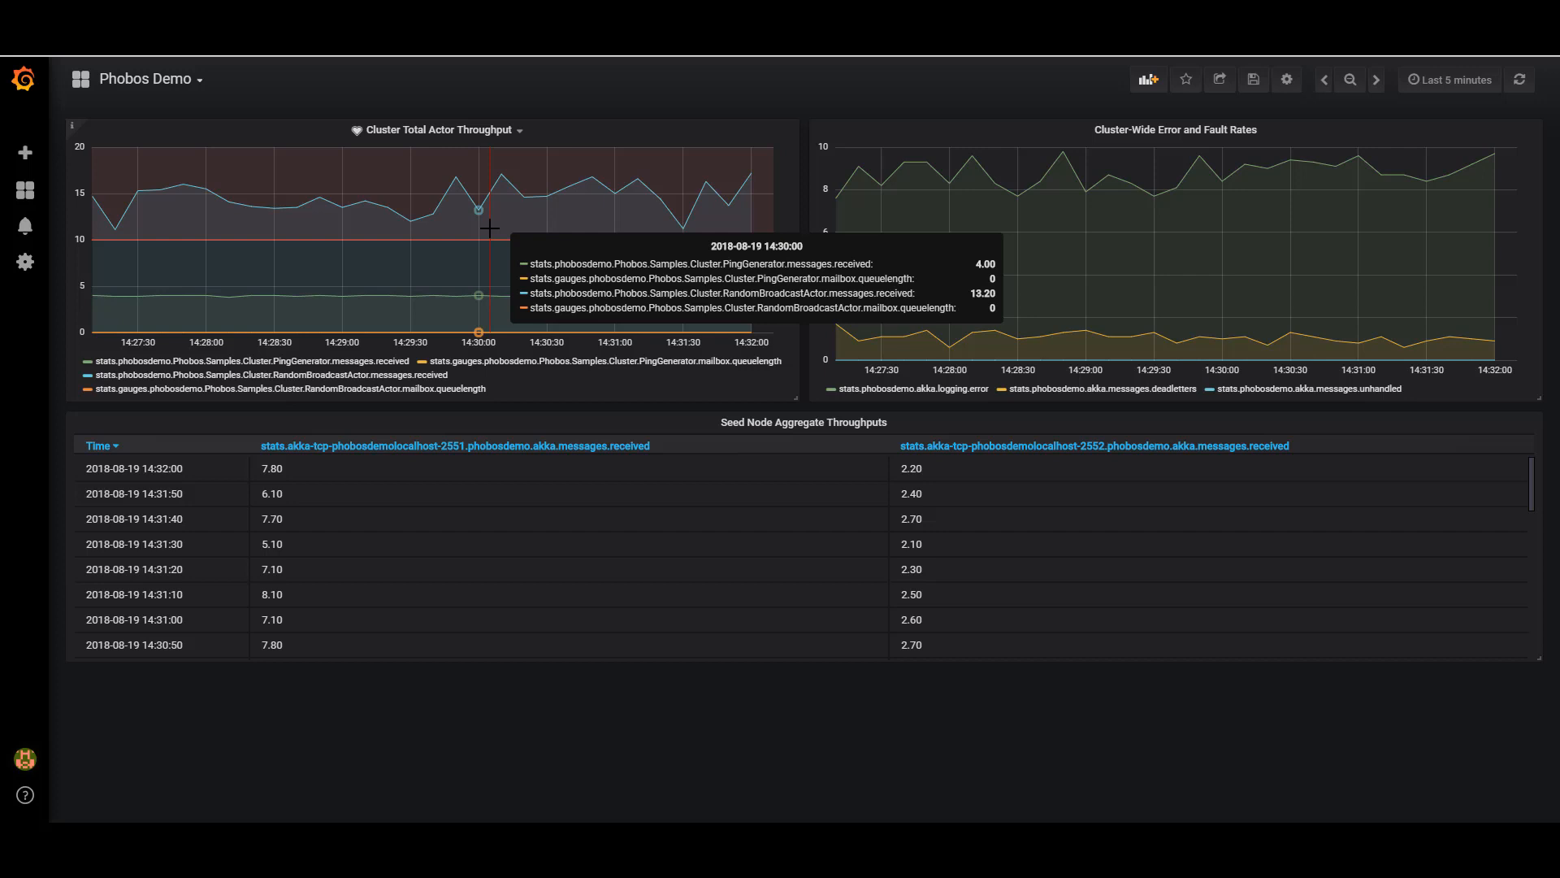
mouse_move(873, 198)
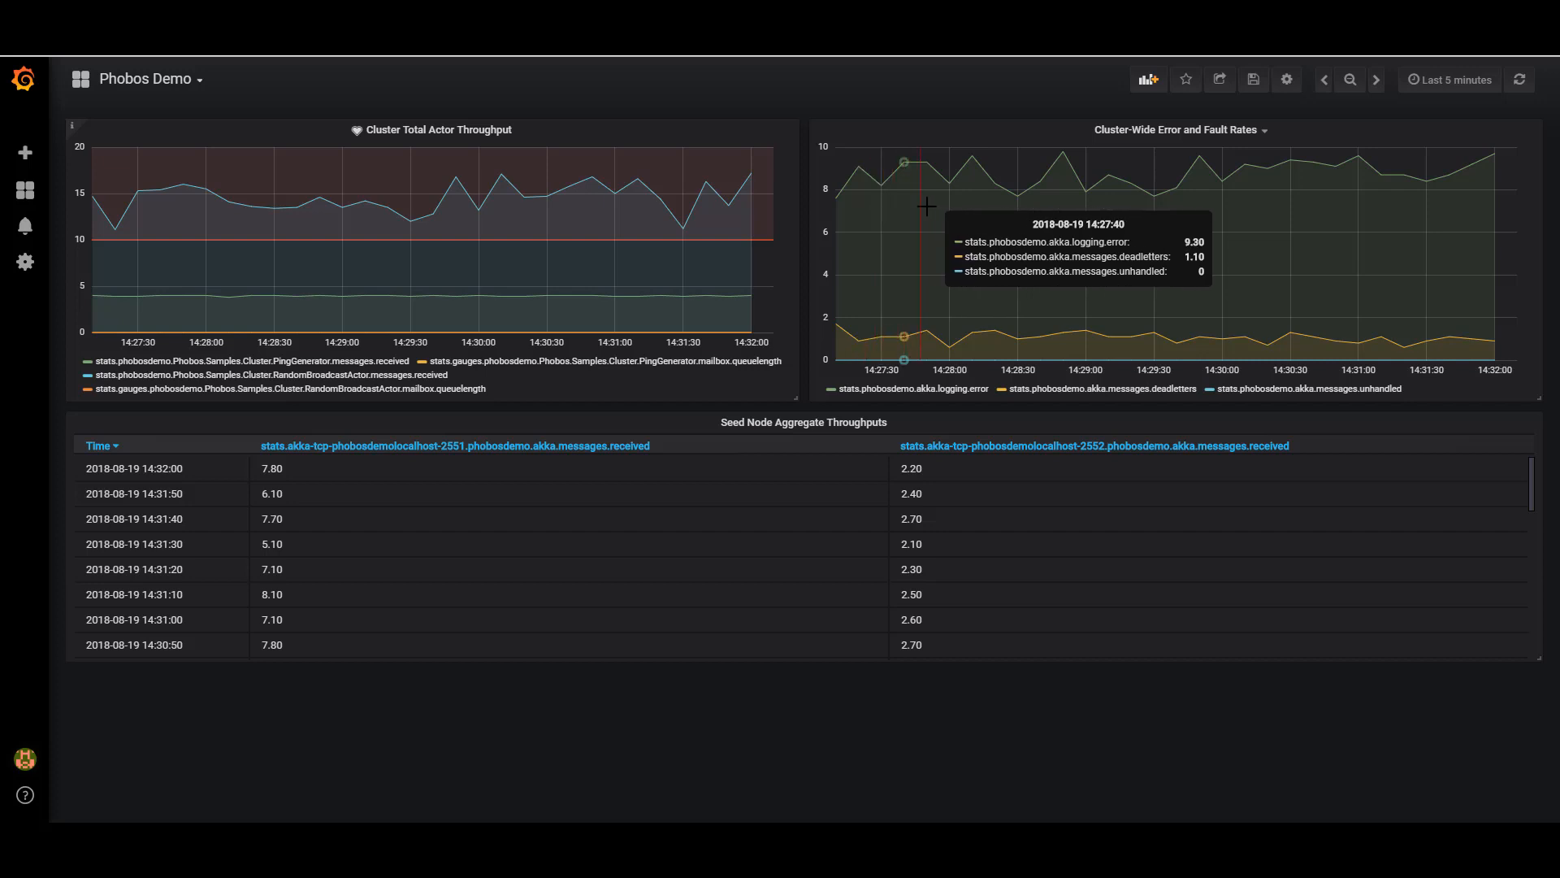
mouse_move(1174, 191)
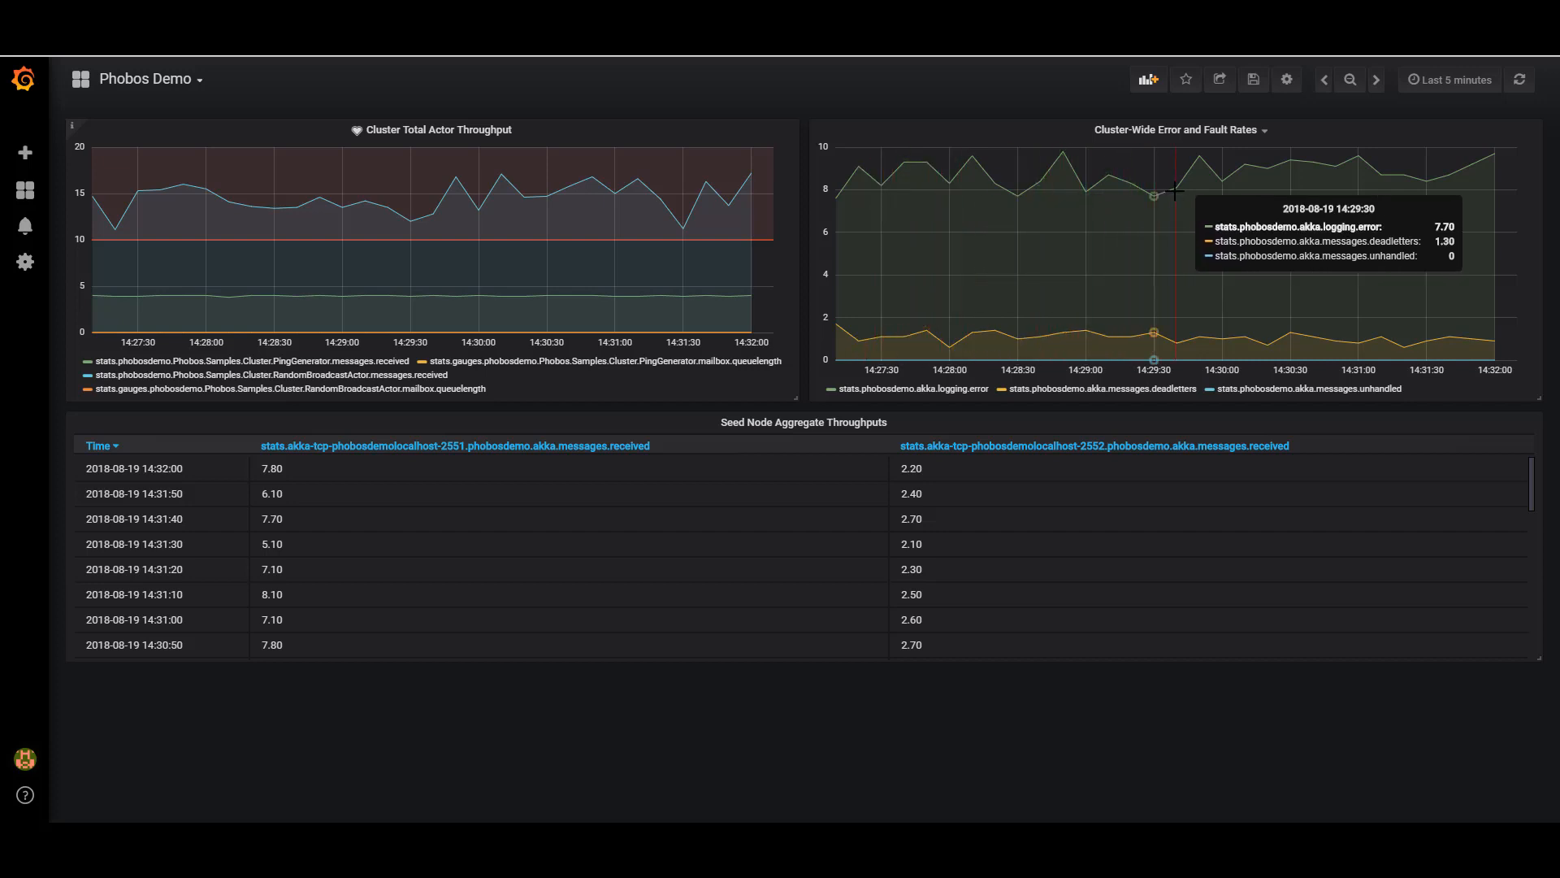
mouse_move(1446, 168)
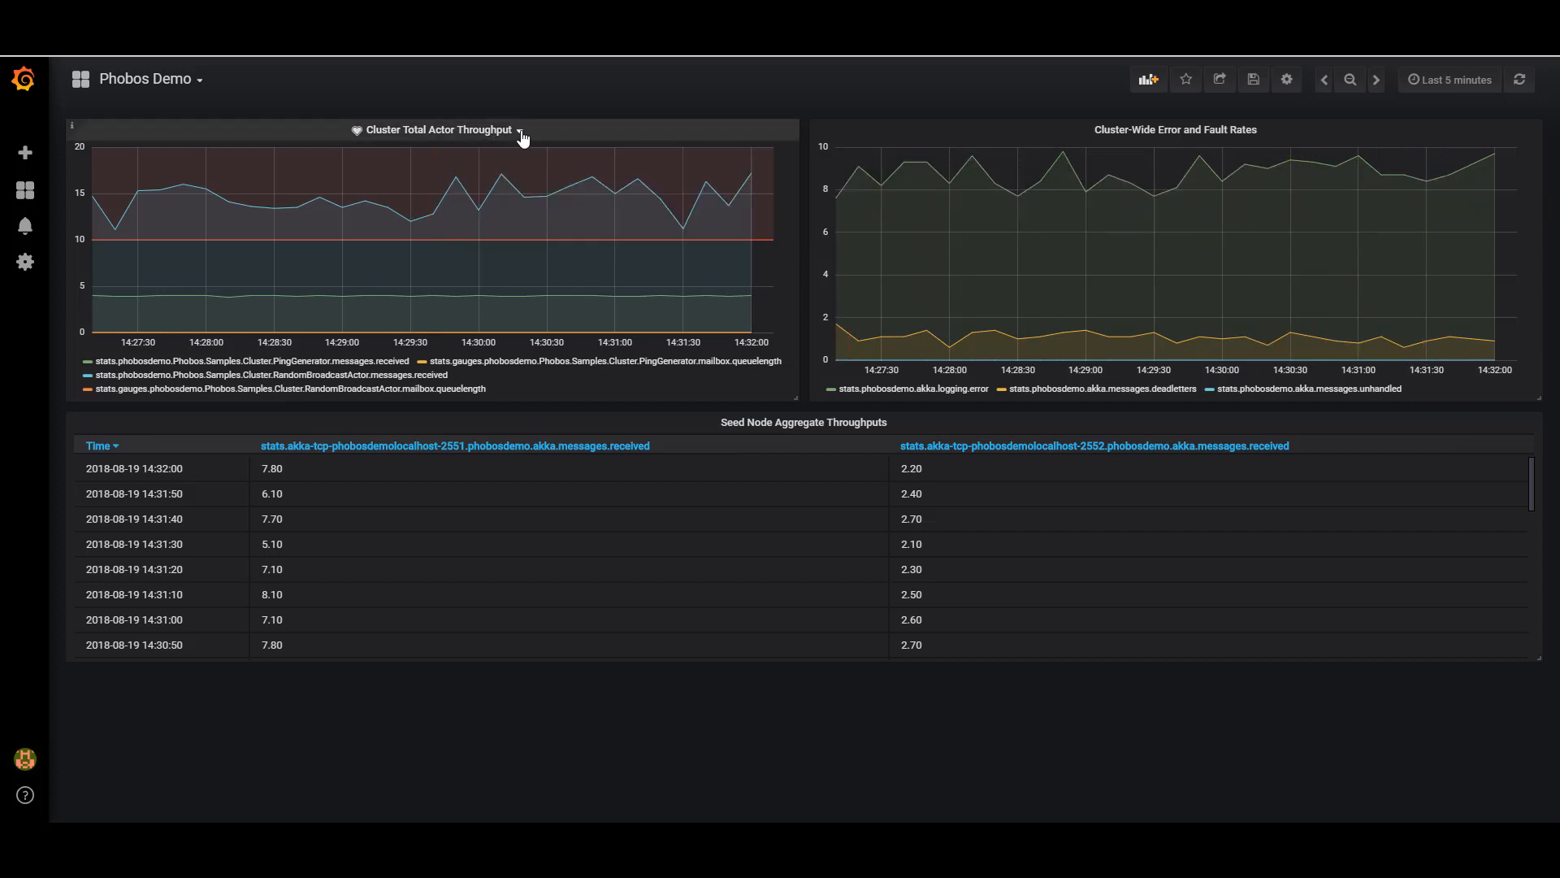
Edit the Cluster Total Actor Throughput panel and start changing query A's phobosdemo segment.
left_click(520, 131)
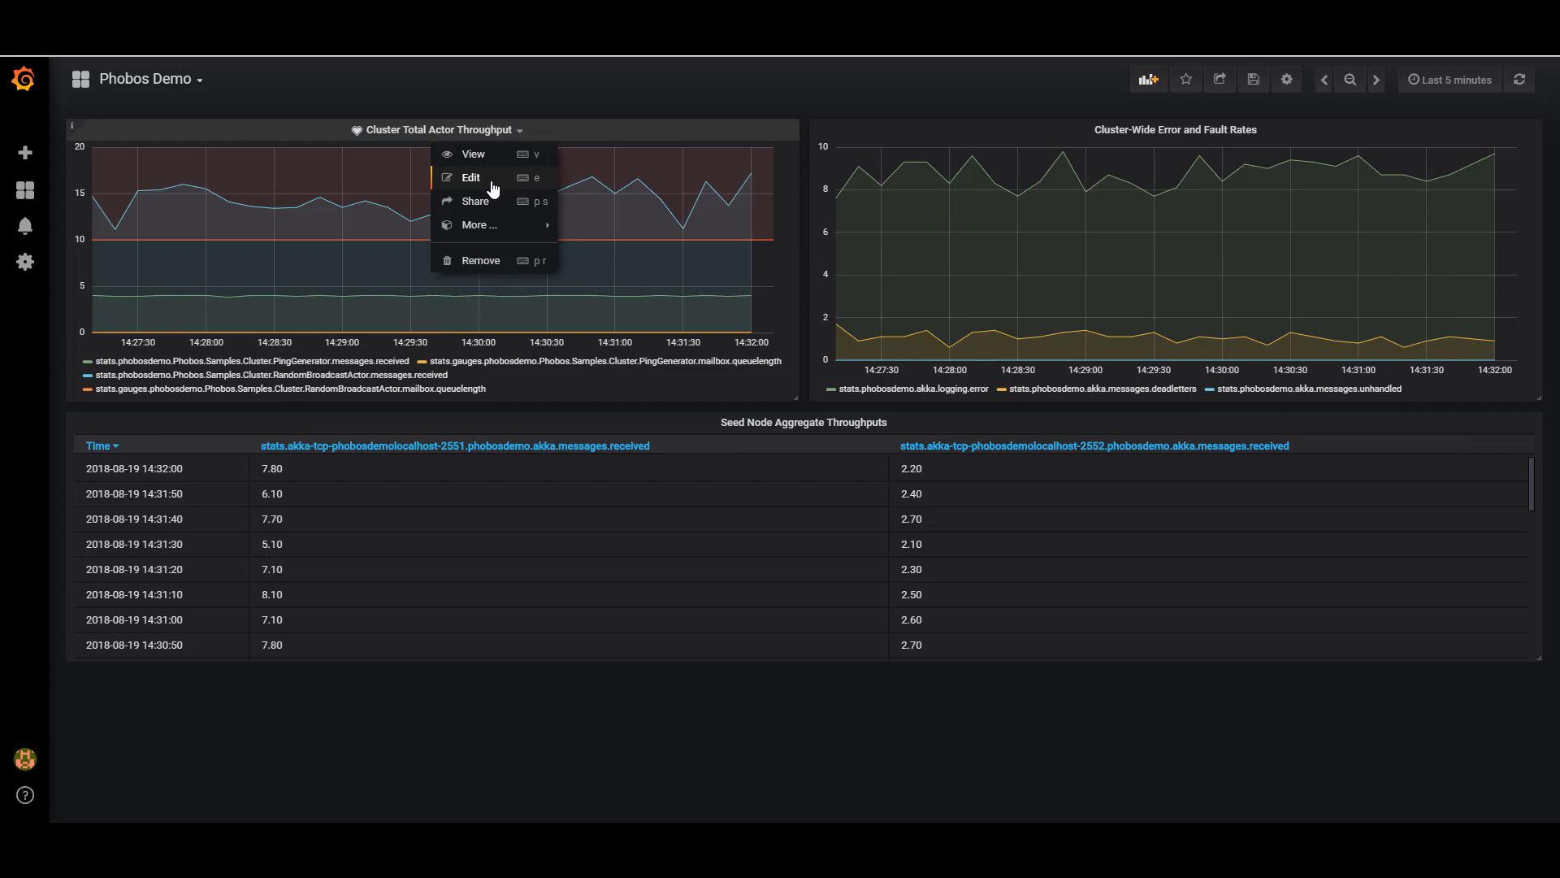
left_click(469, 177)
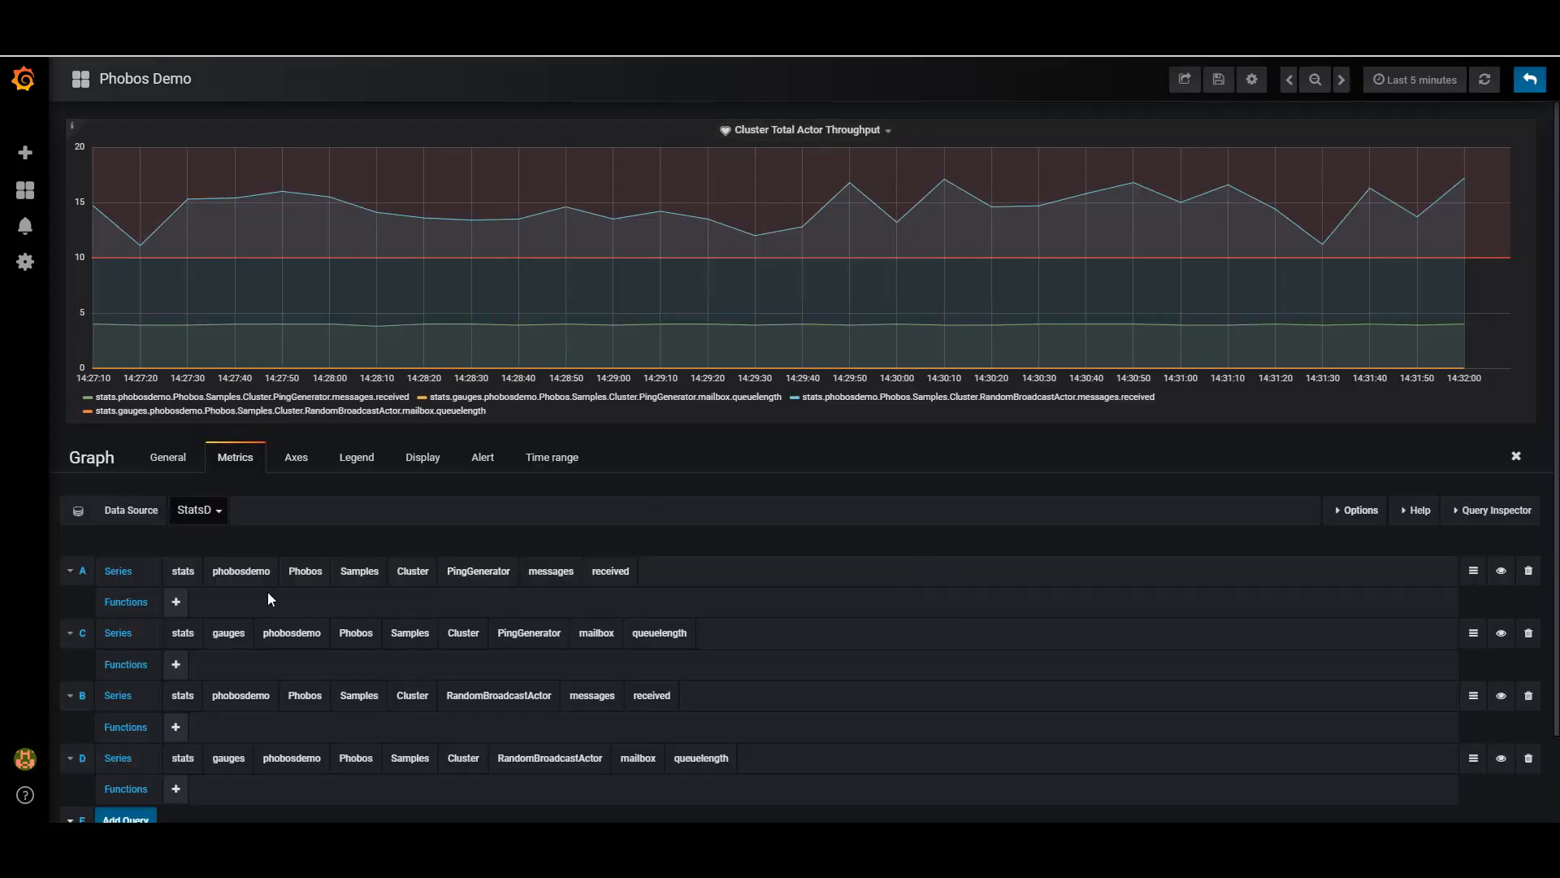
mouse_move(231, 764)
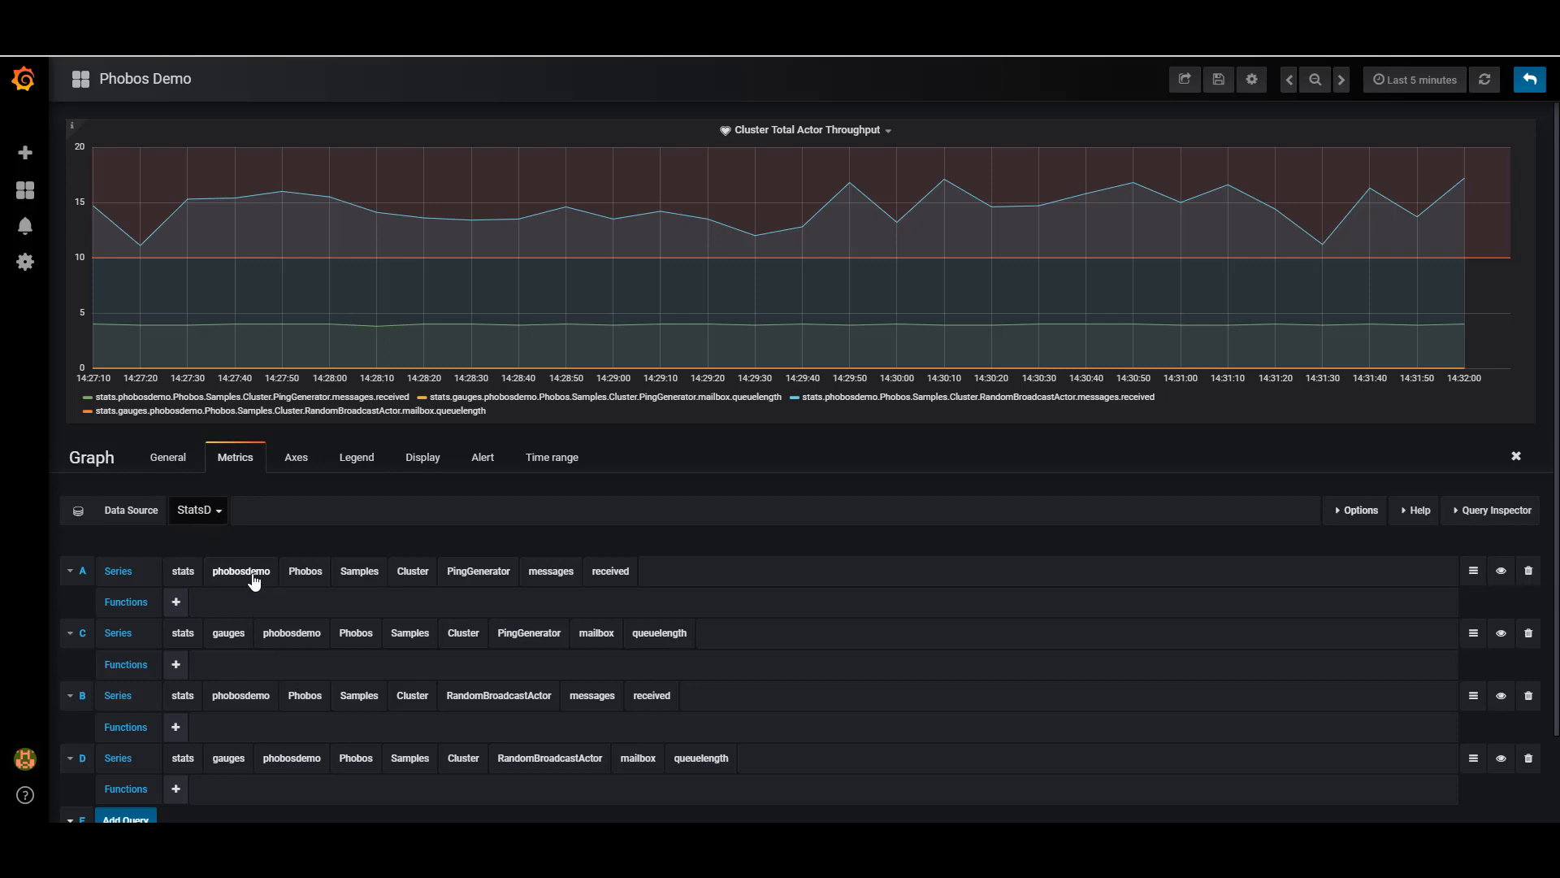
left_click(241, 570)
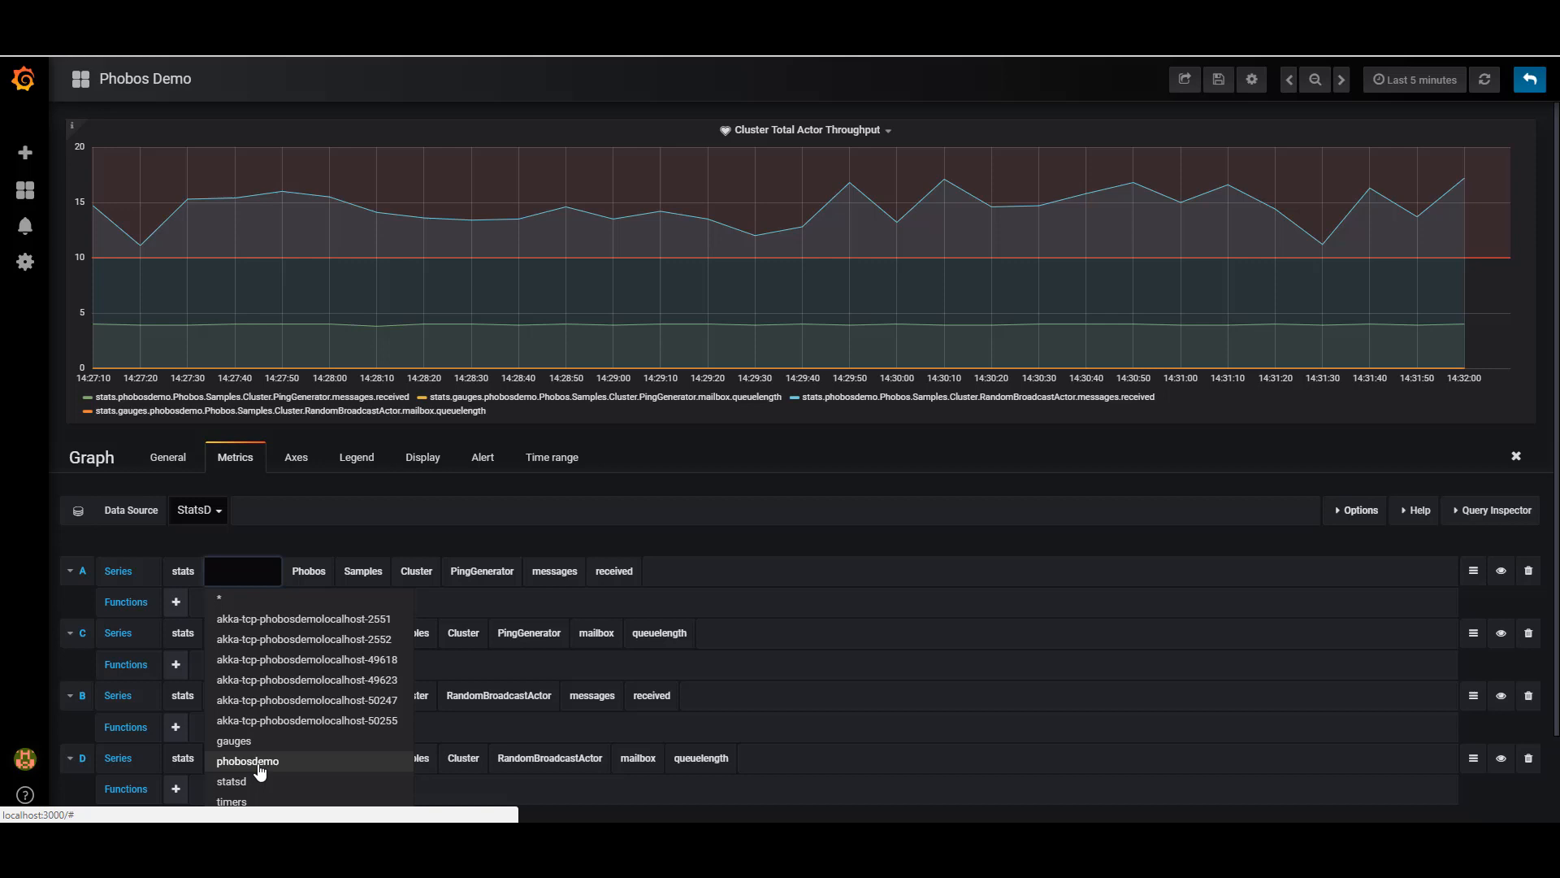
mouse_move(283, 751)
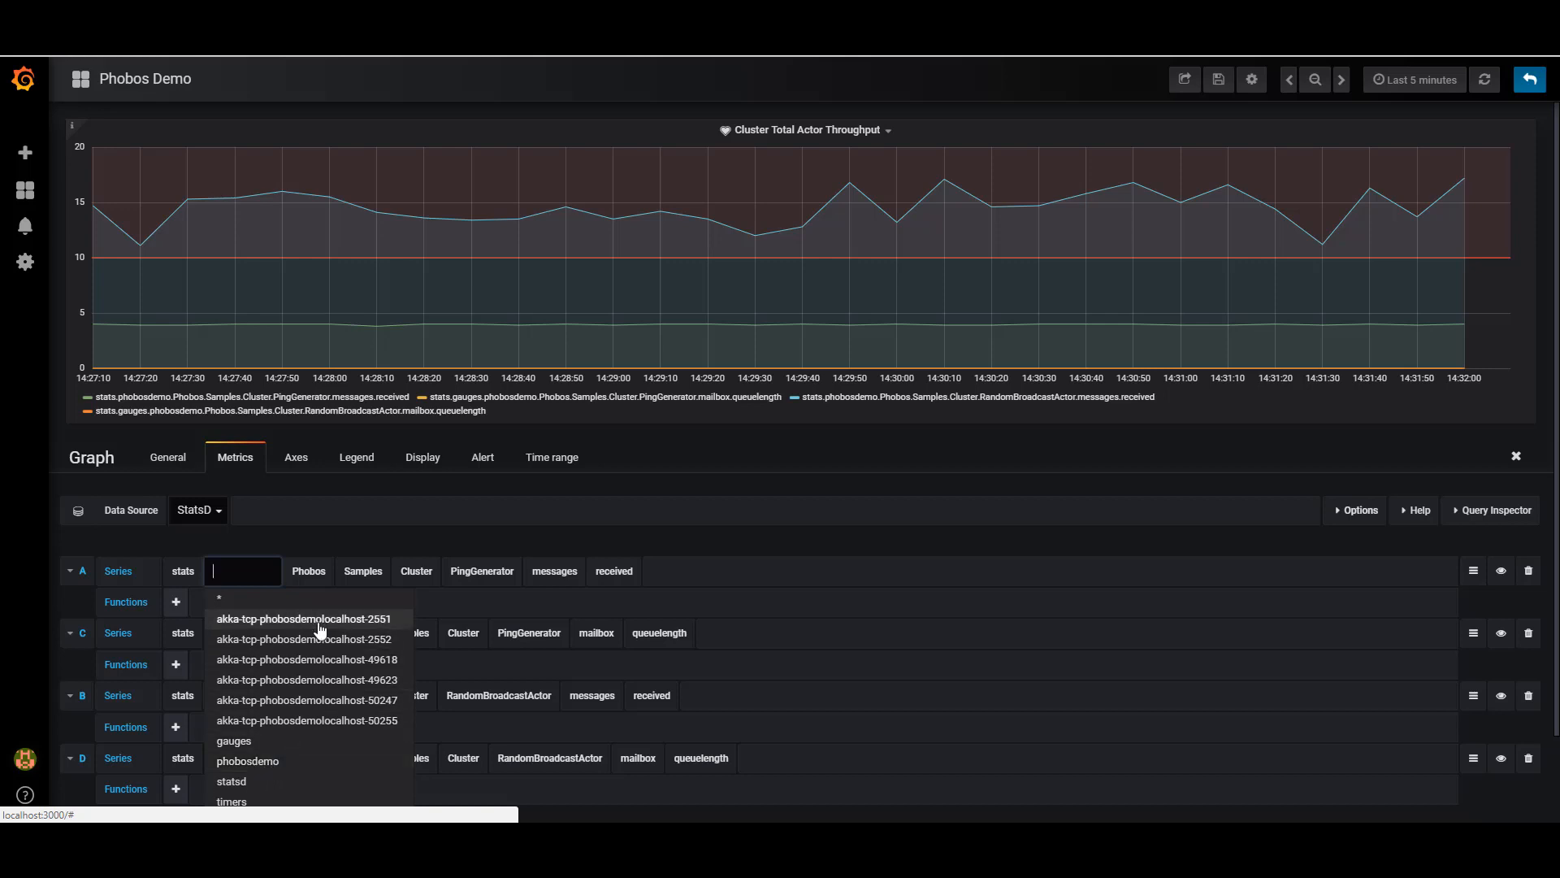
mouse_move(330, 642)
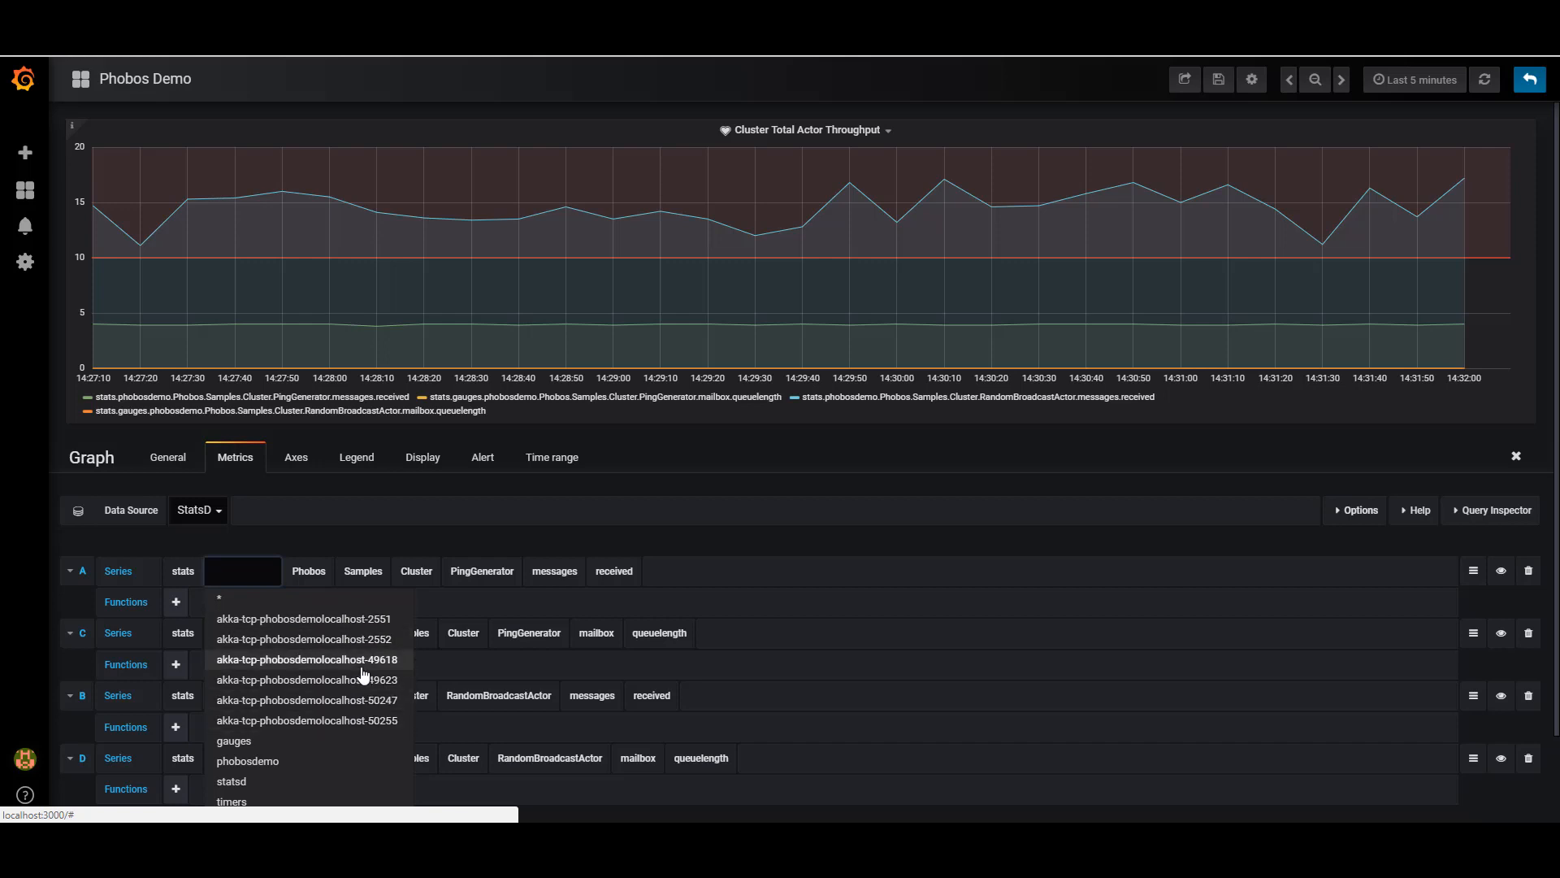
mouse_move(384, 669)
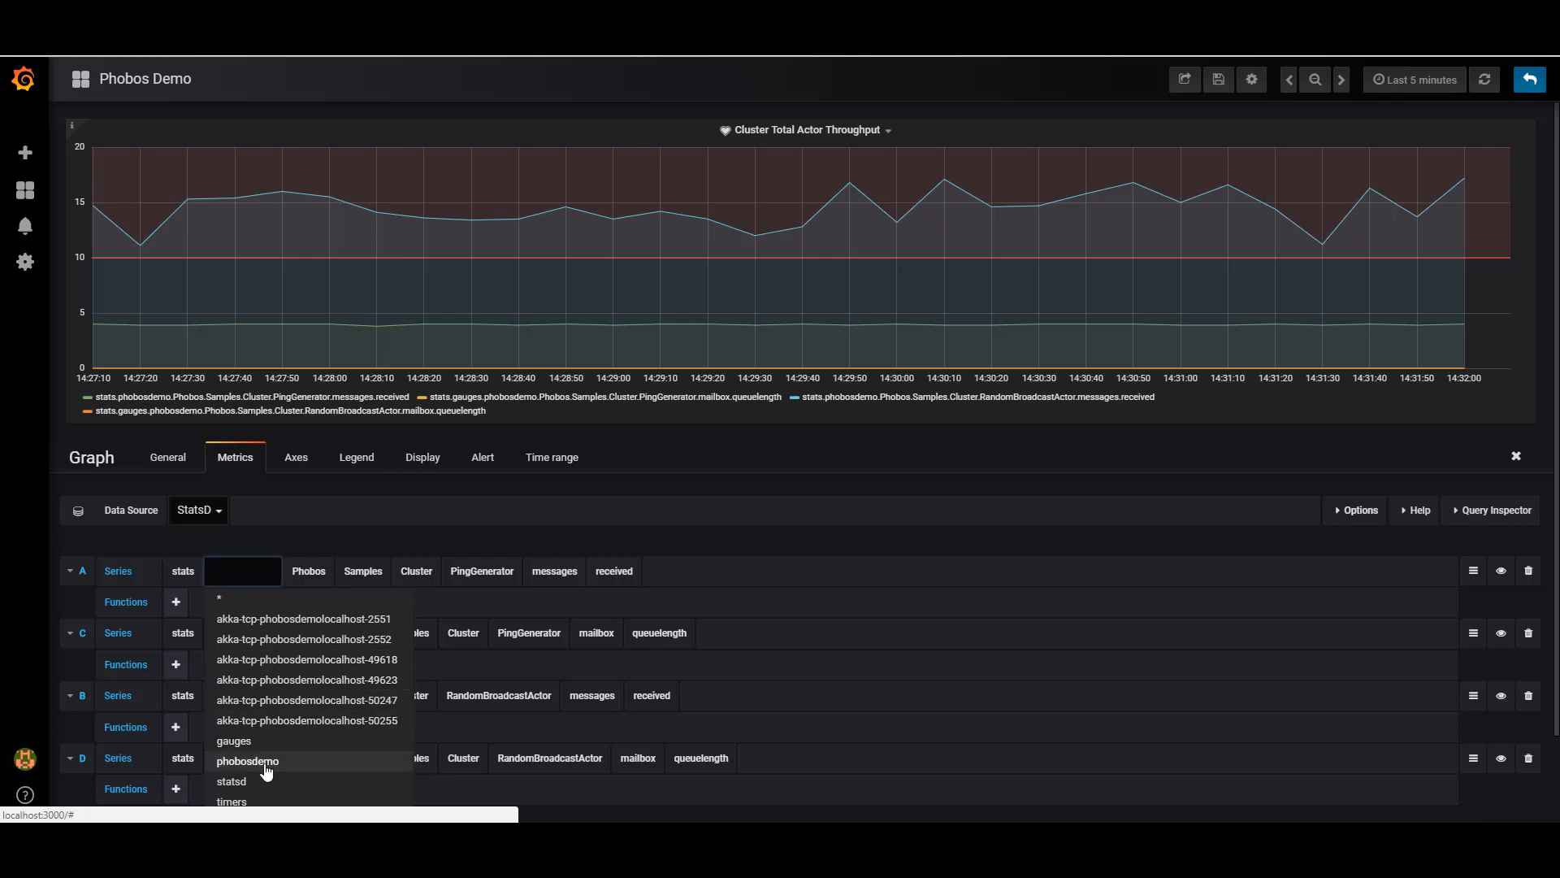
Keep phobosdemo in query A and start replacing its Phobos segment.
left_click(247, 761)
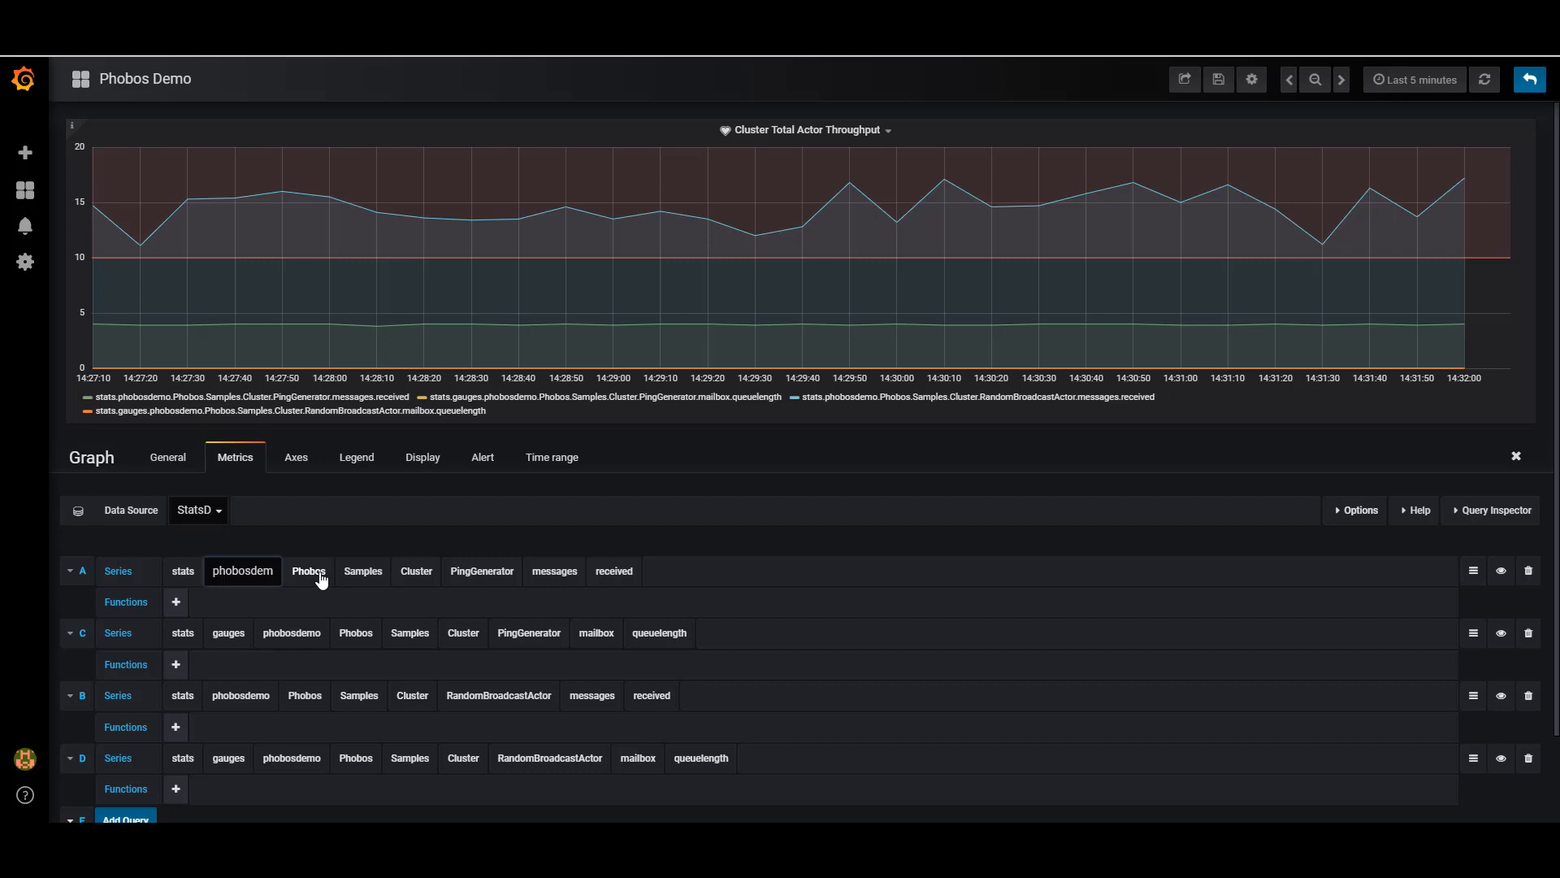
left_click(309, 570)
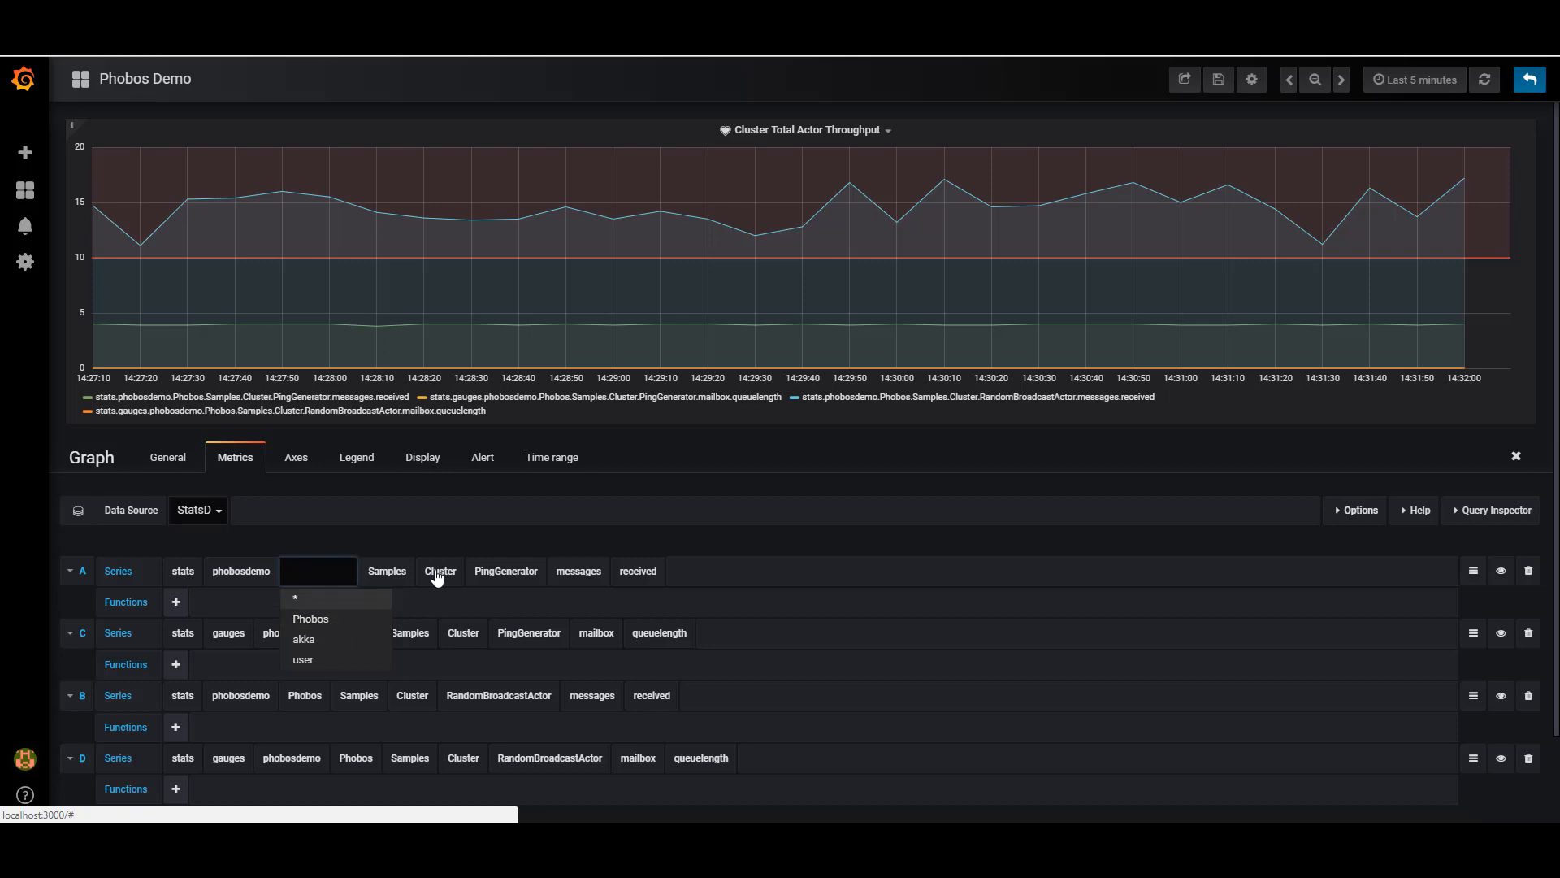
mouse_move(315, 628)
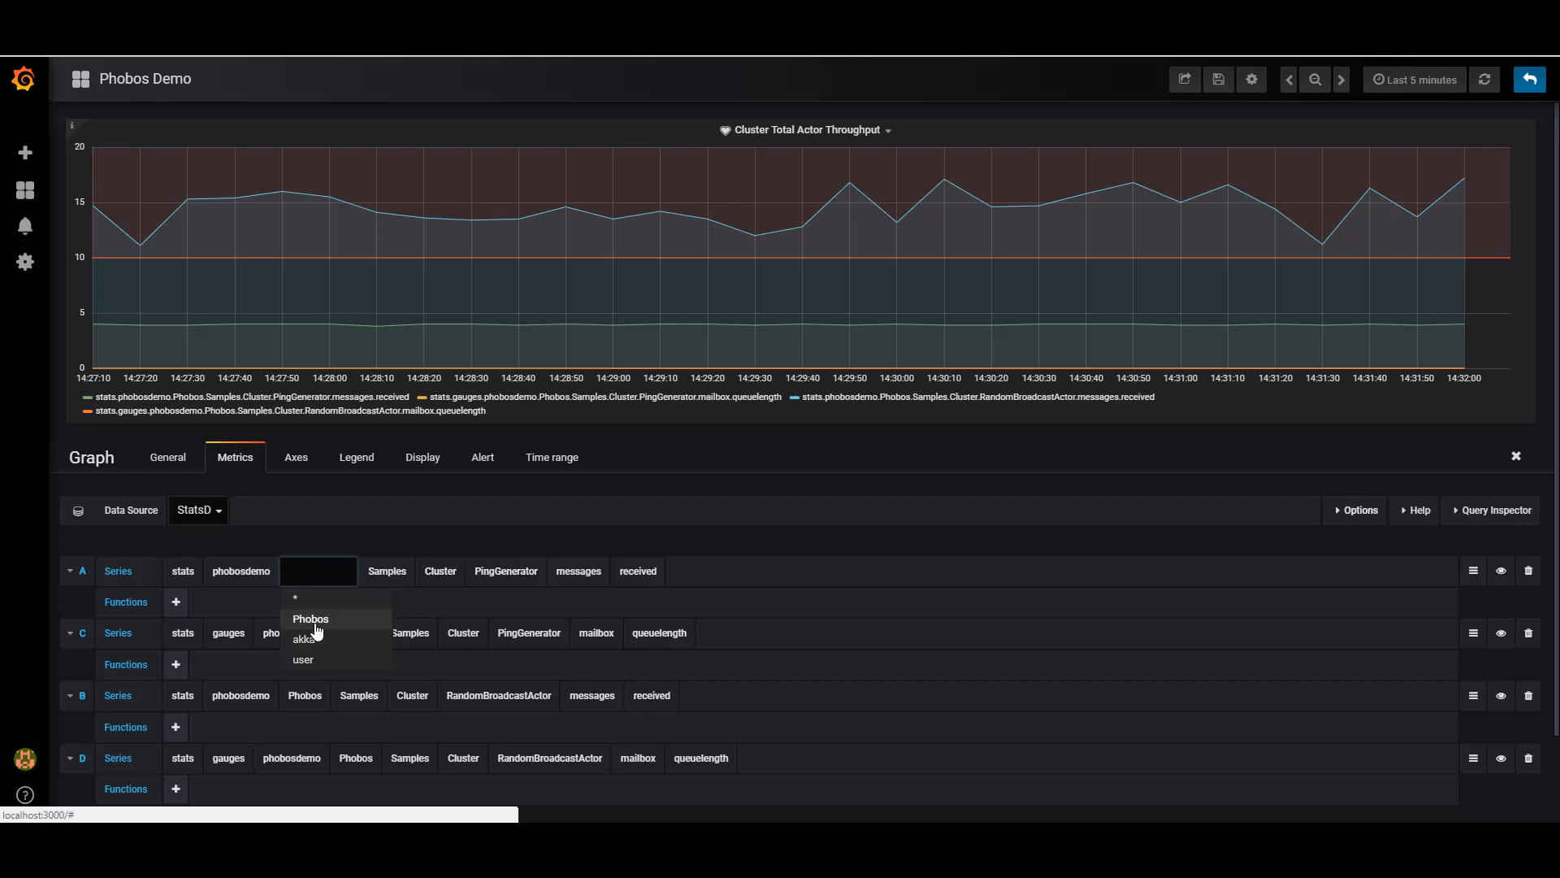
mouse_move(340, 618)
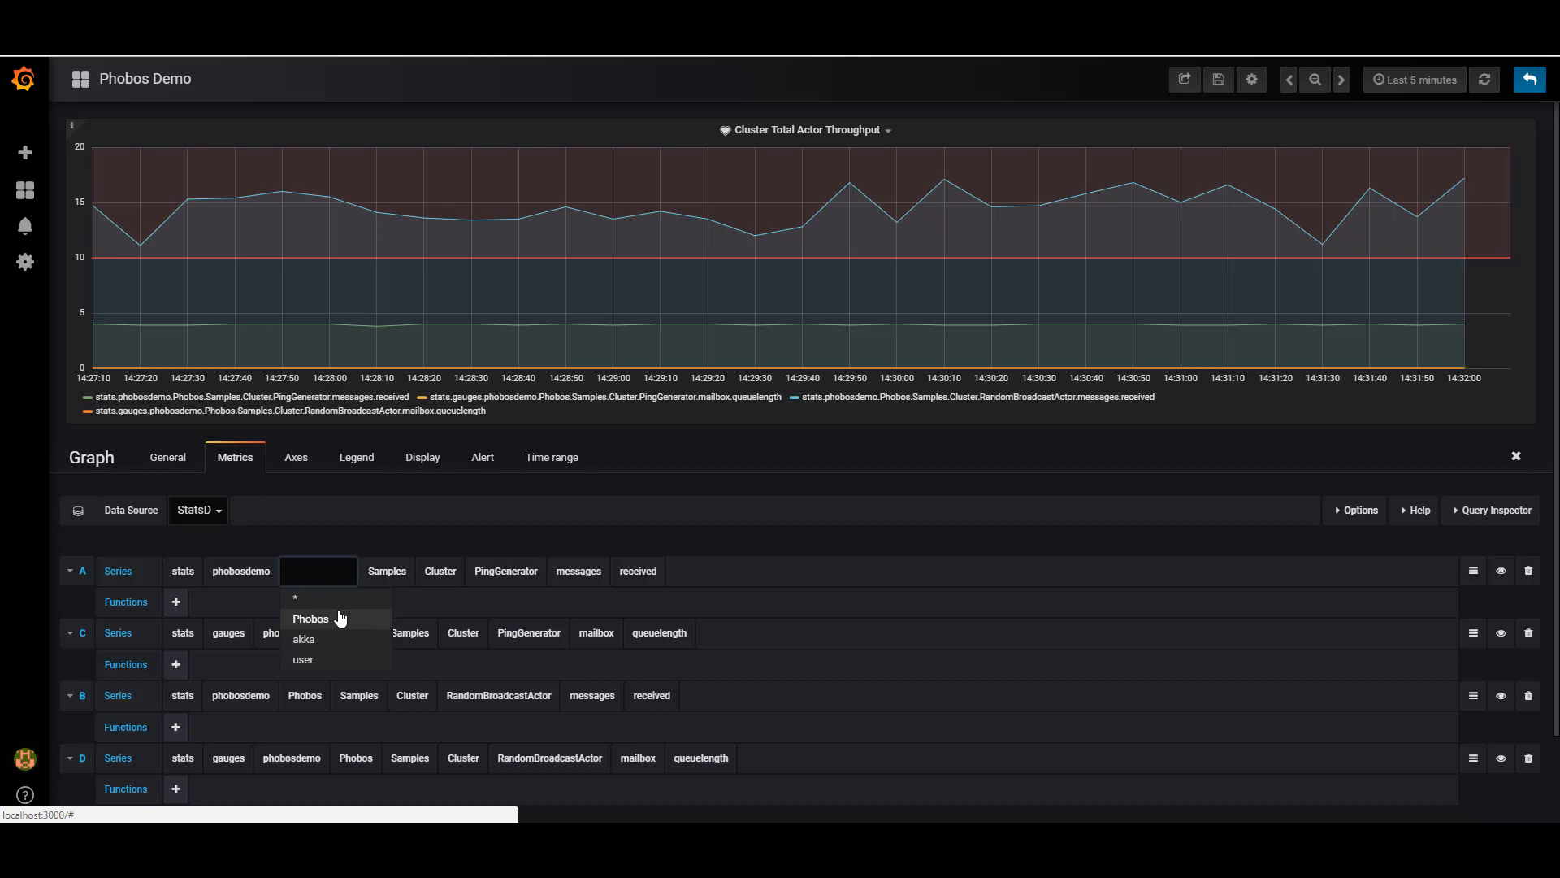
mouse_move(304, 660)
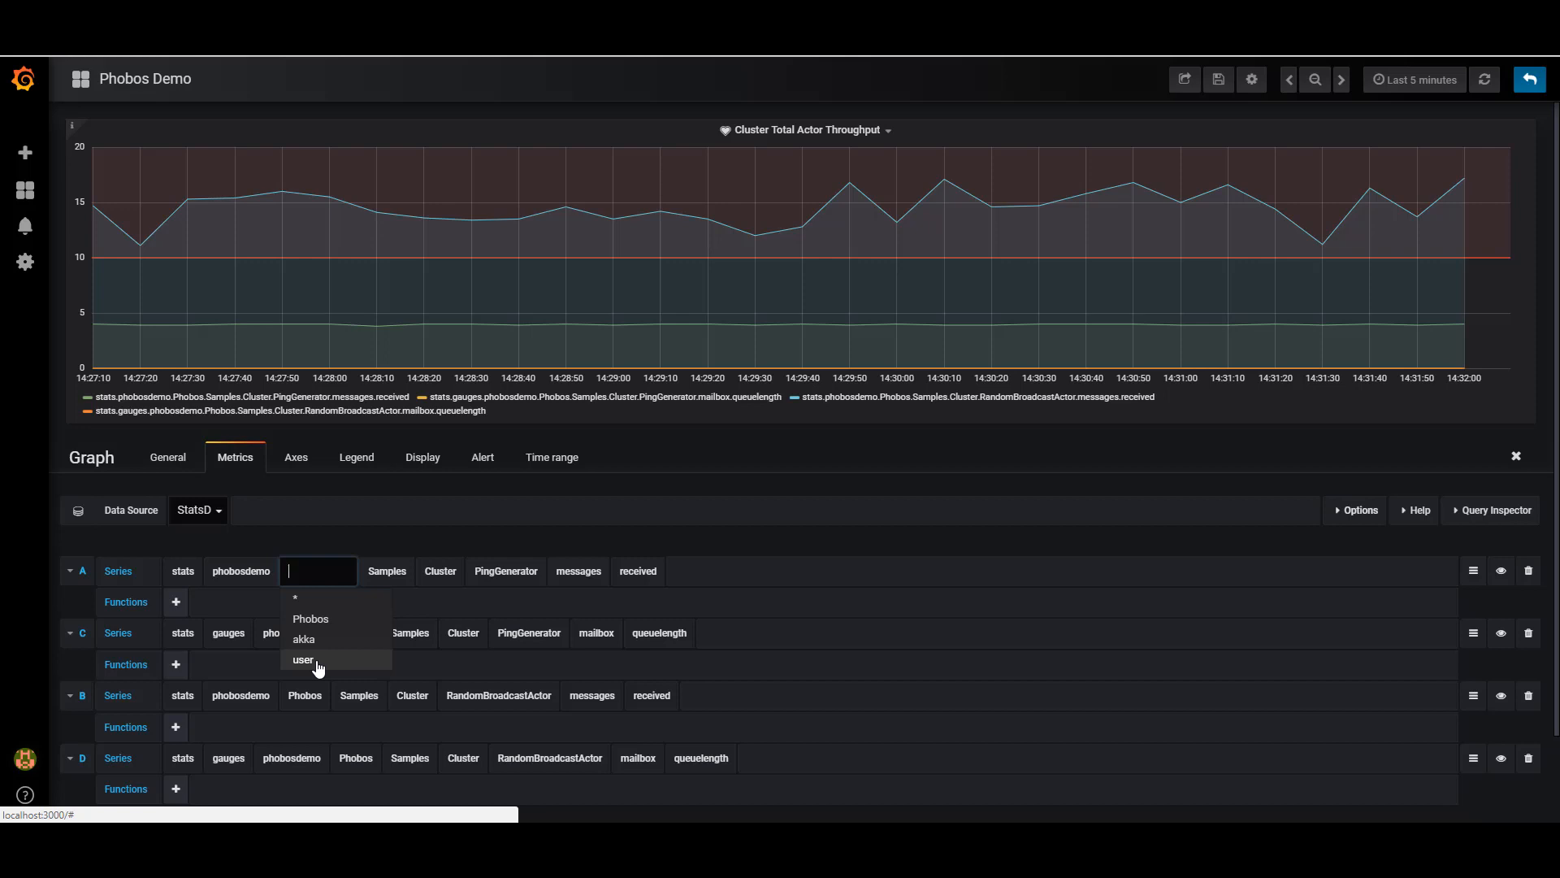
mouse_move(320, 664)
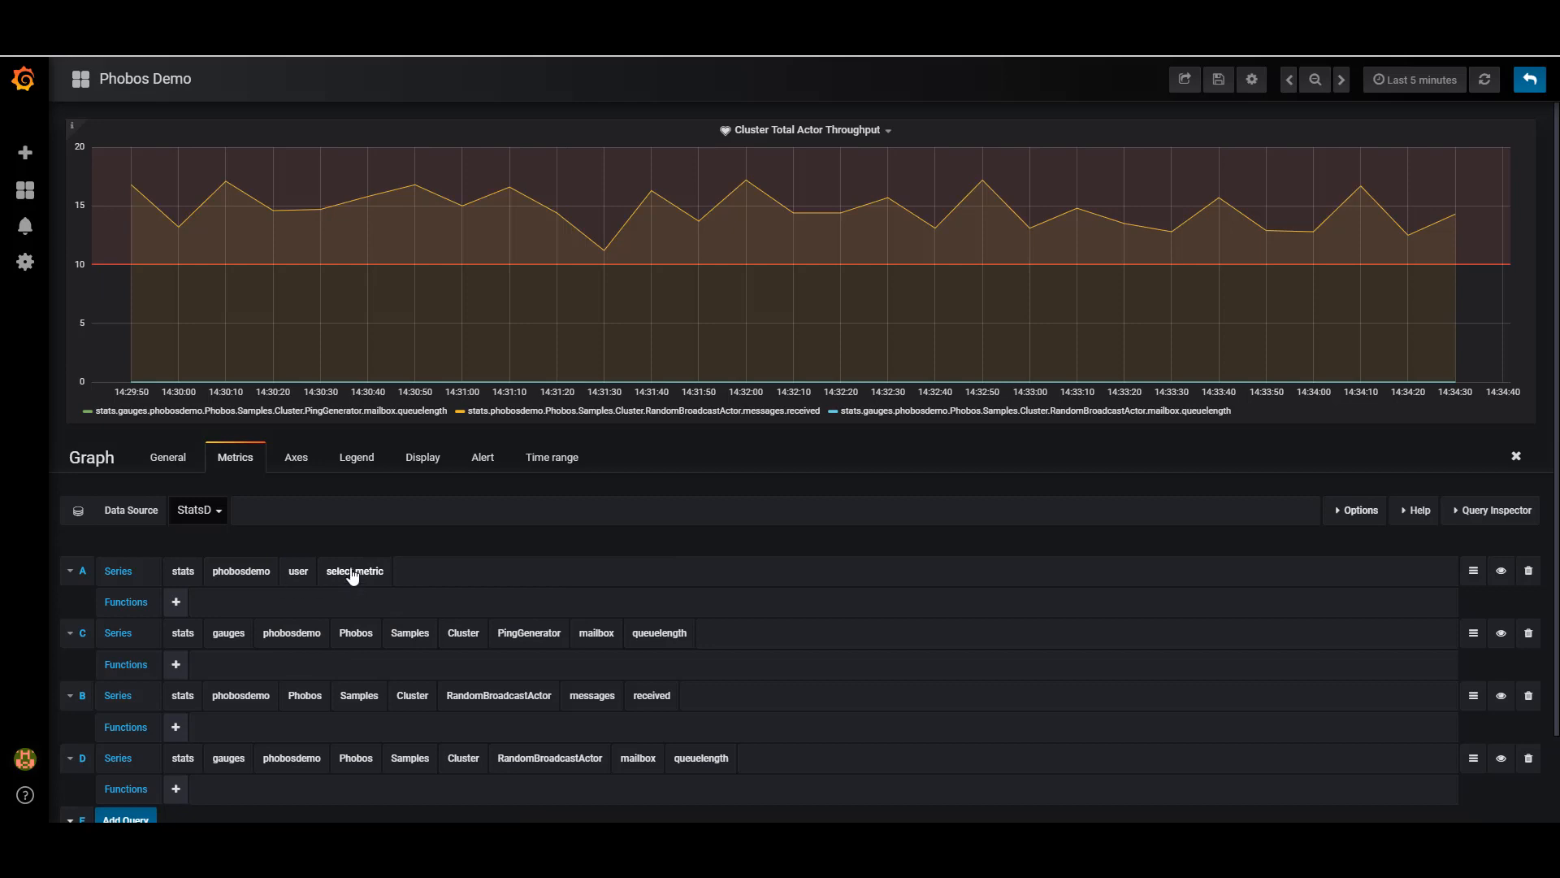
Extend query A's path with ping after user.
left_click(354, 570)
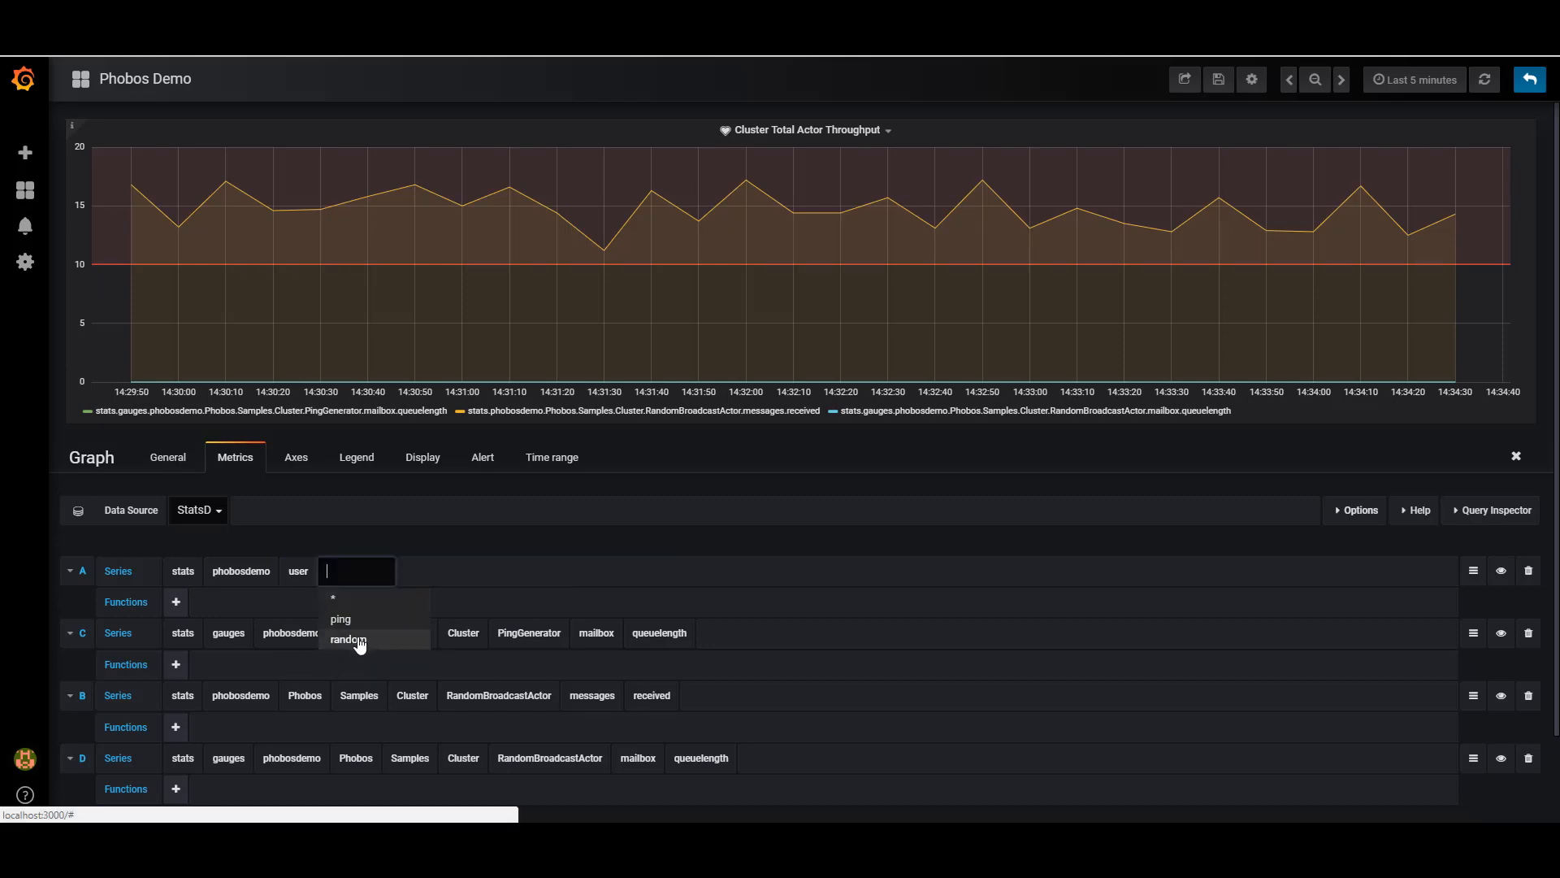
left_click(340, 617)
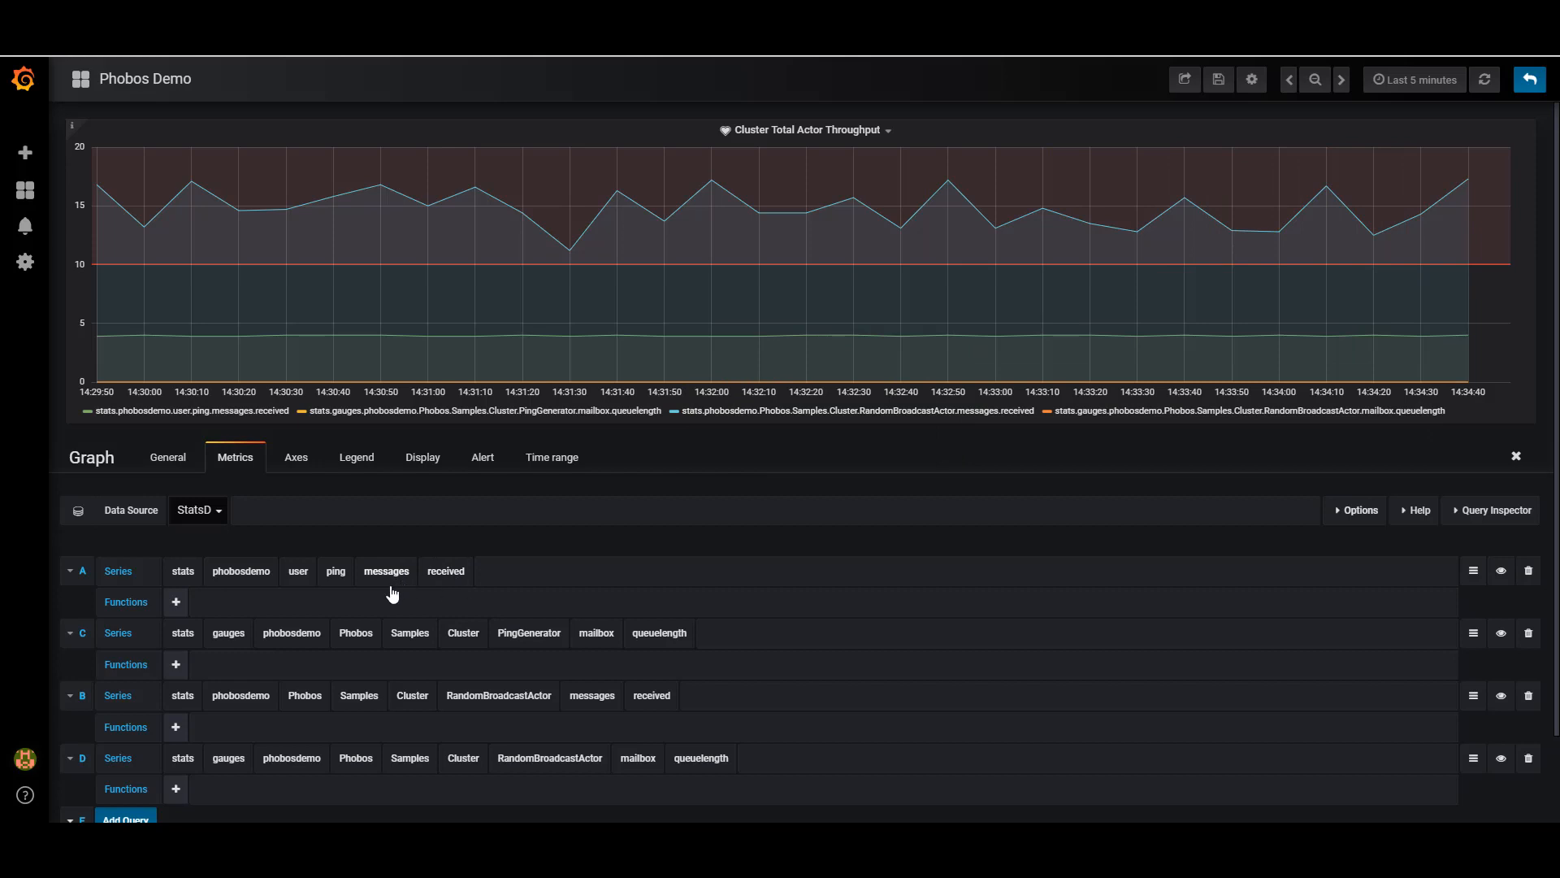
mouse_move(458, 573)
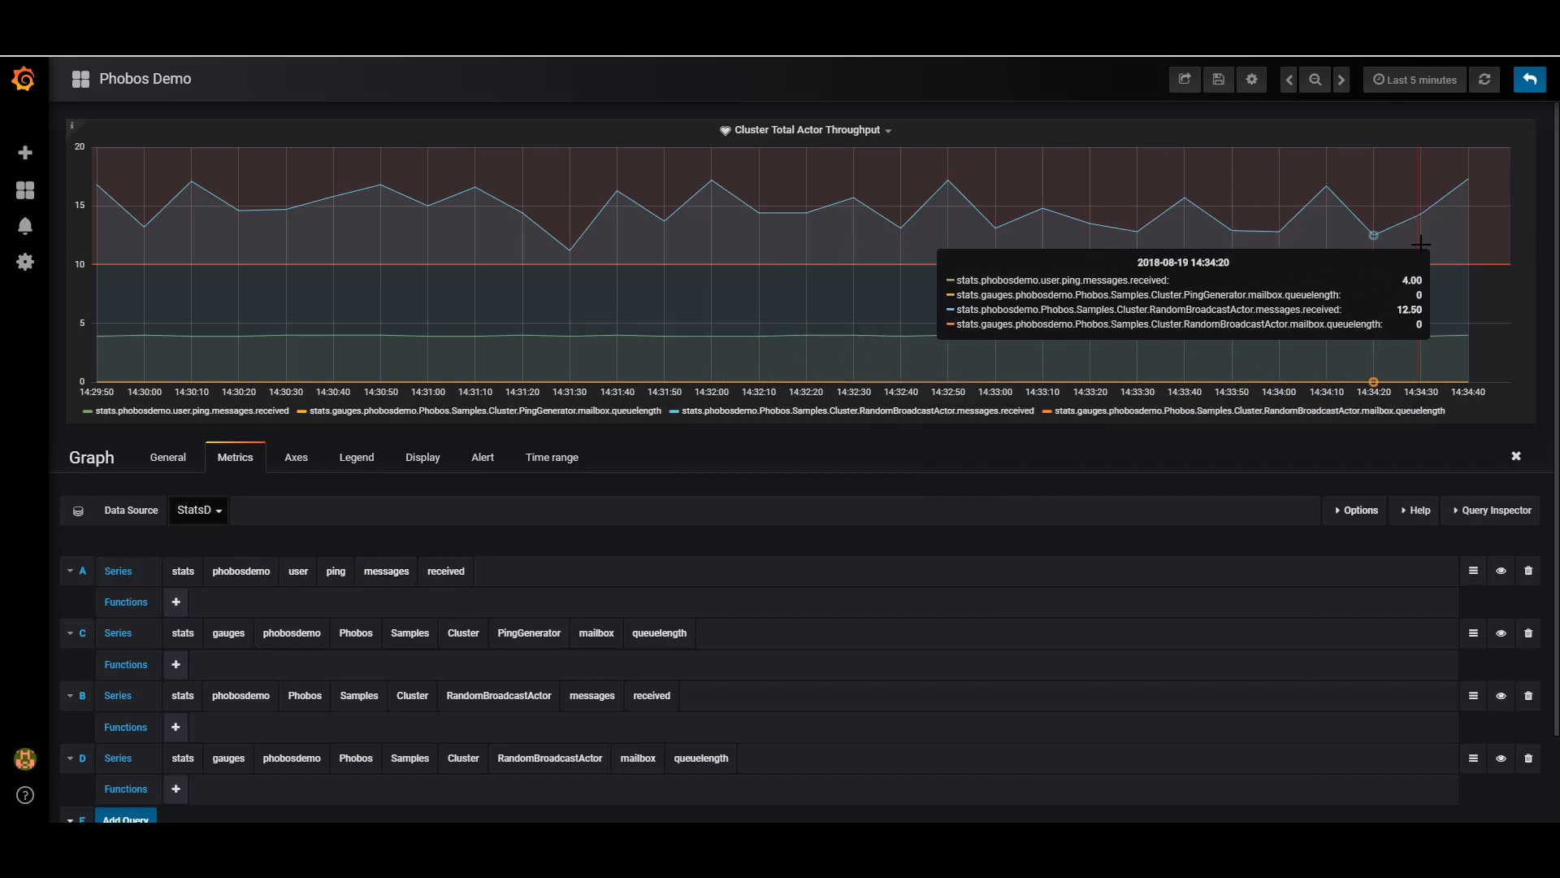
mouse_move(551, 208)
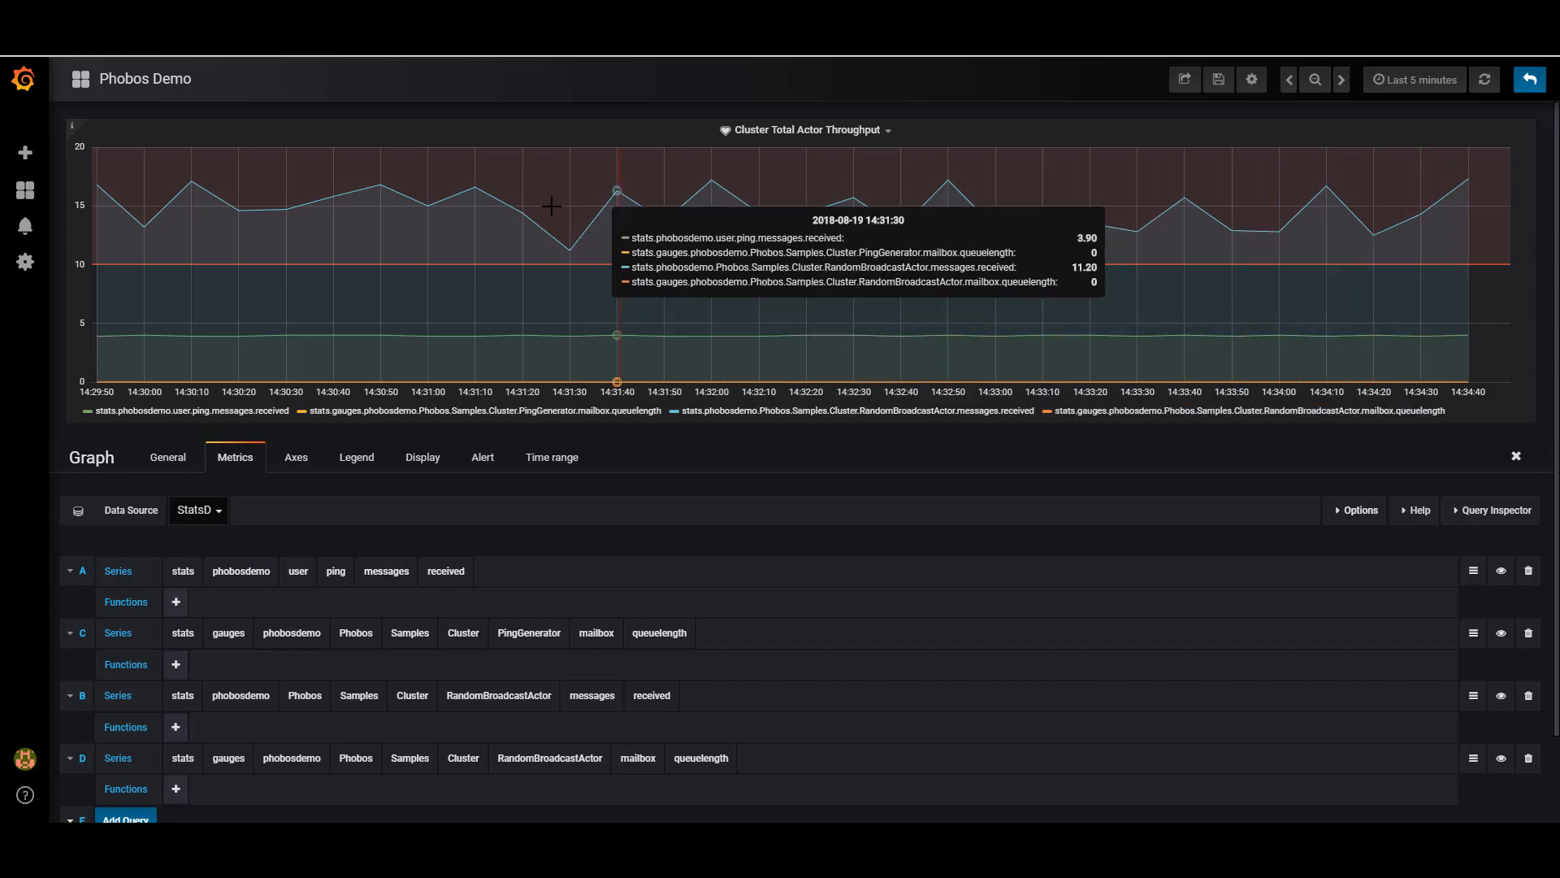
Switch query A's user segment back to Phobos and continue with Cluster.
left_click(298, 571)
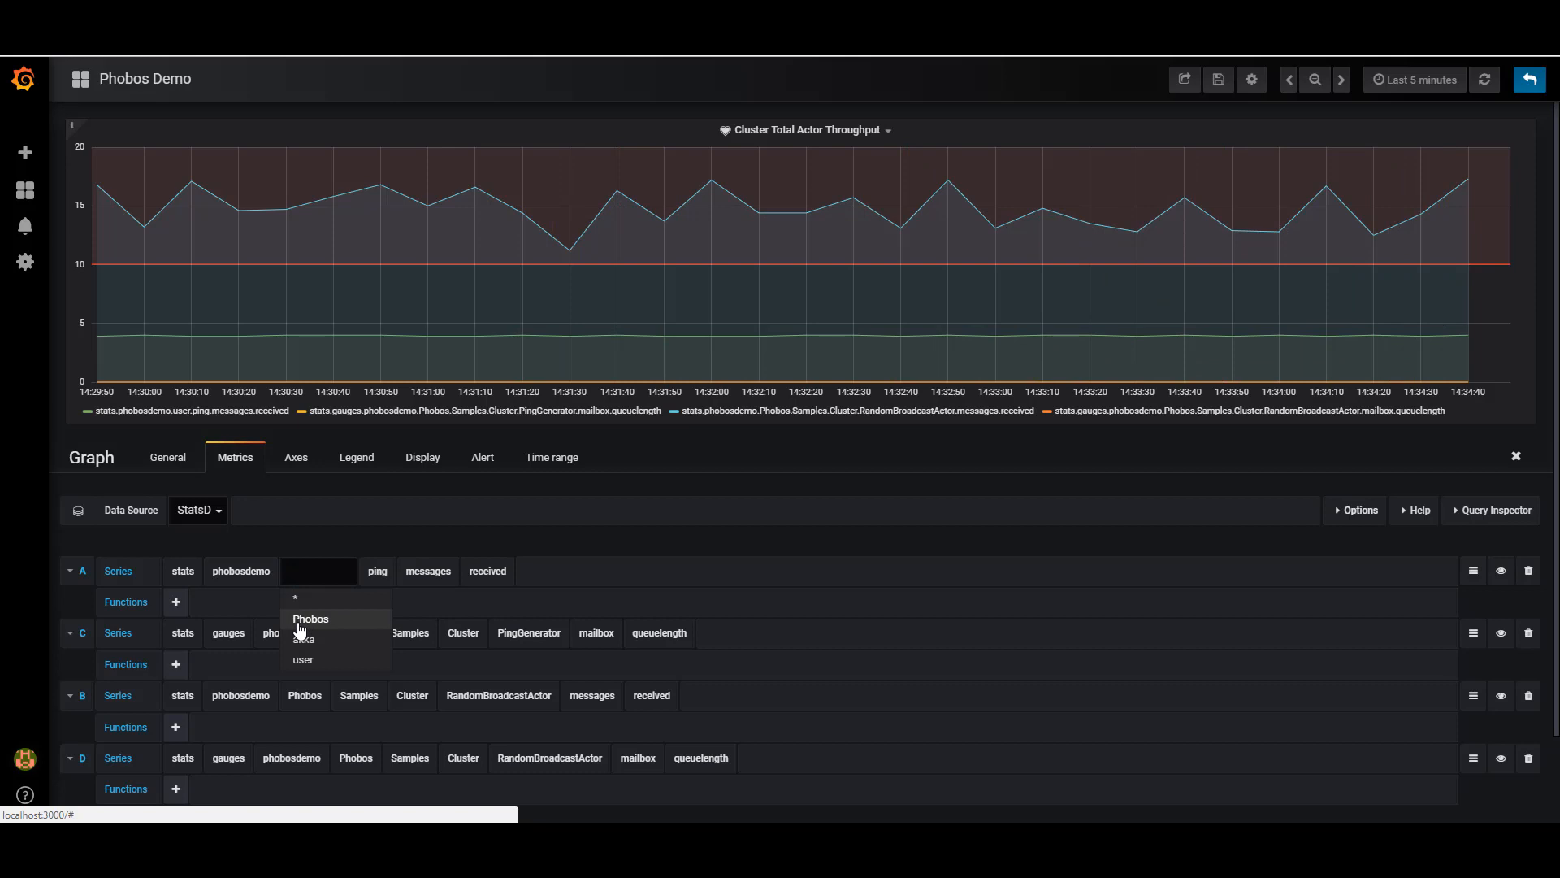
left_click(311, 618)
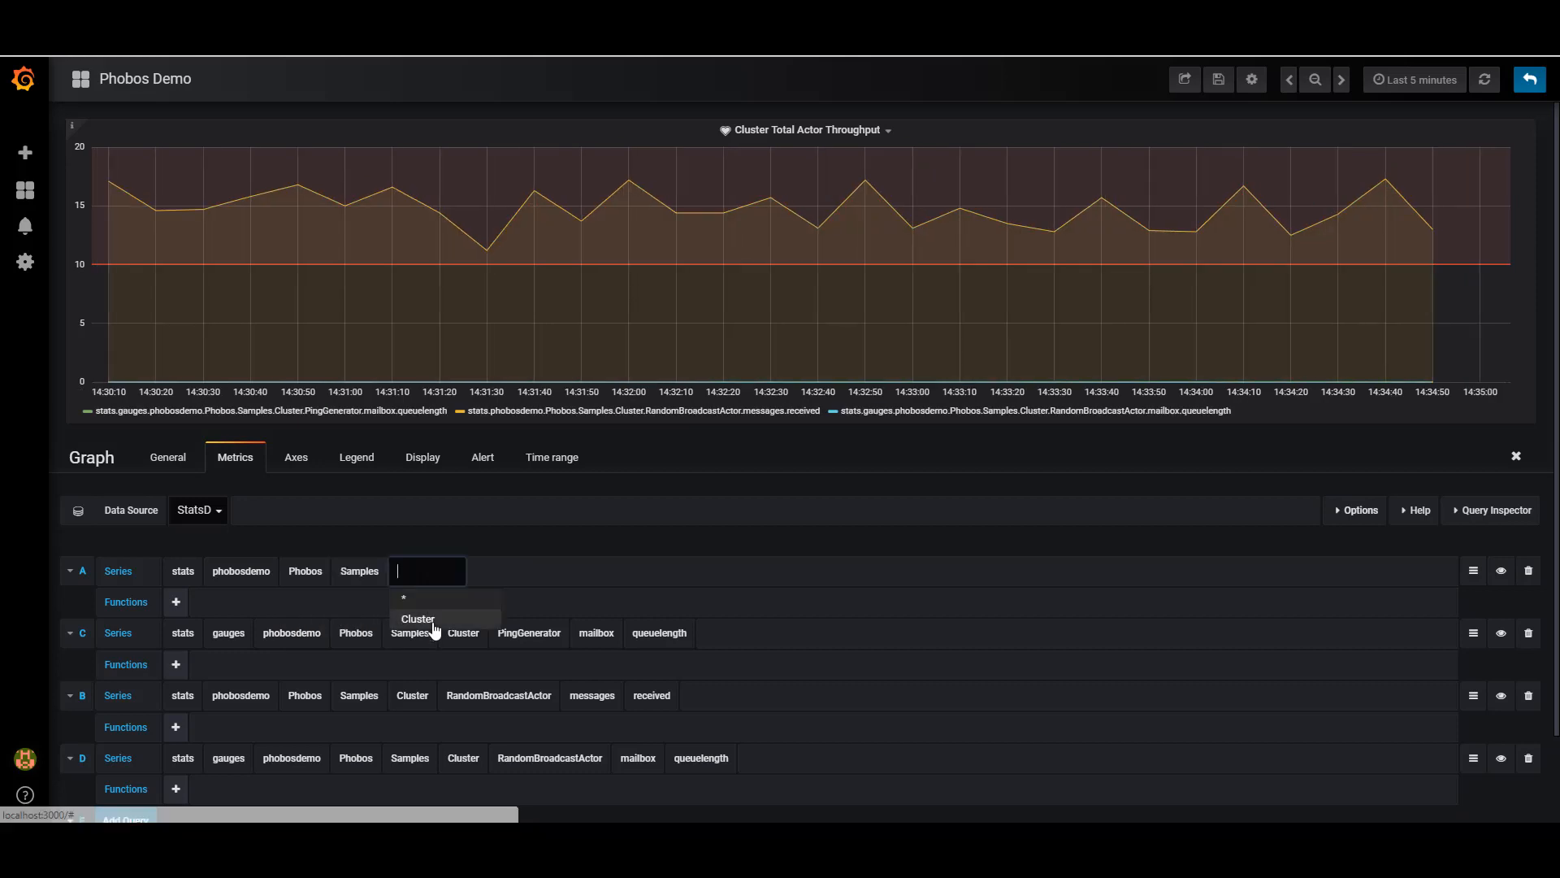
left_click(417, 619)
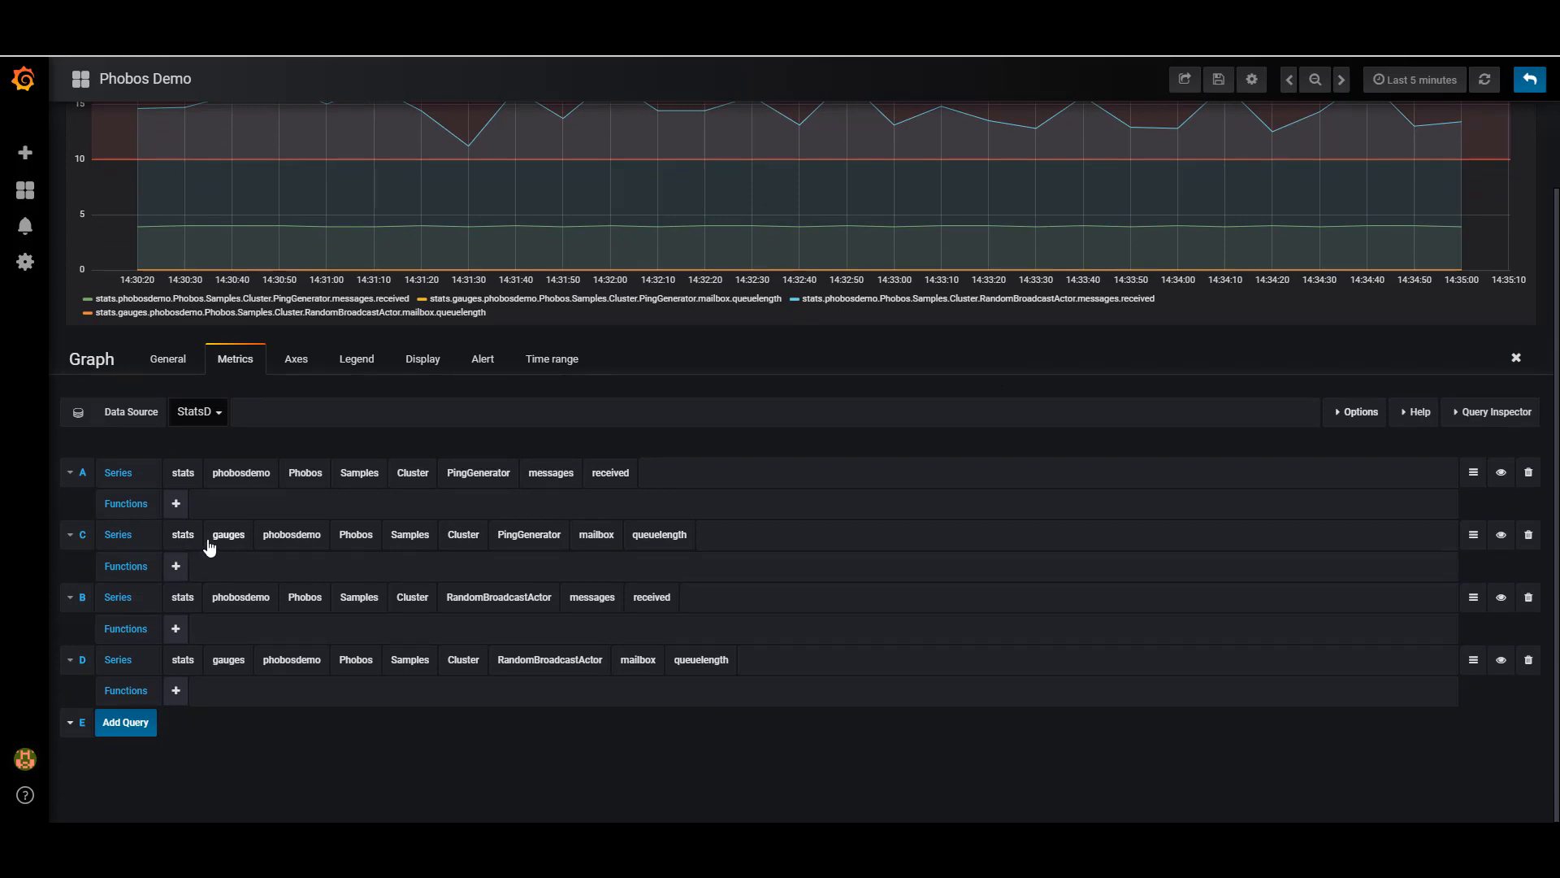
mouse_move(233, 539)
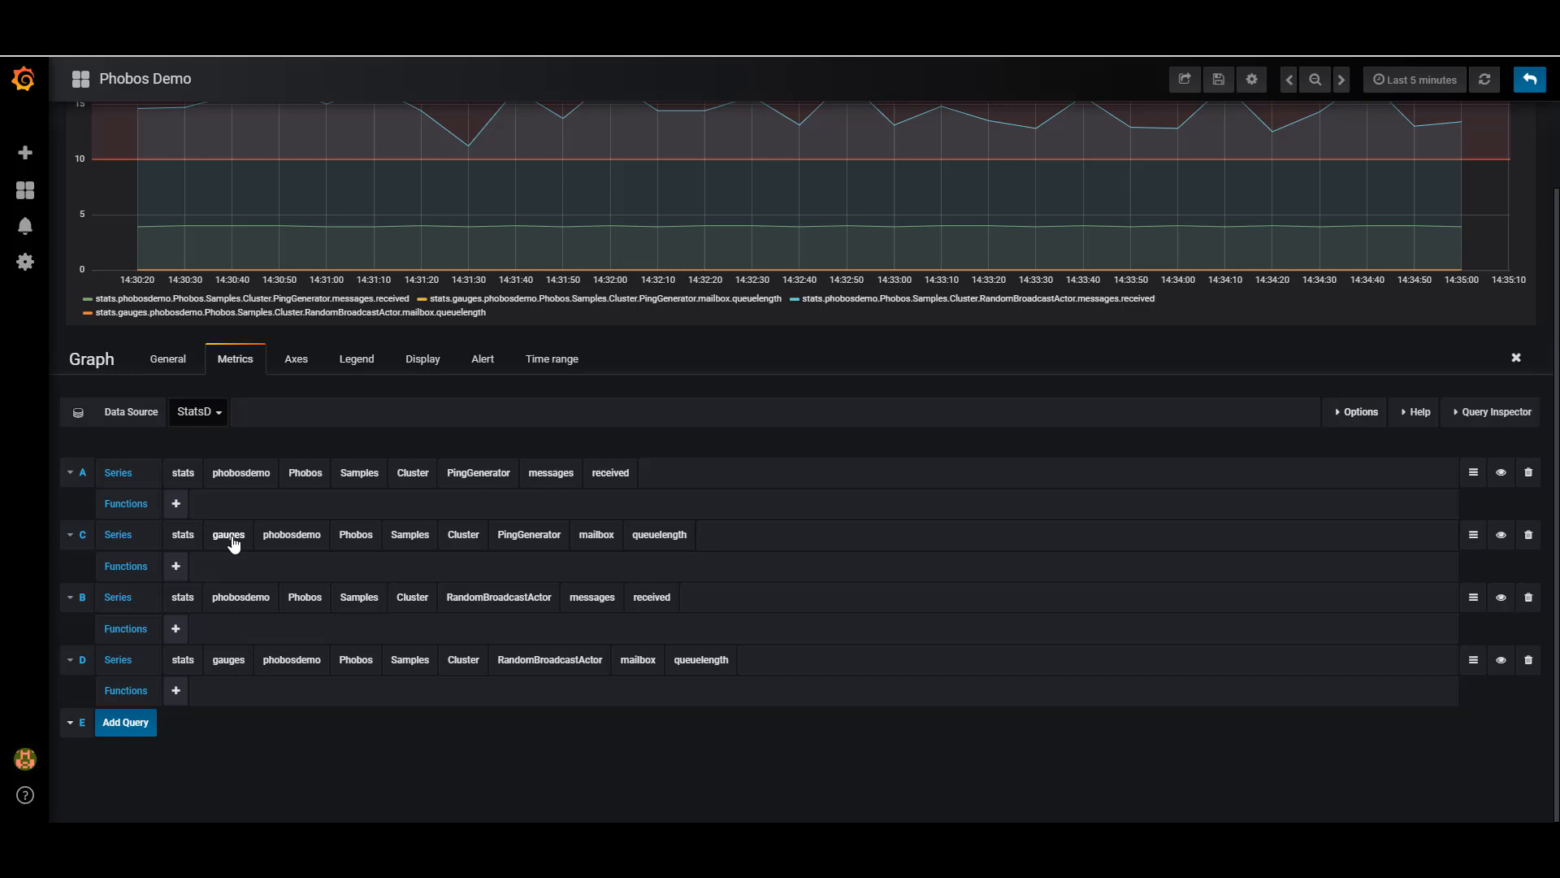
left_click(227, 535)
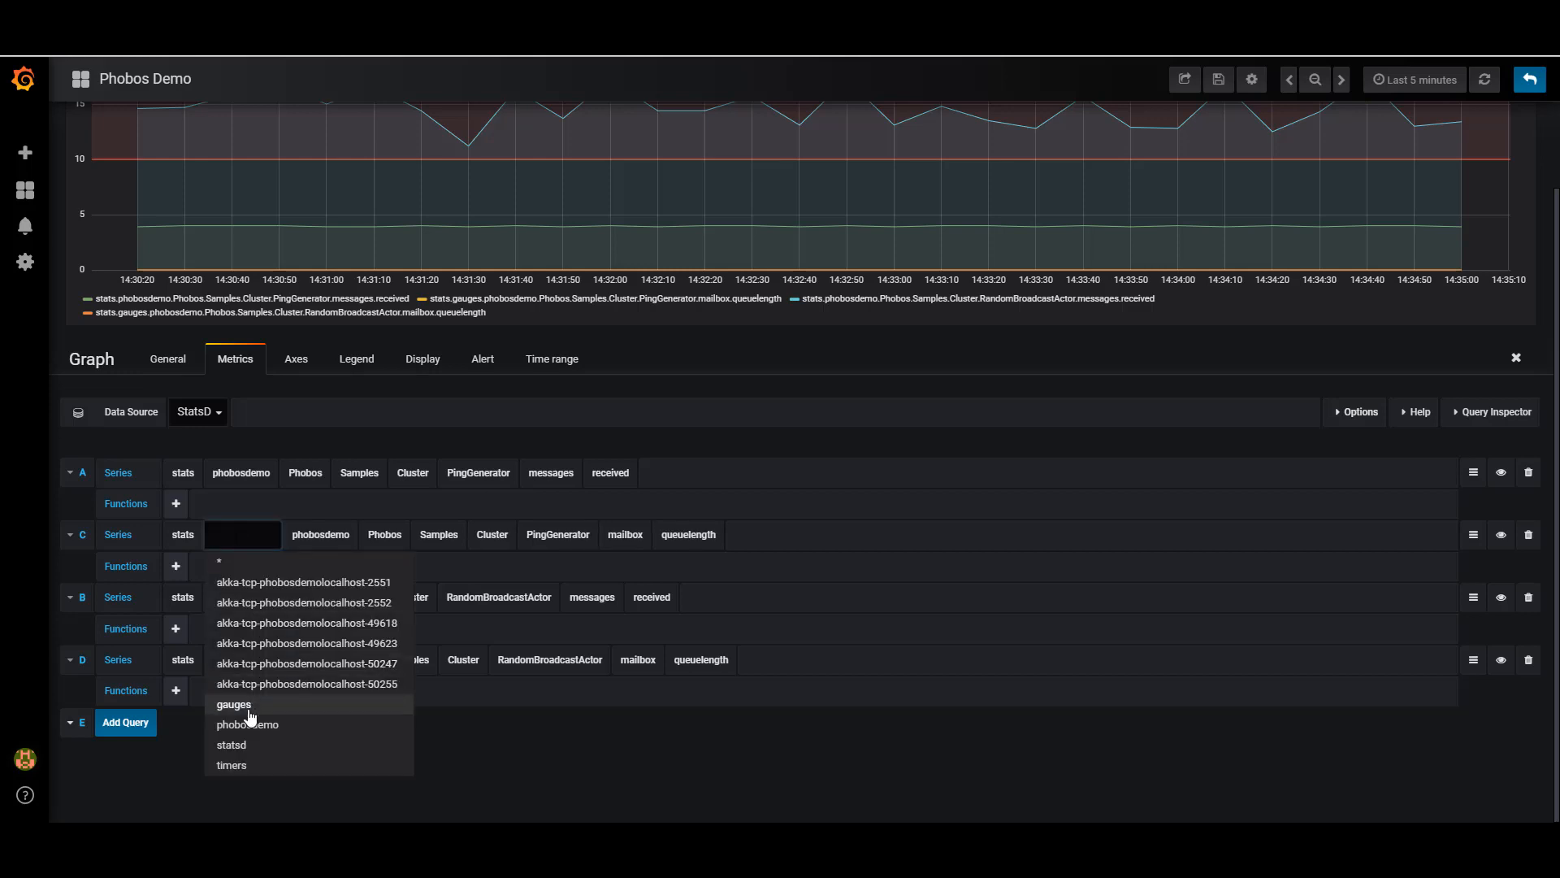
left_click(234, 703)
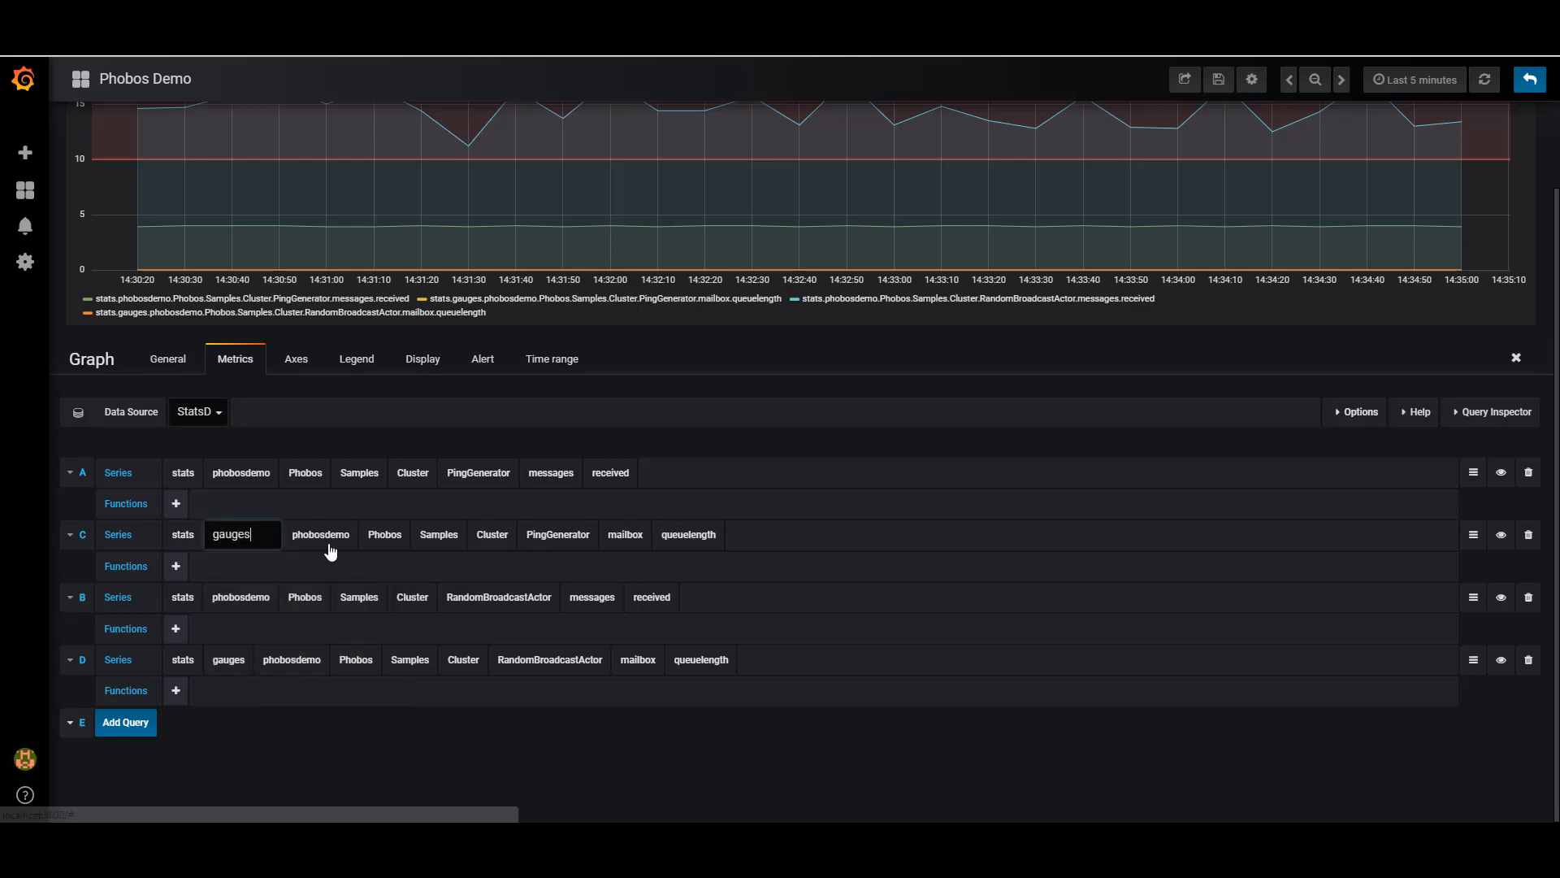
left_click(320, 533)
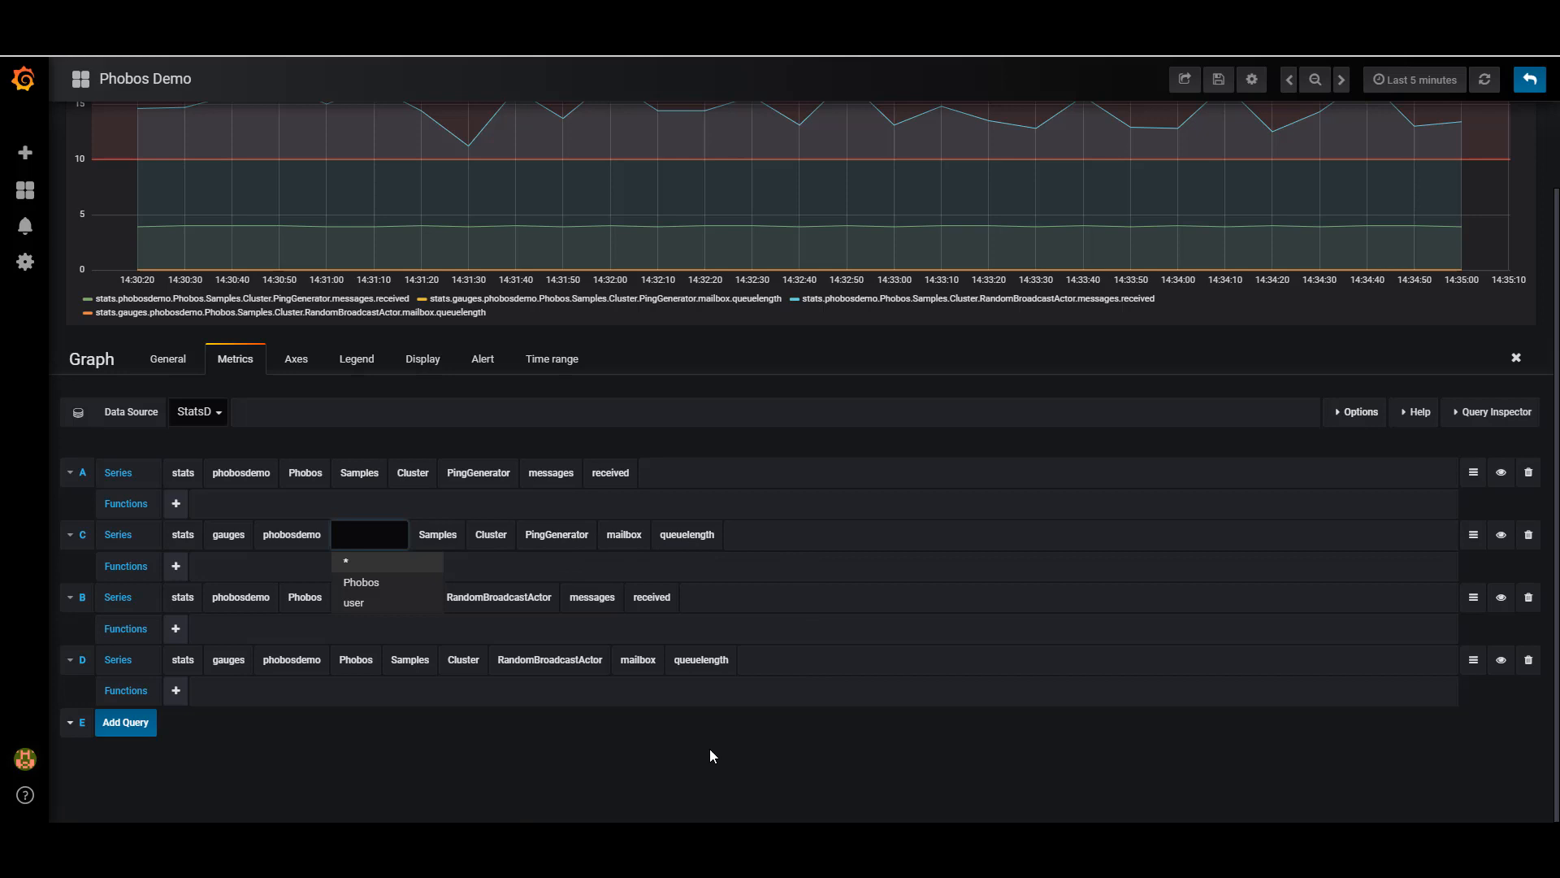
left_click(361, 582)
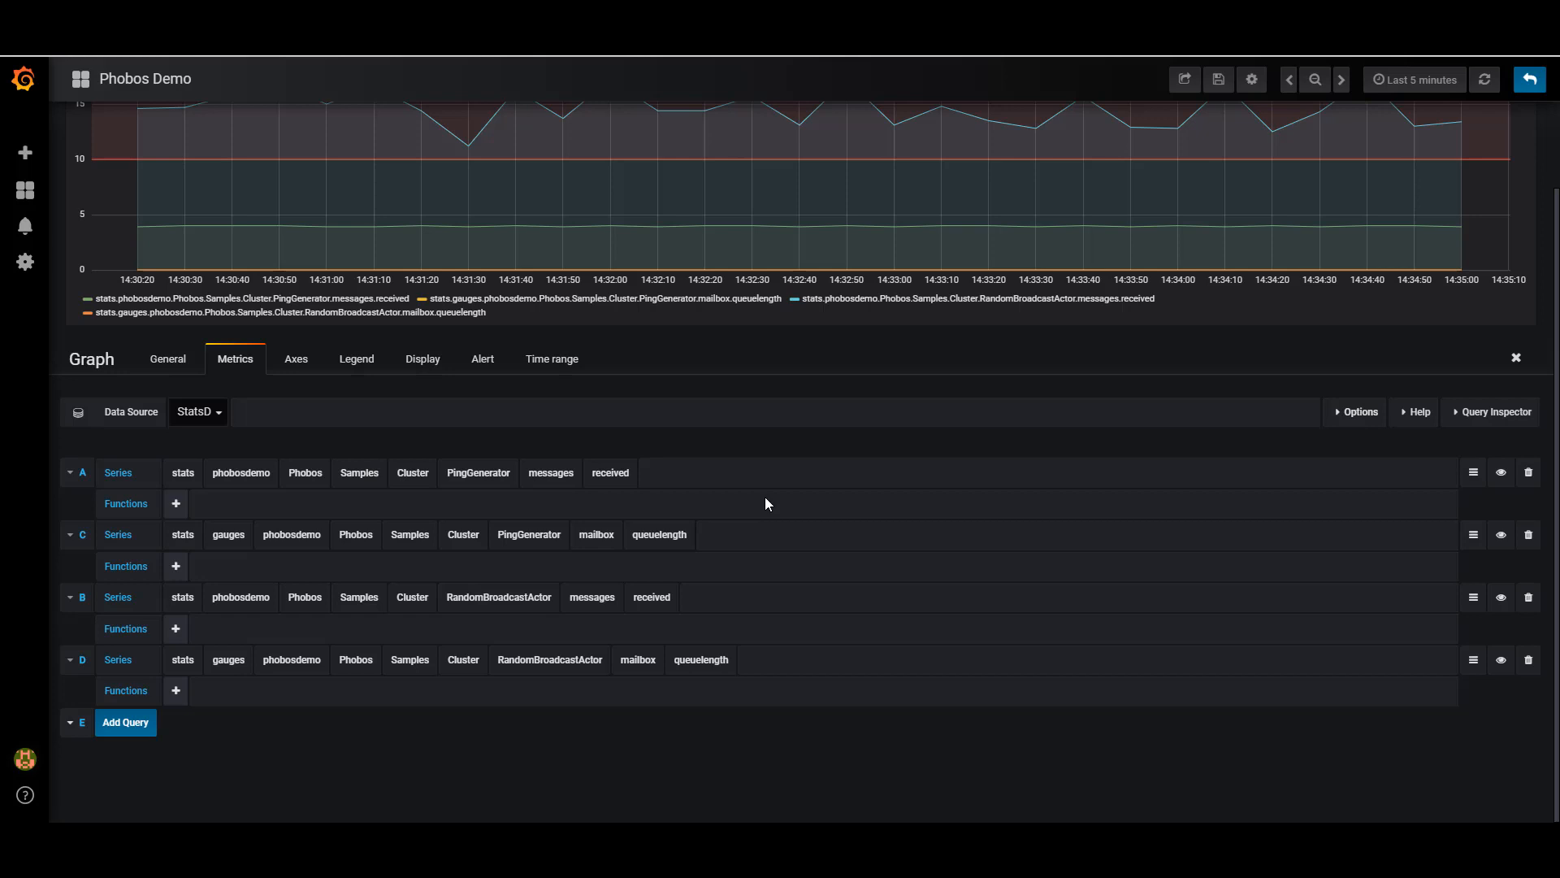
left_click(1528, 78)
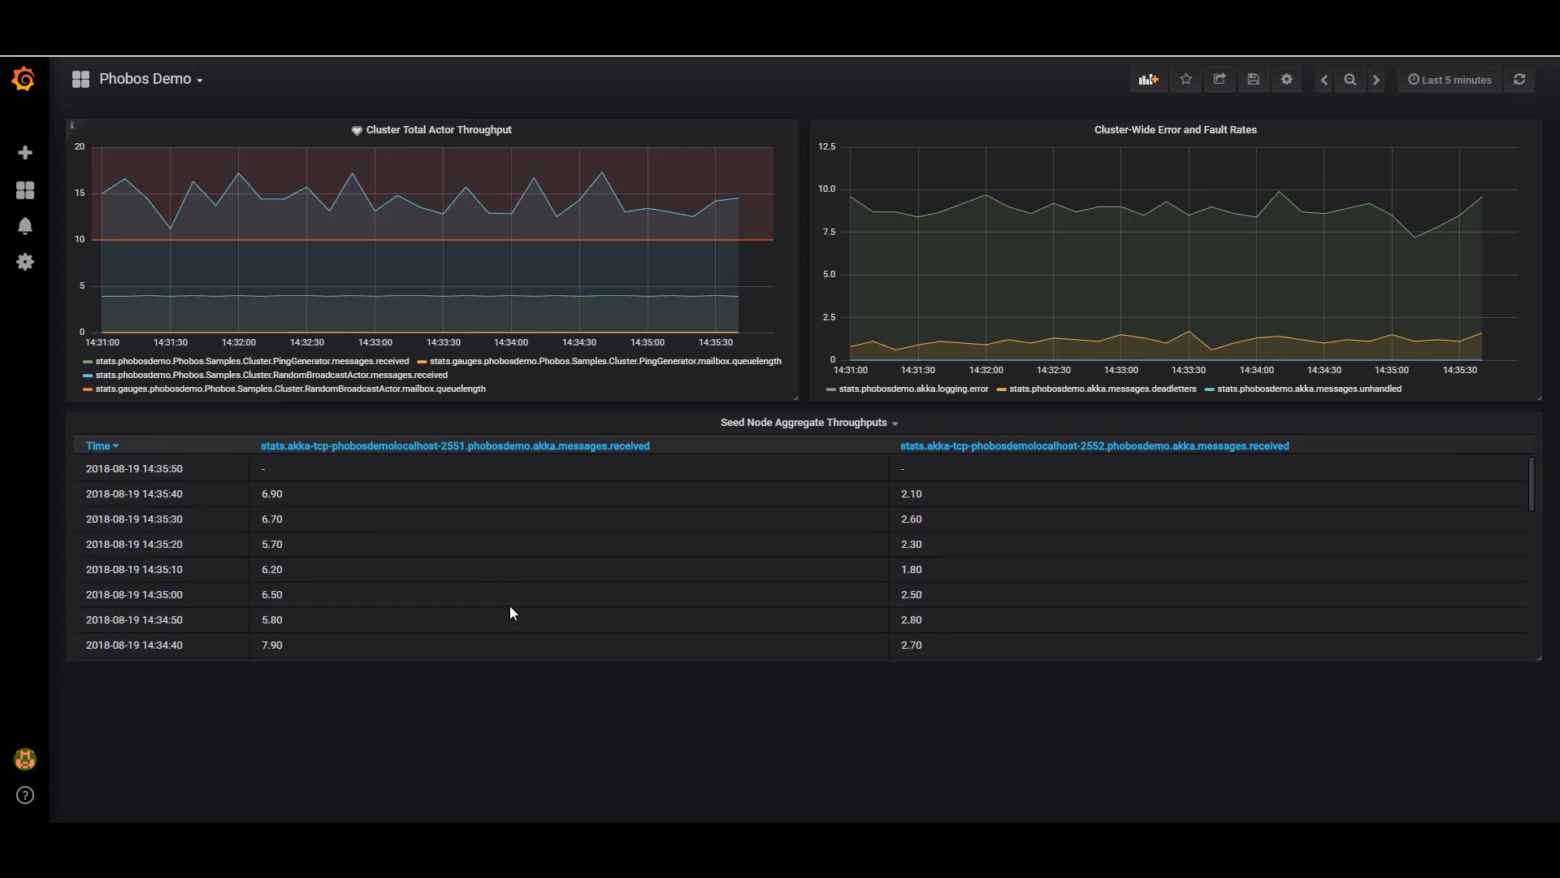
mouse_move(940, 516)
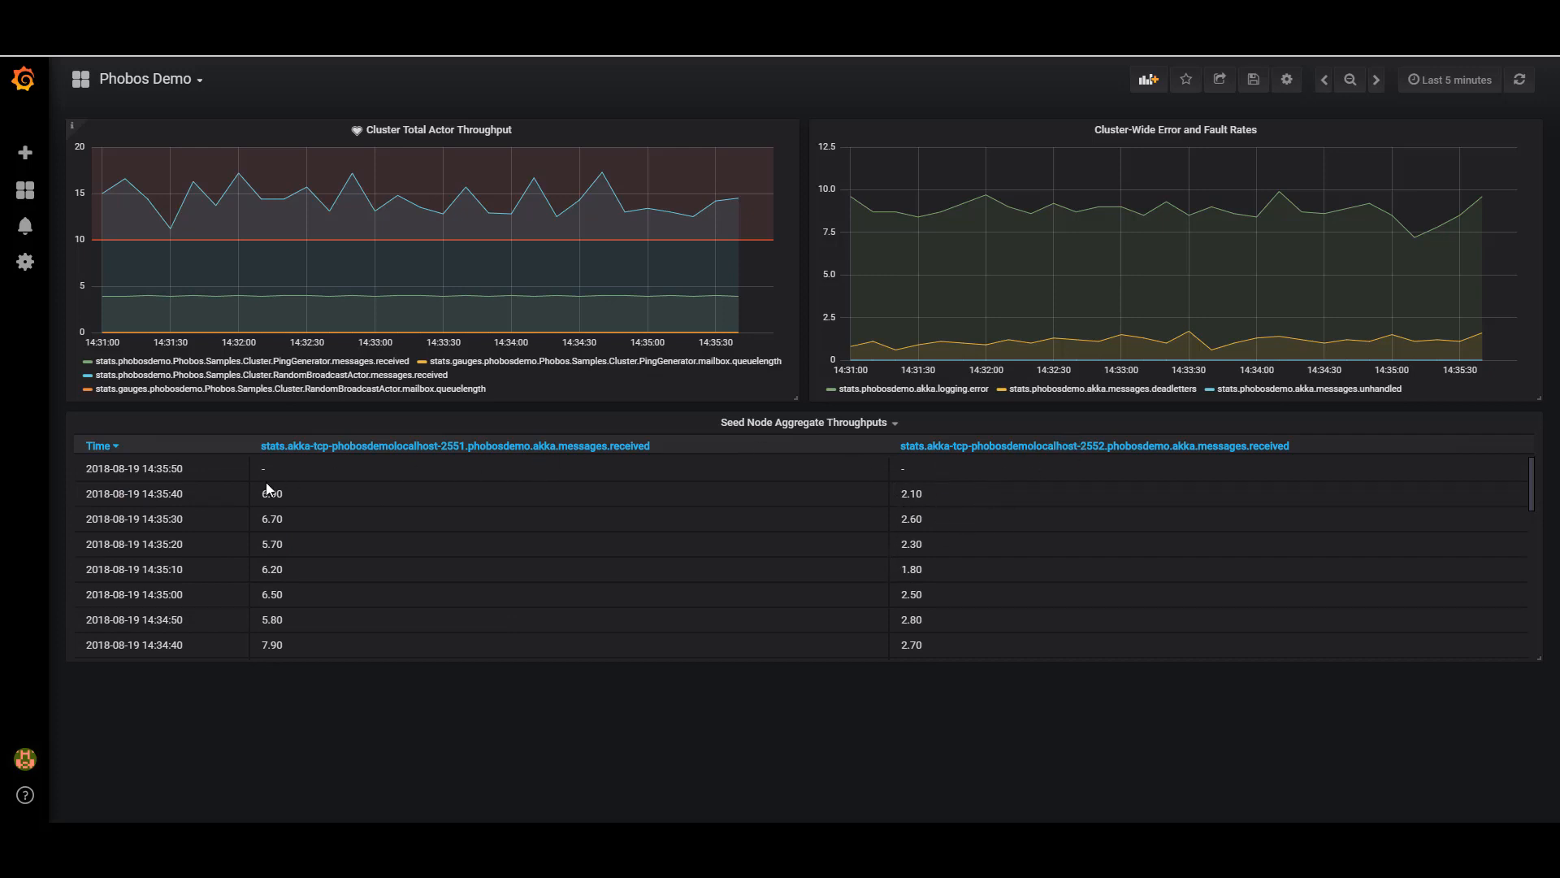
mouse_move(252, 519)
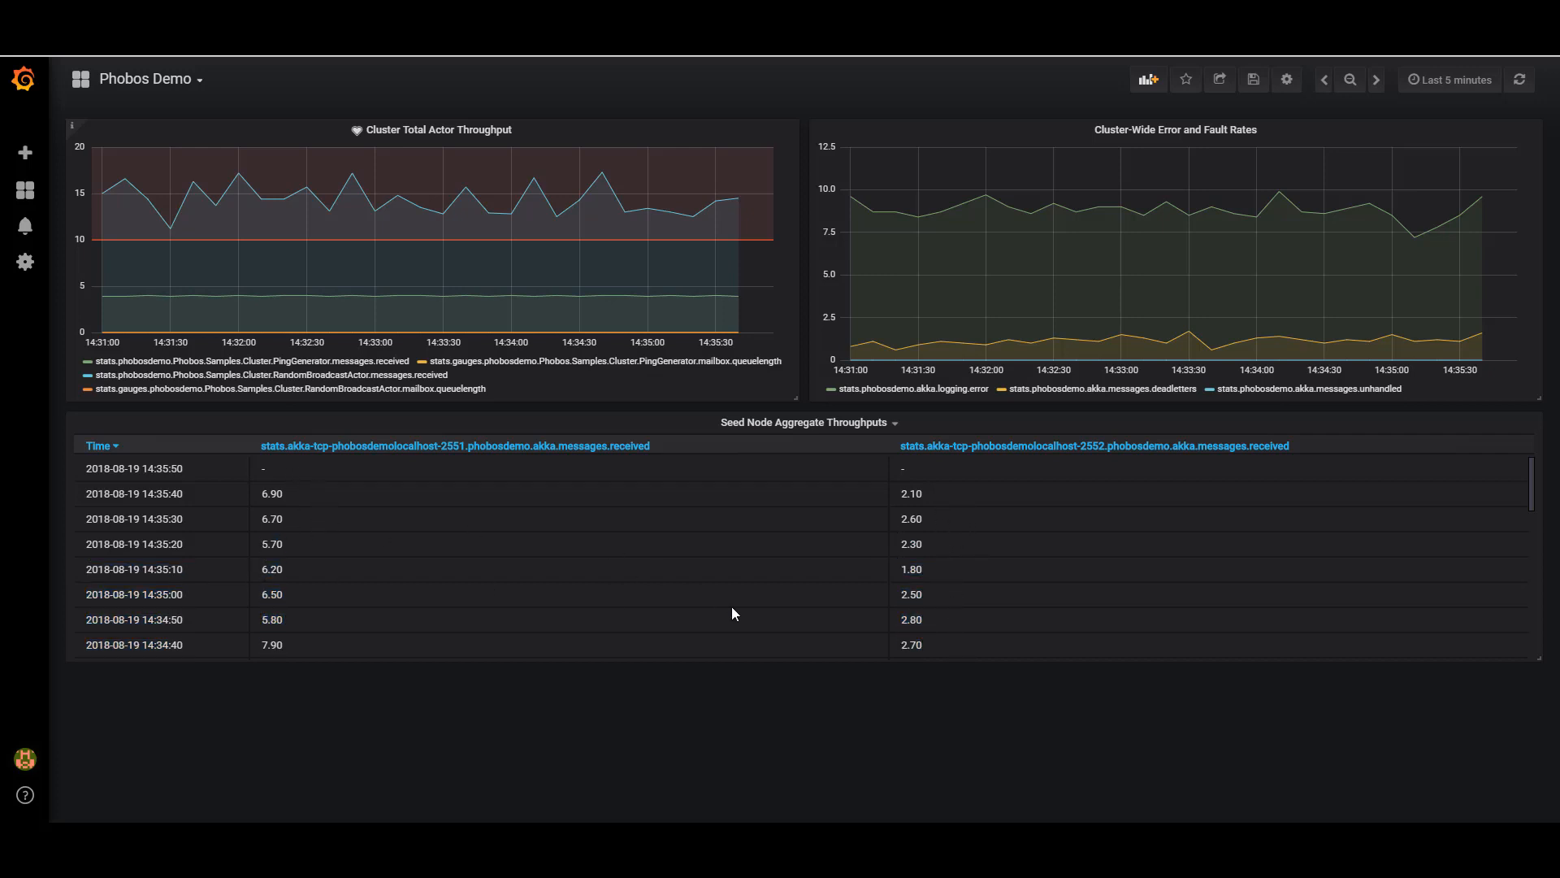
mouse_move(1256, 132)
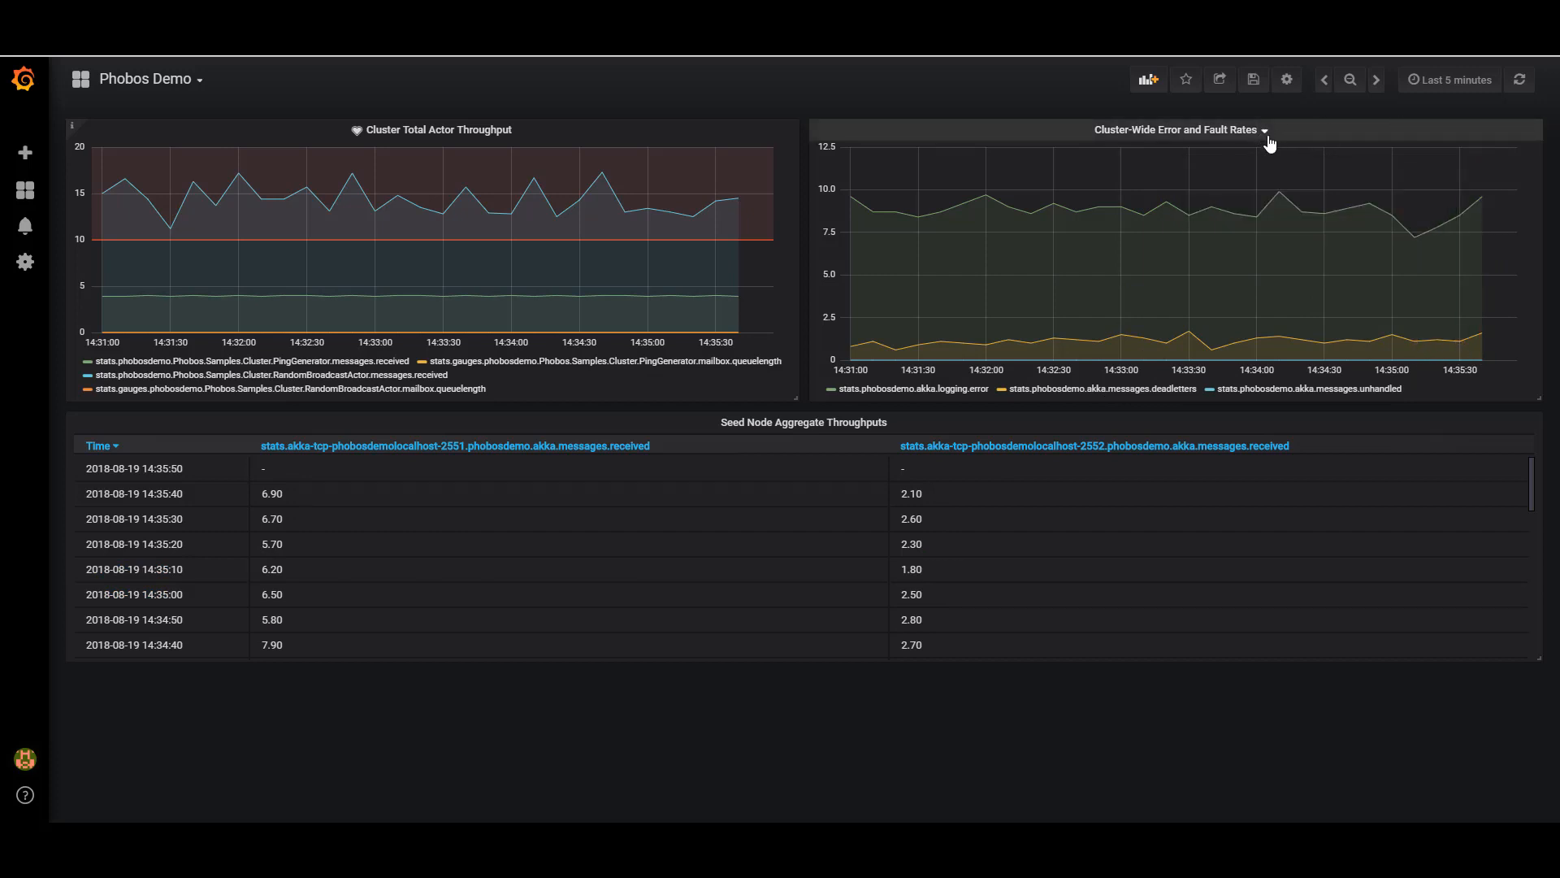
Edit the error panel so query A reads stats.akka-tcp-phobosdemolocalhost-2551.phobosdemo.akka.logging.error.
left_click(1265, 130)
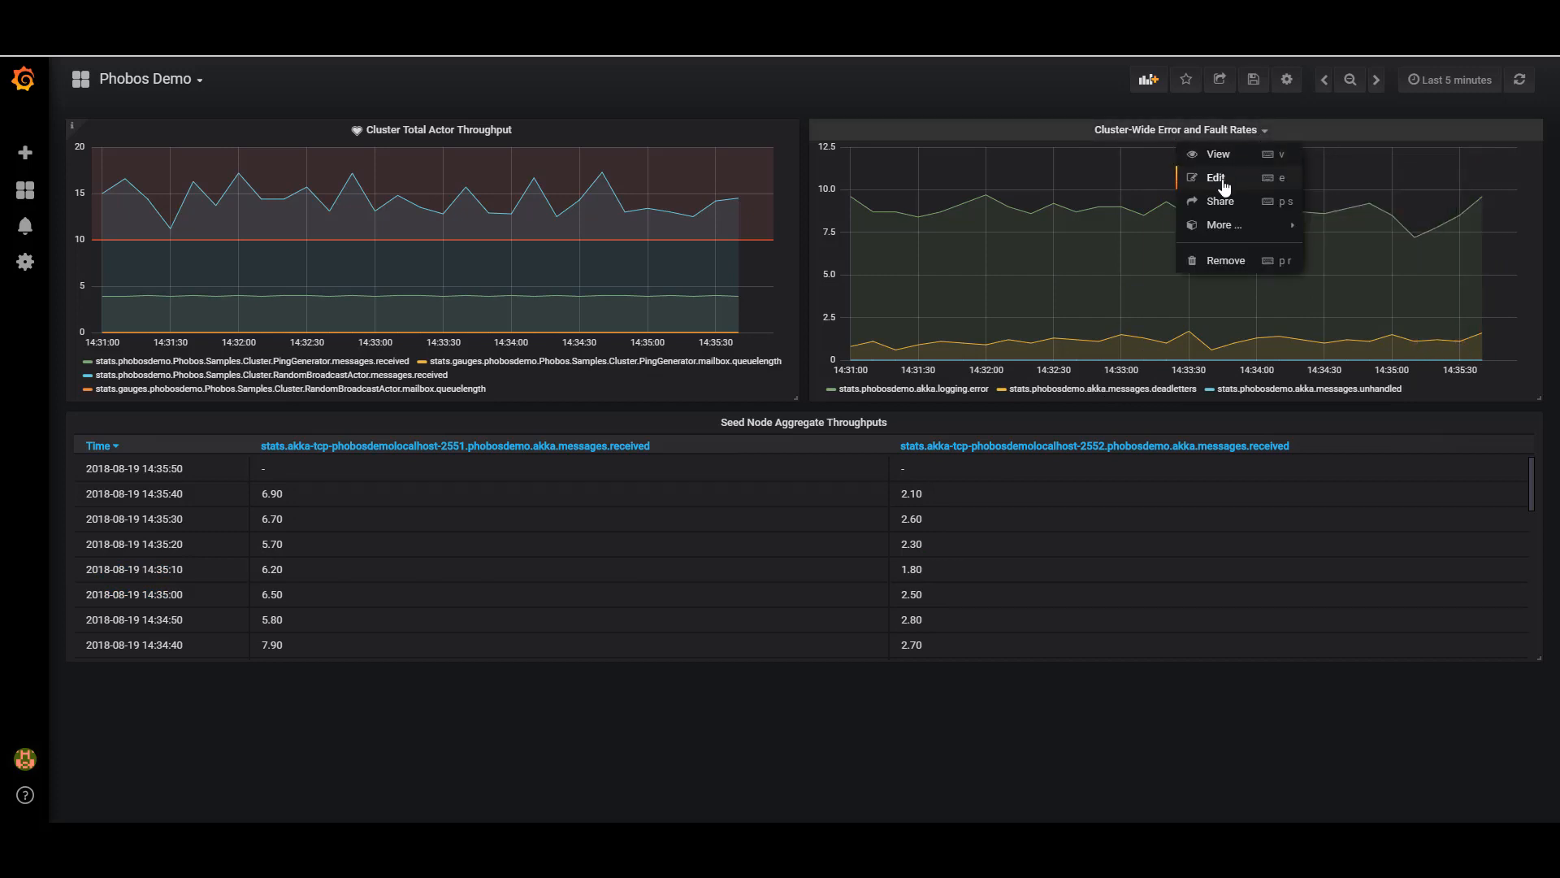
left_click(1216, 177)
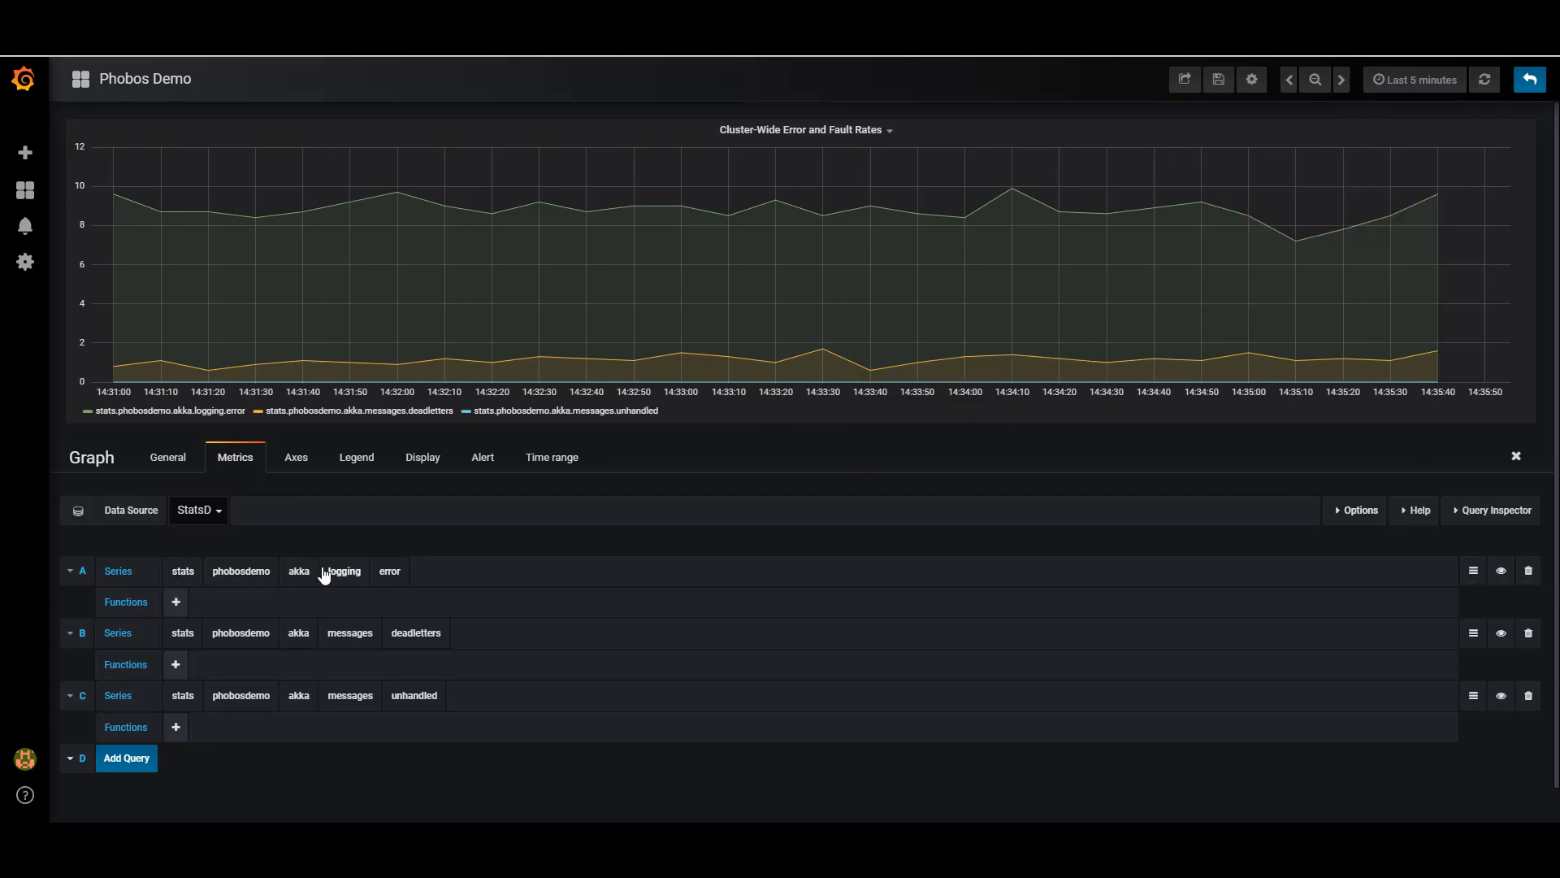
mouse_move(634, 206)
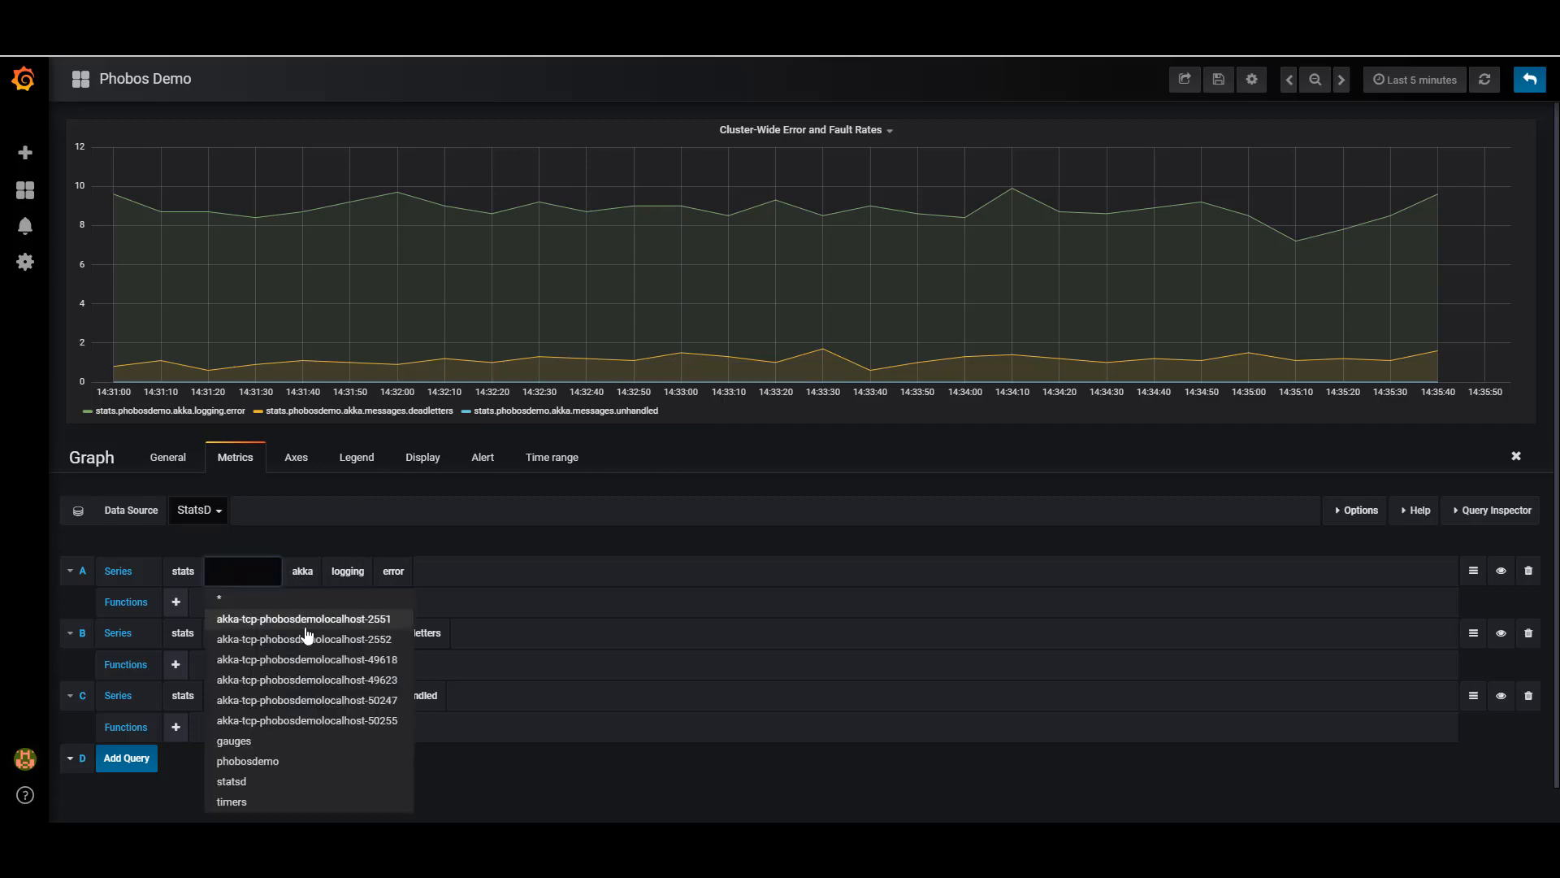
left_click(302, 617)
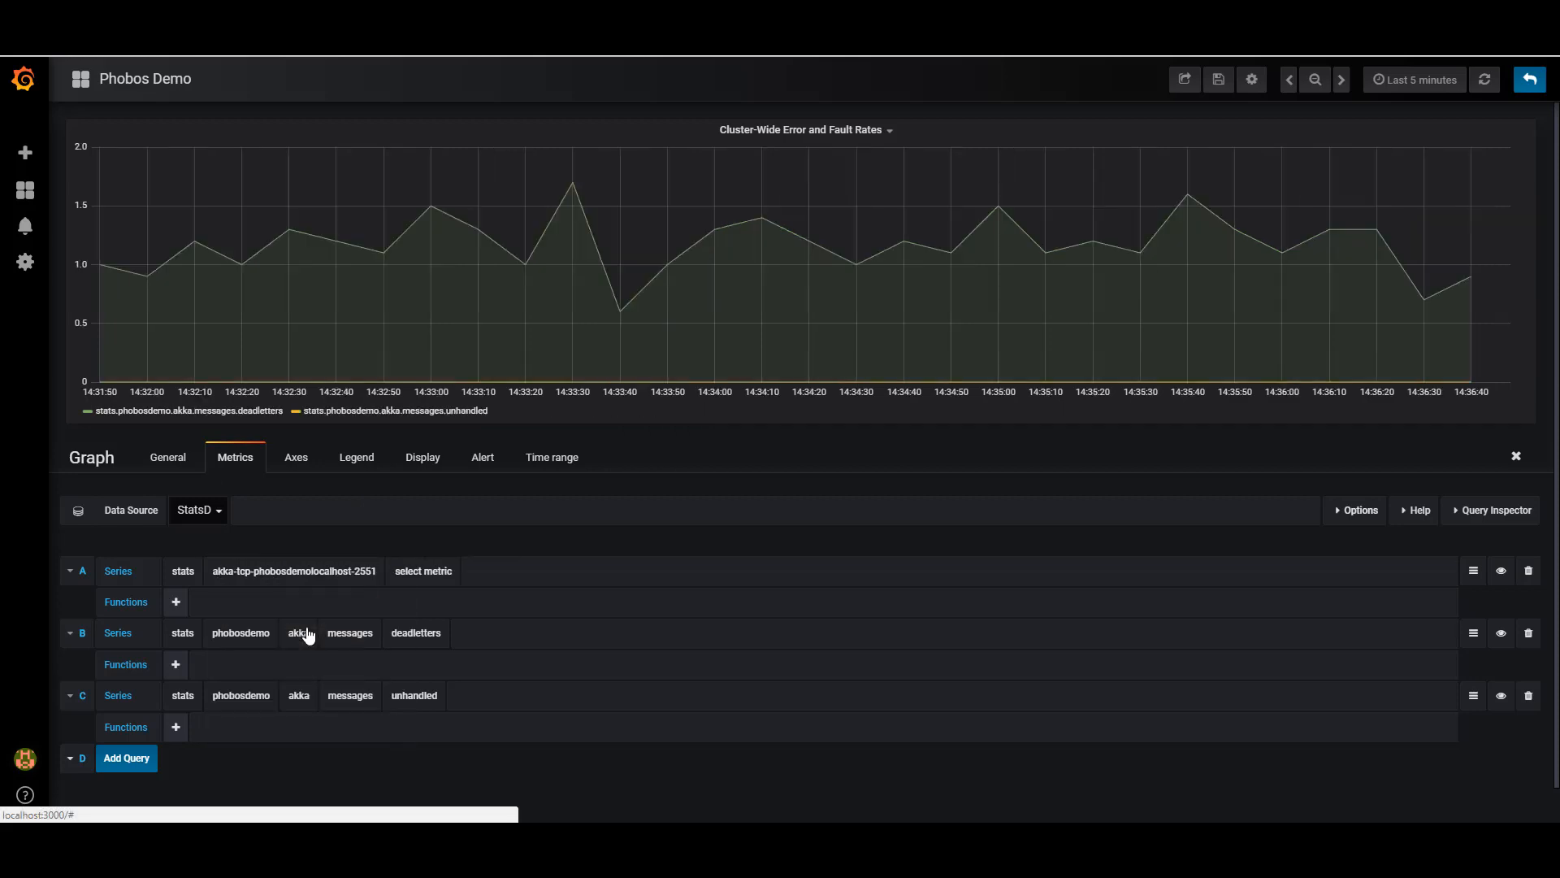
left_click(422, 571)
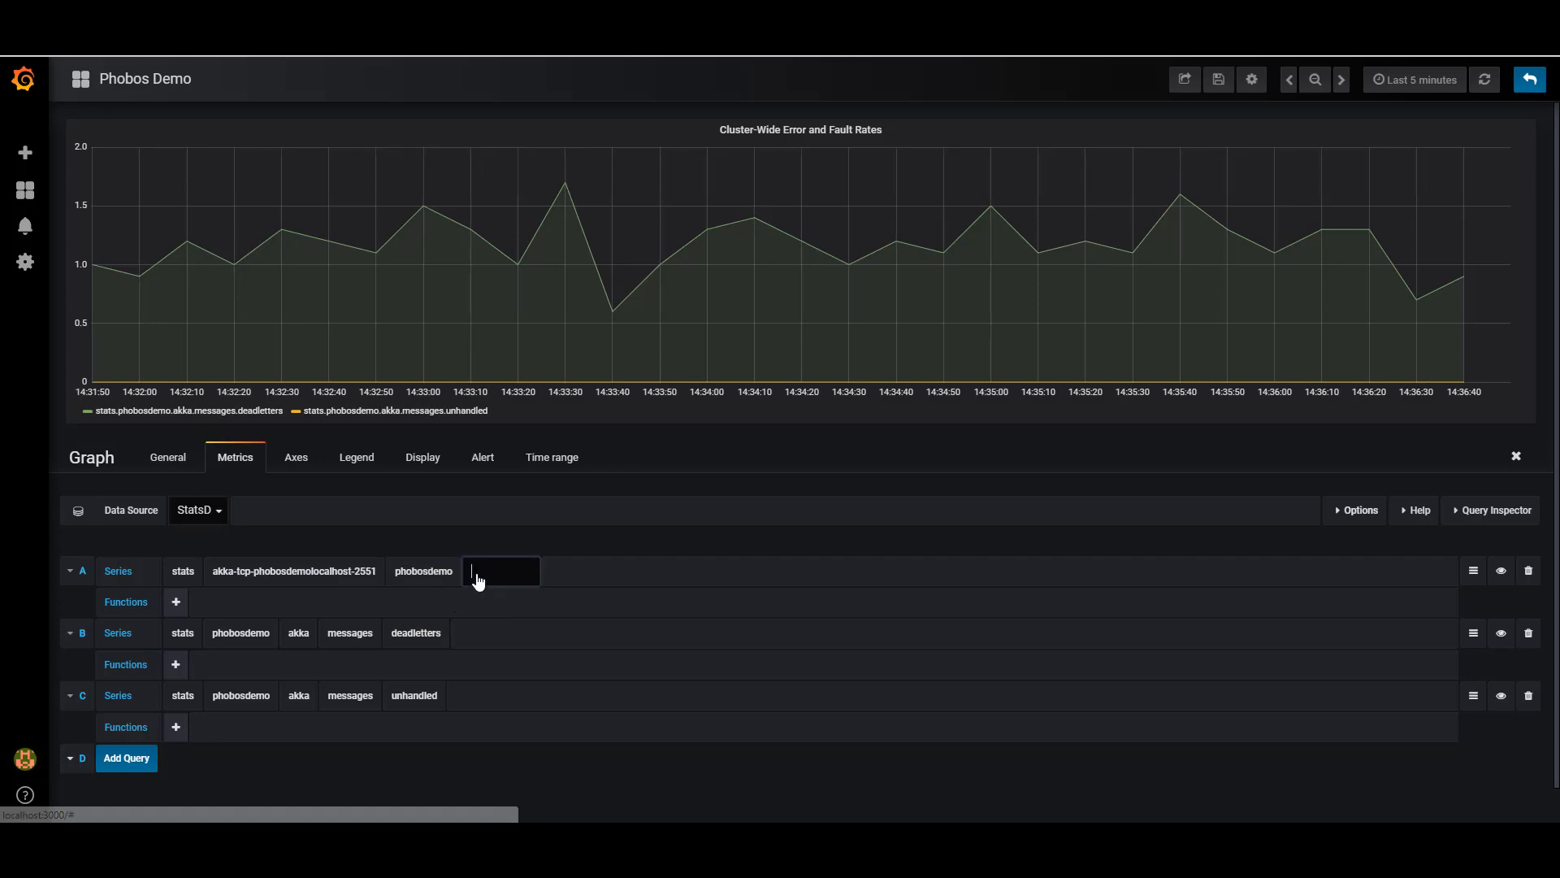
type("akka")
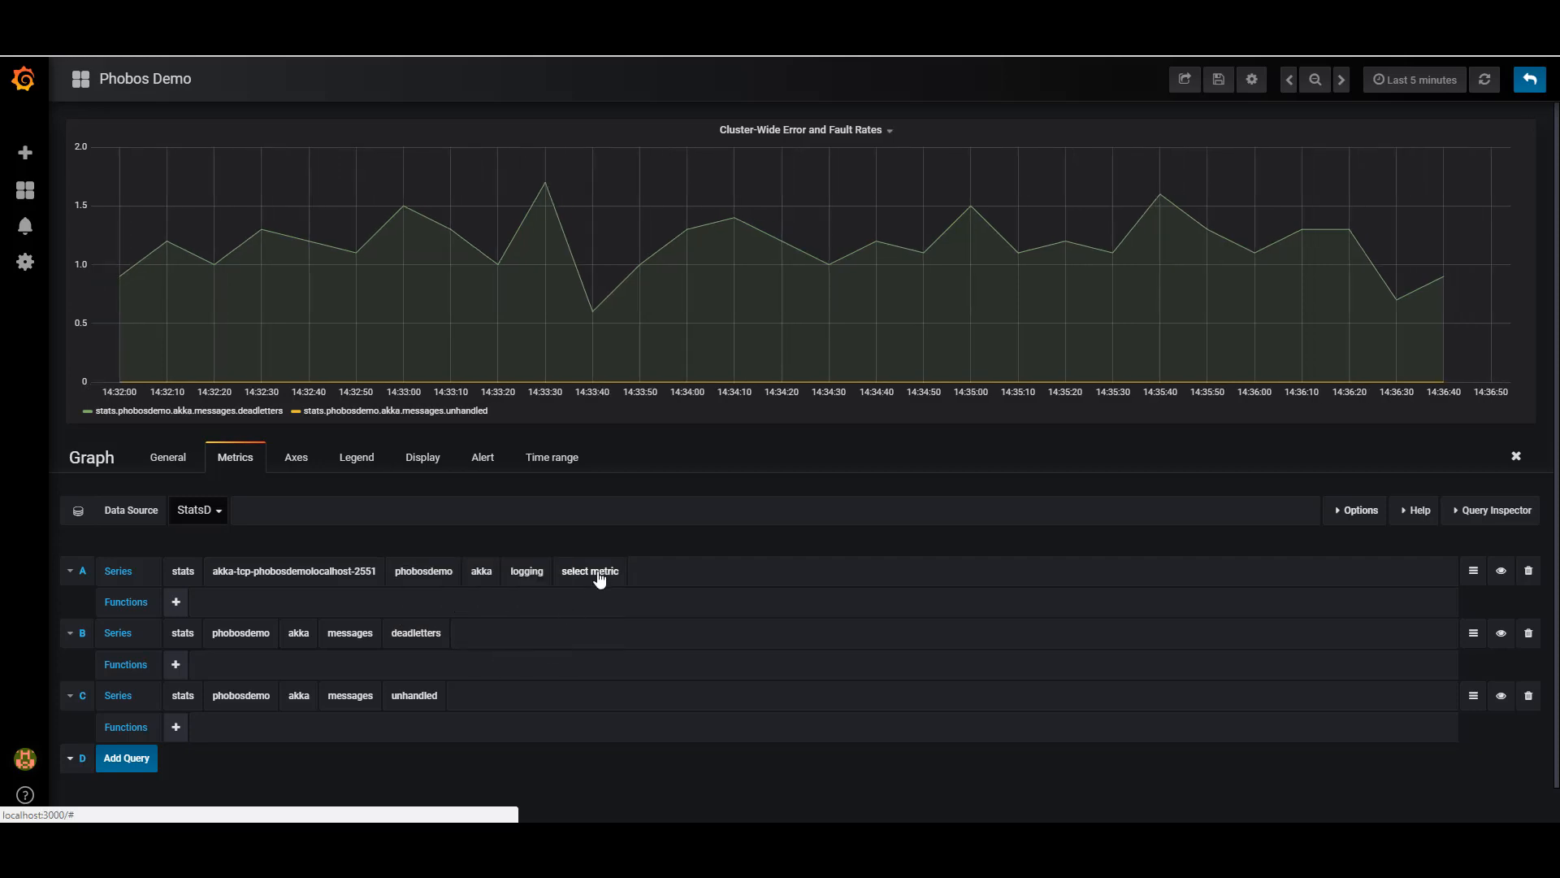
left_click(588, 571)
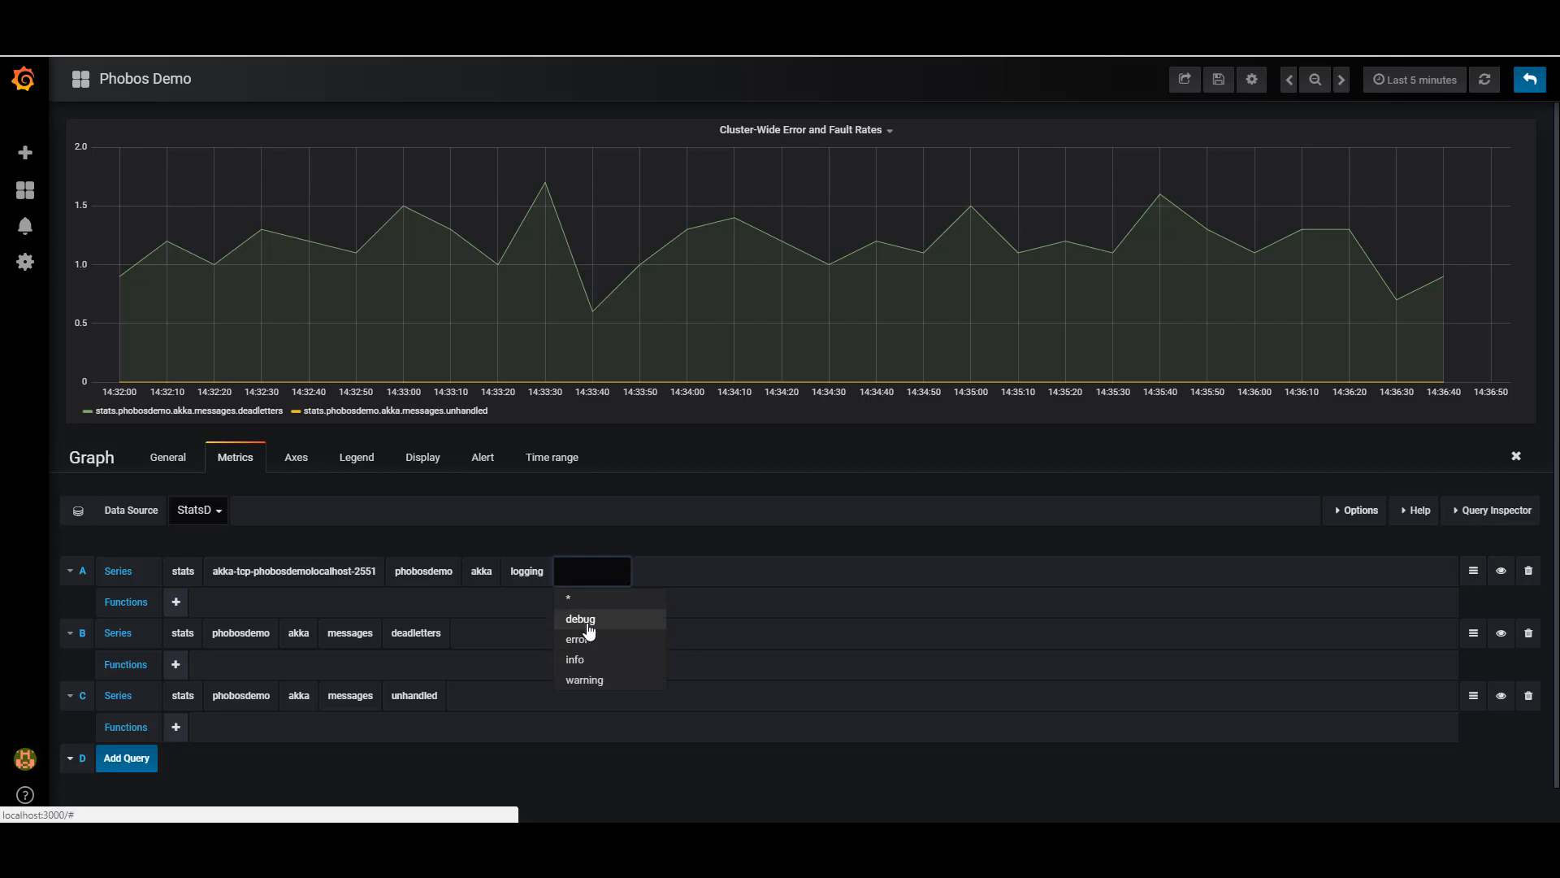
left_click(575, 637)
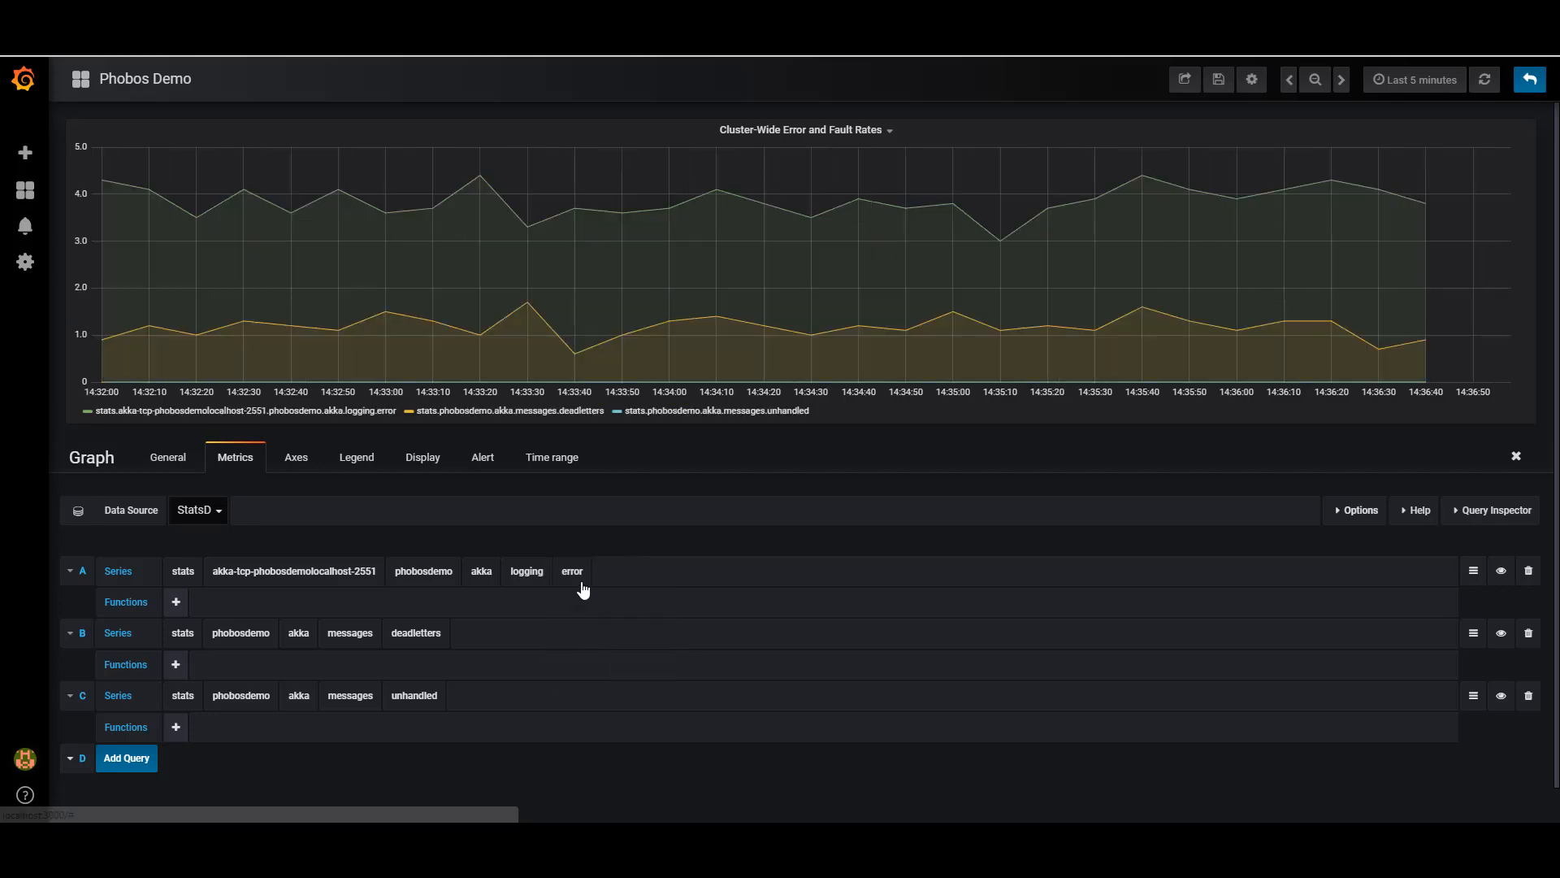
mouse_move(1421, 222)
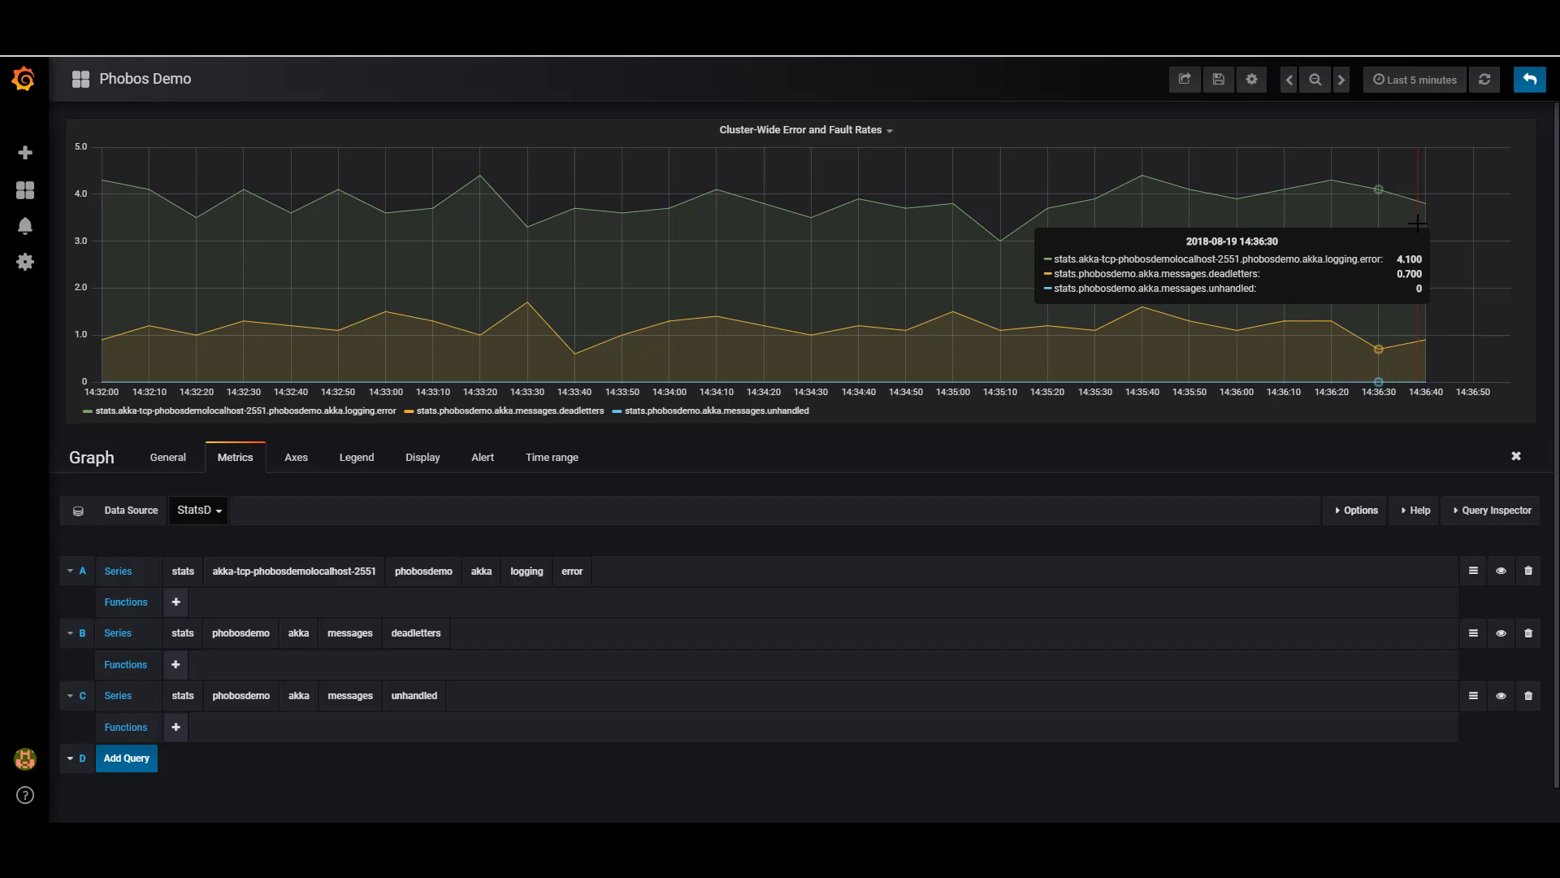
mouse_move(1416, 223)
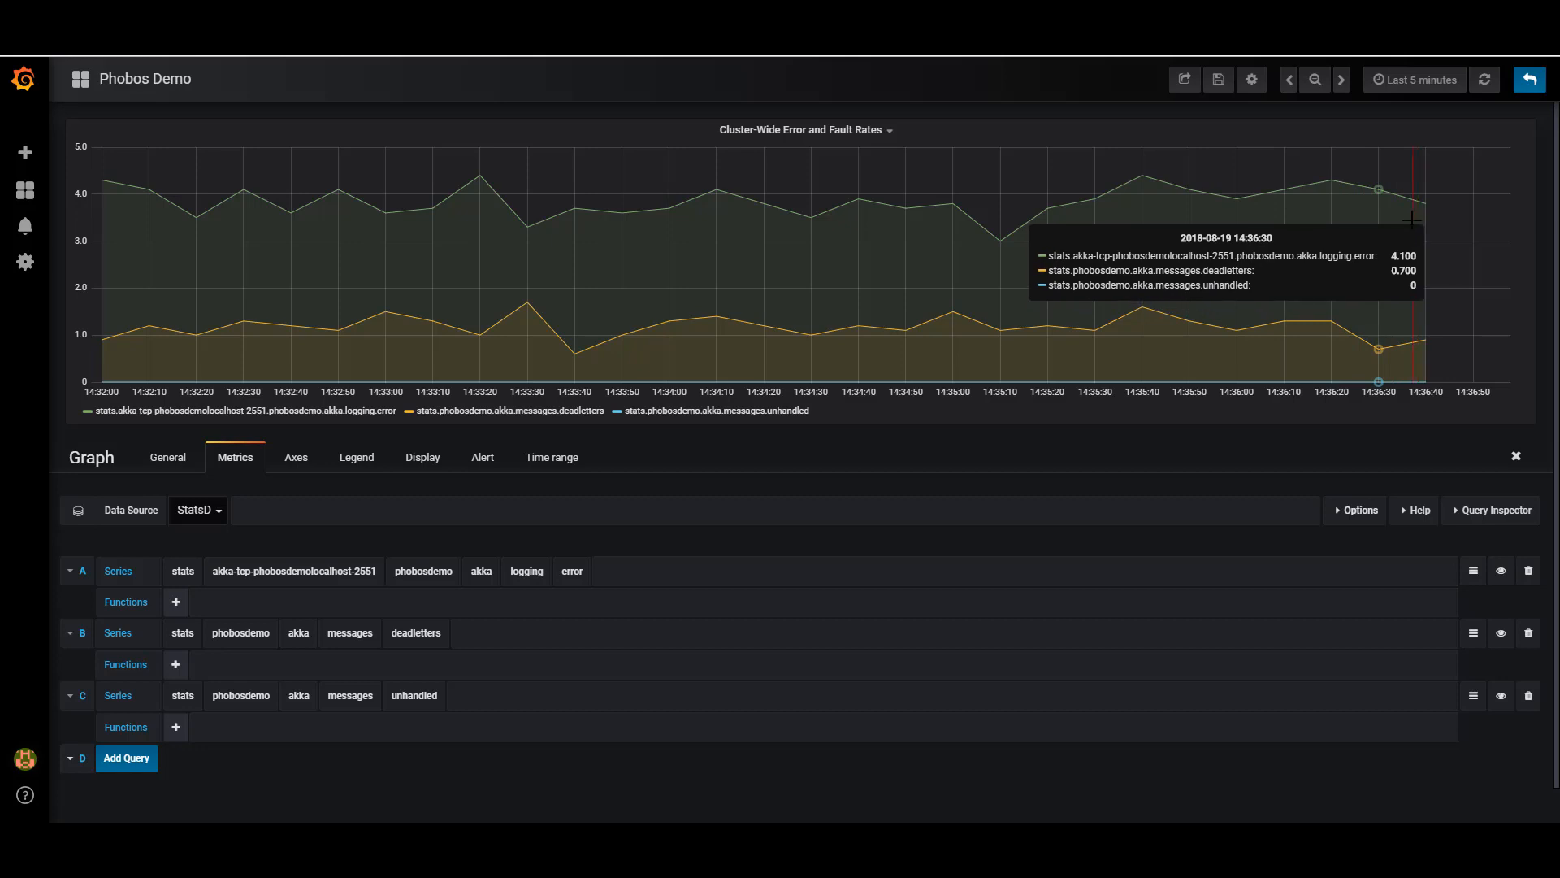
mouse_move(1086, 231)
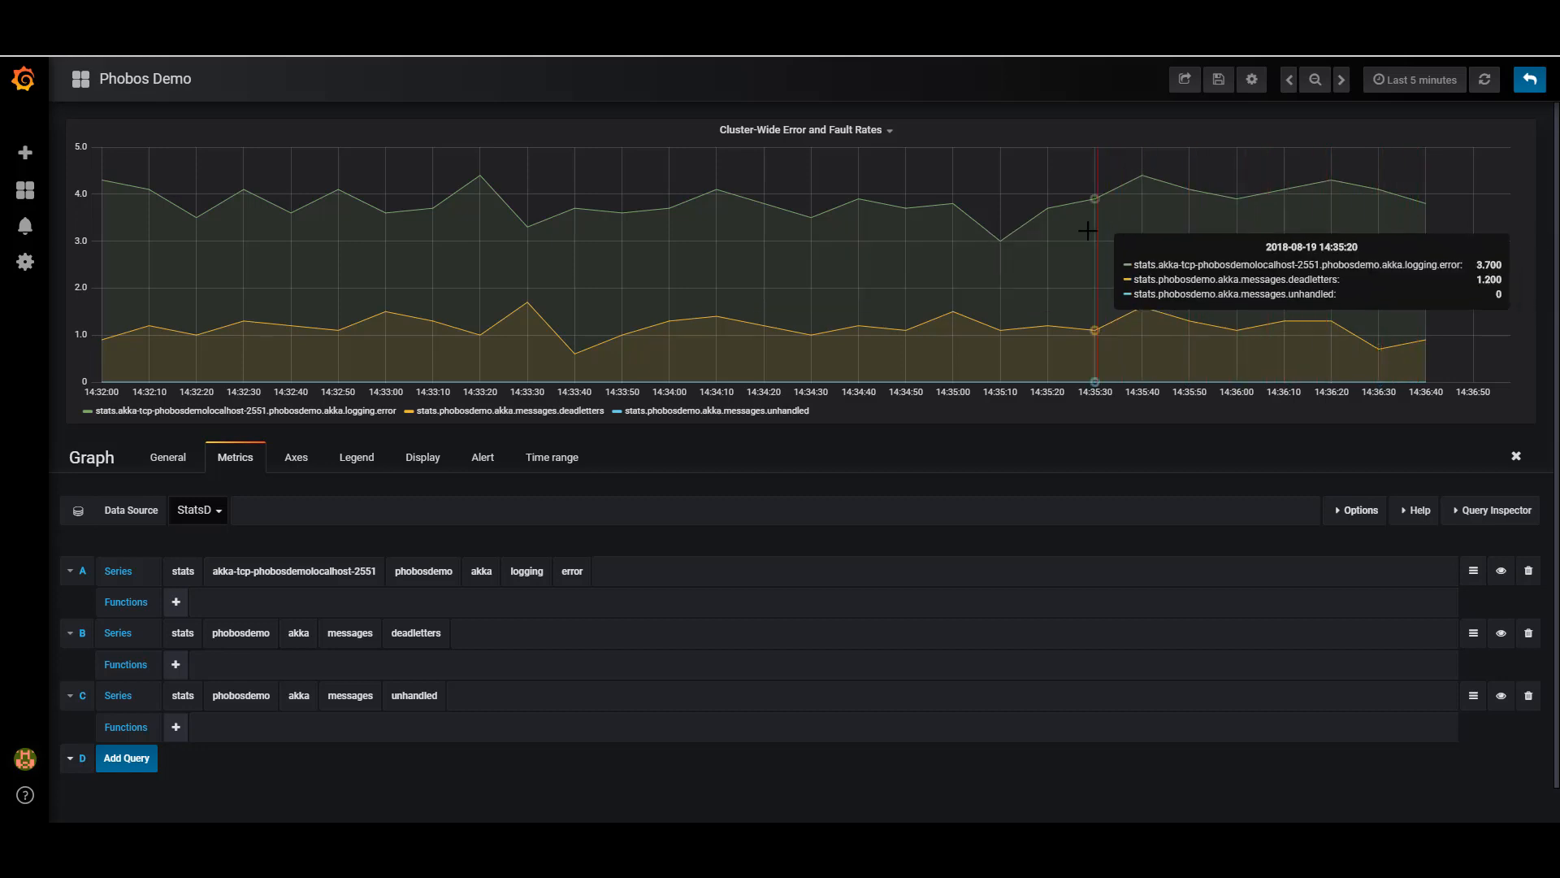
mouse_move(749, 230)
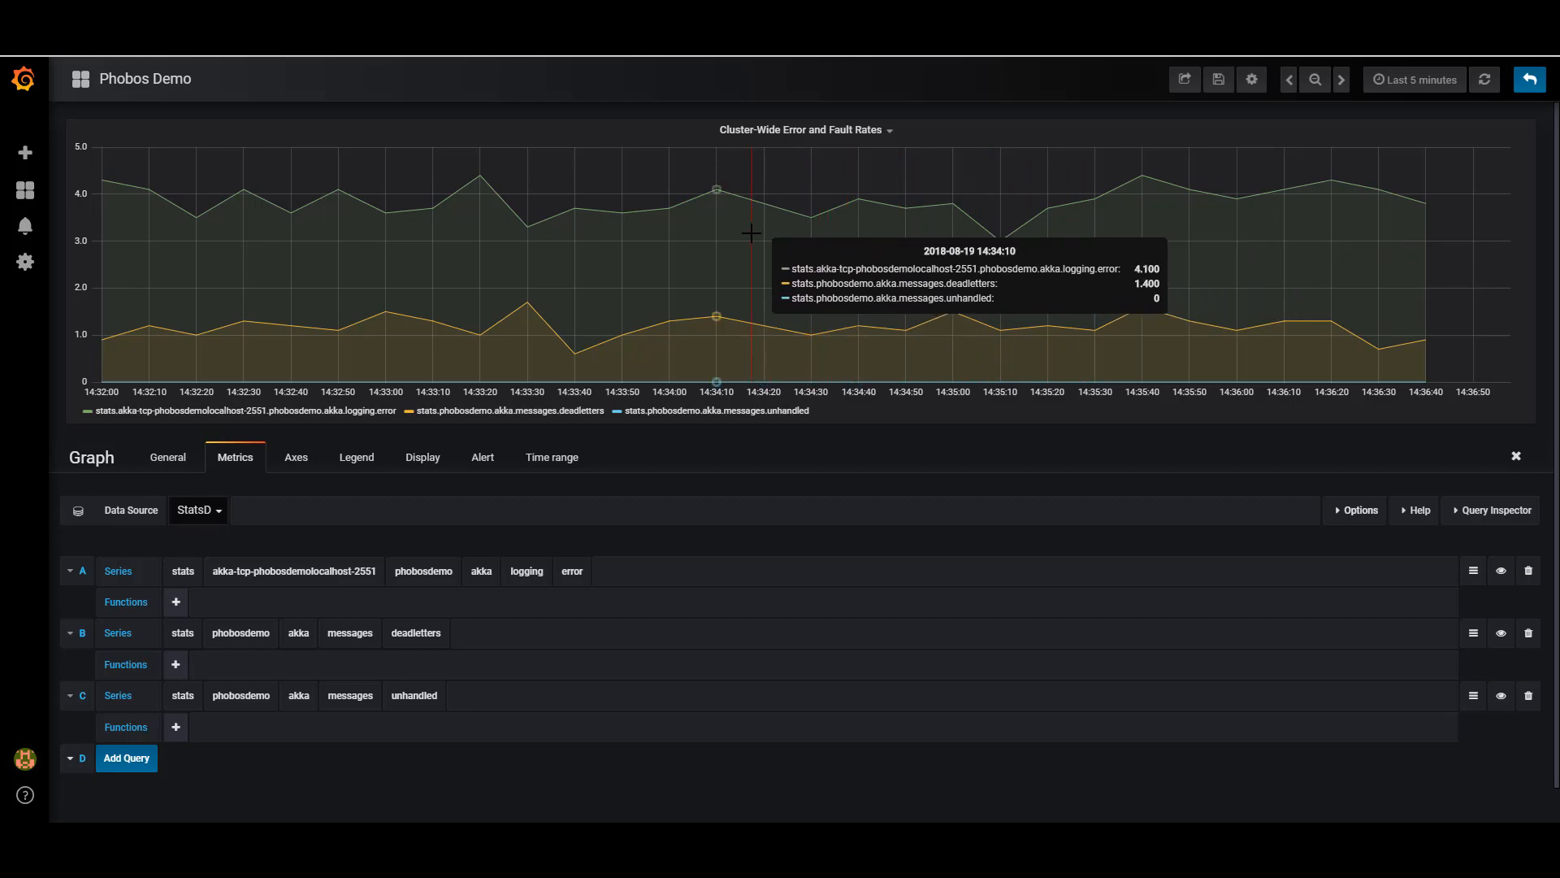
mouse_move(592, 536)
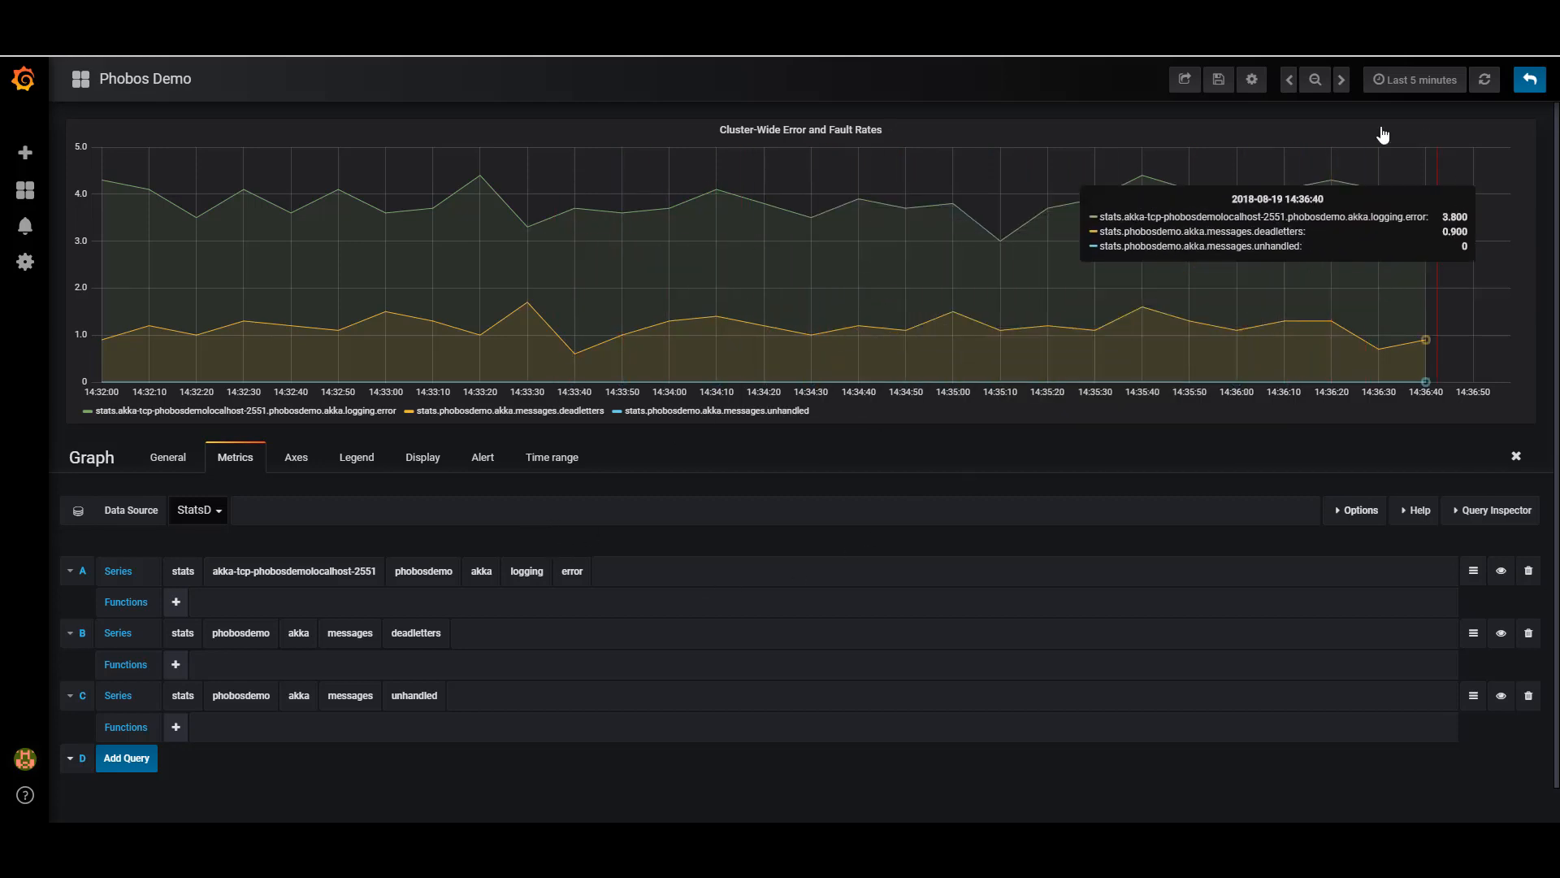
mouse_move(1330, 184)
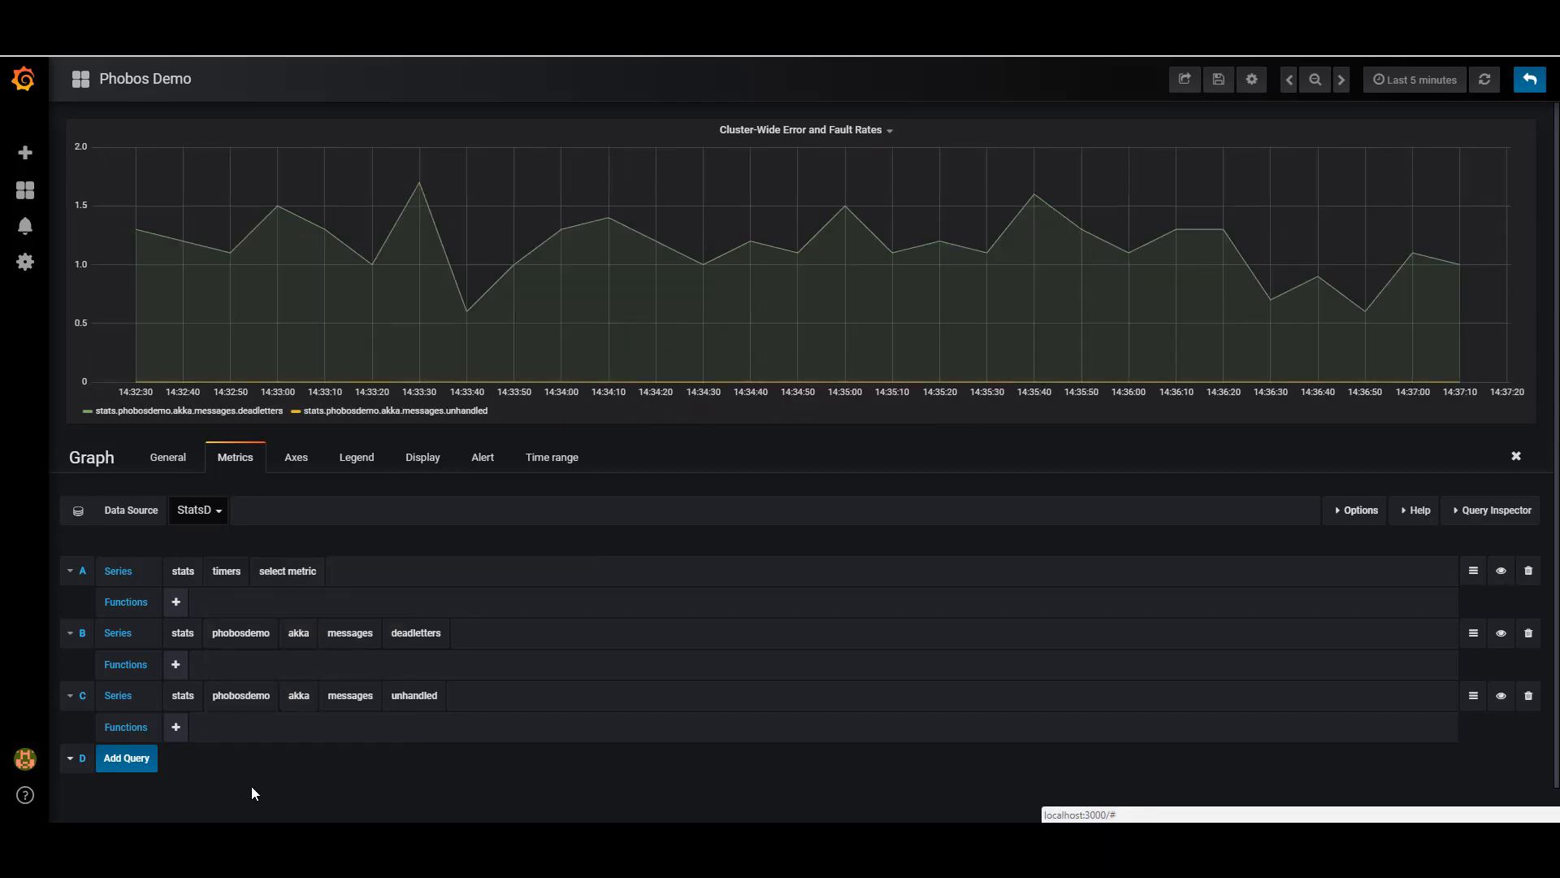
Set query A to stats.timers.akka-tcp-phobosdemolocalhost-2551.process-time.median.
left_click(286, 571)
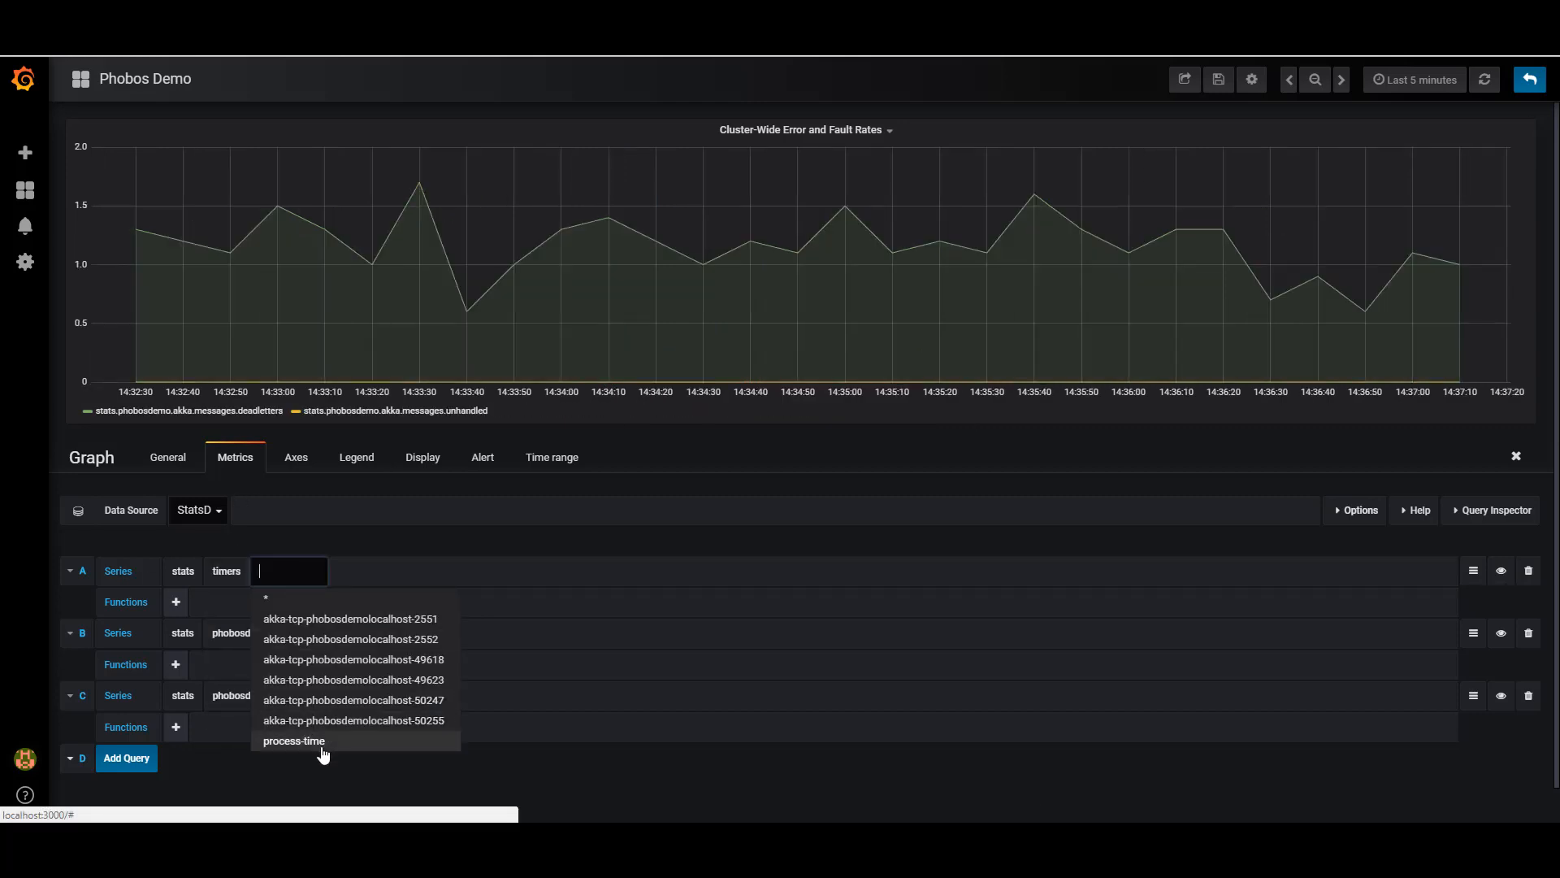
mouse_move(314, 749)
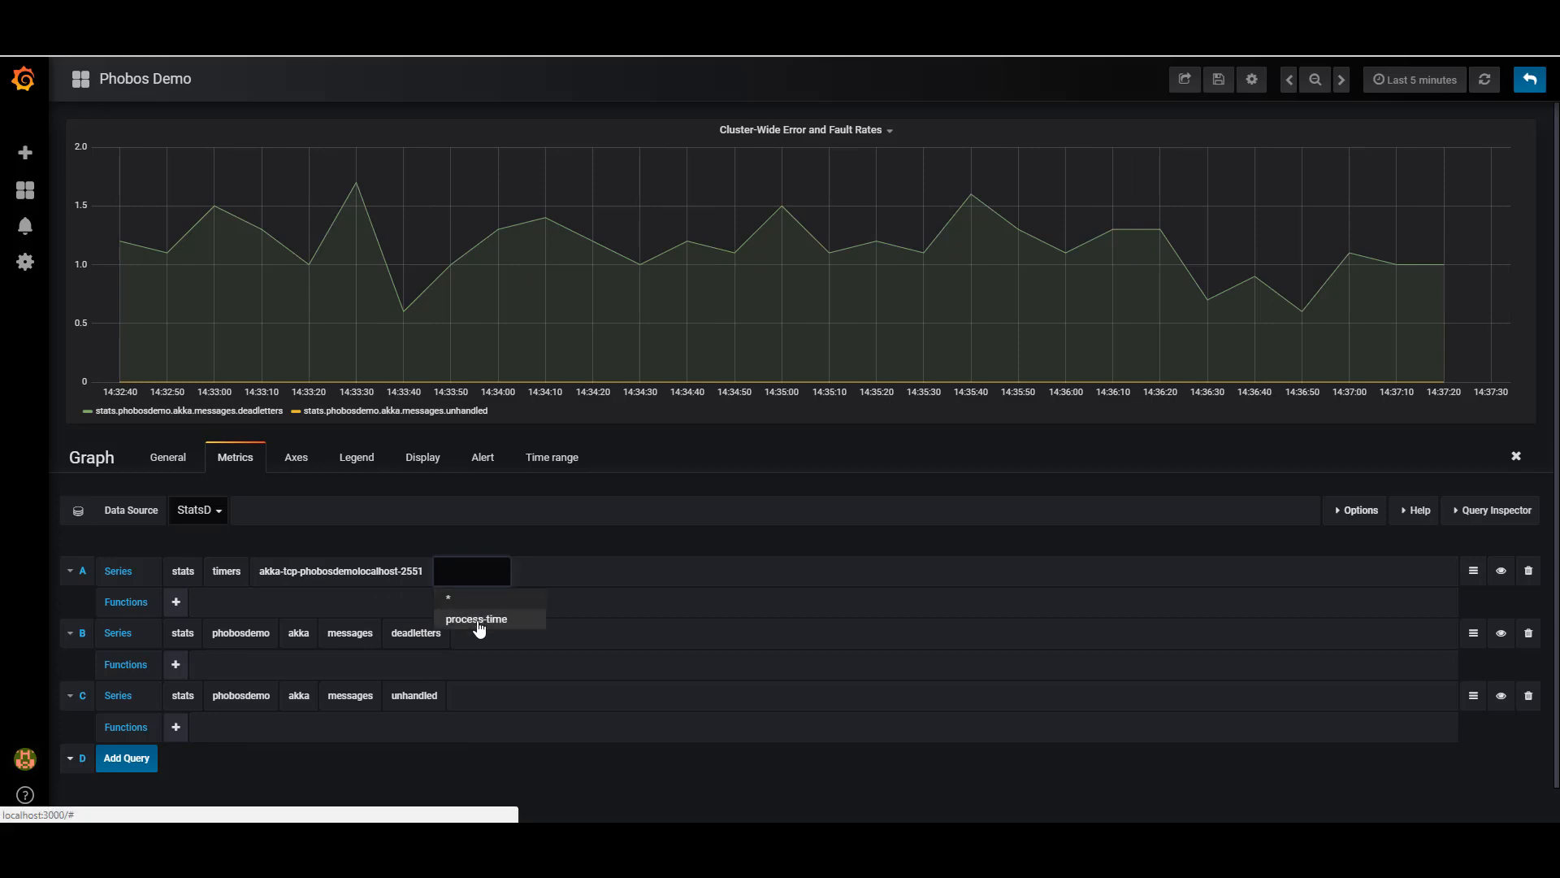
left_click(476, 618)
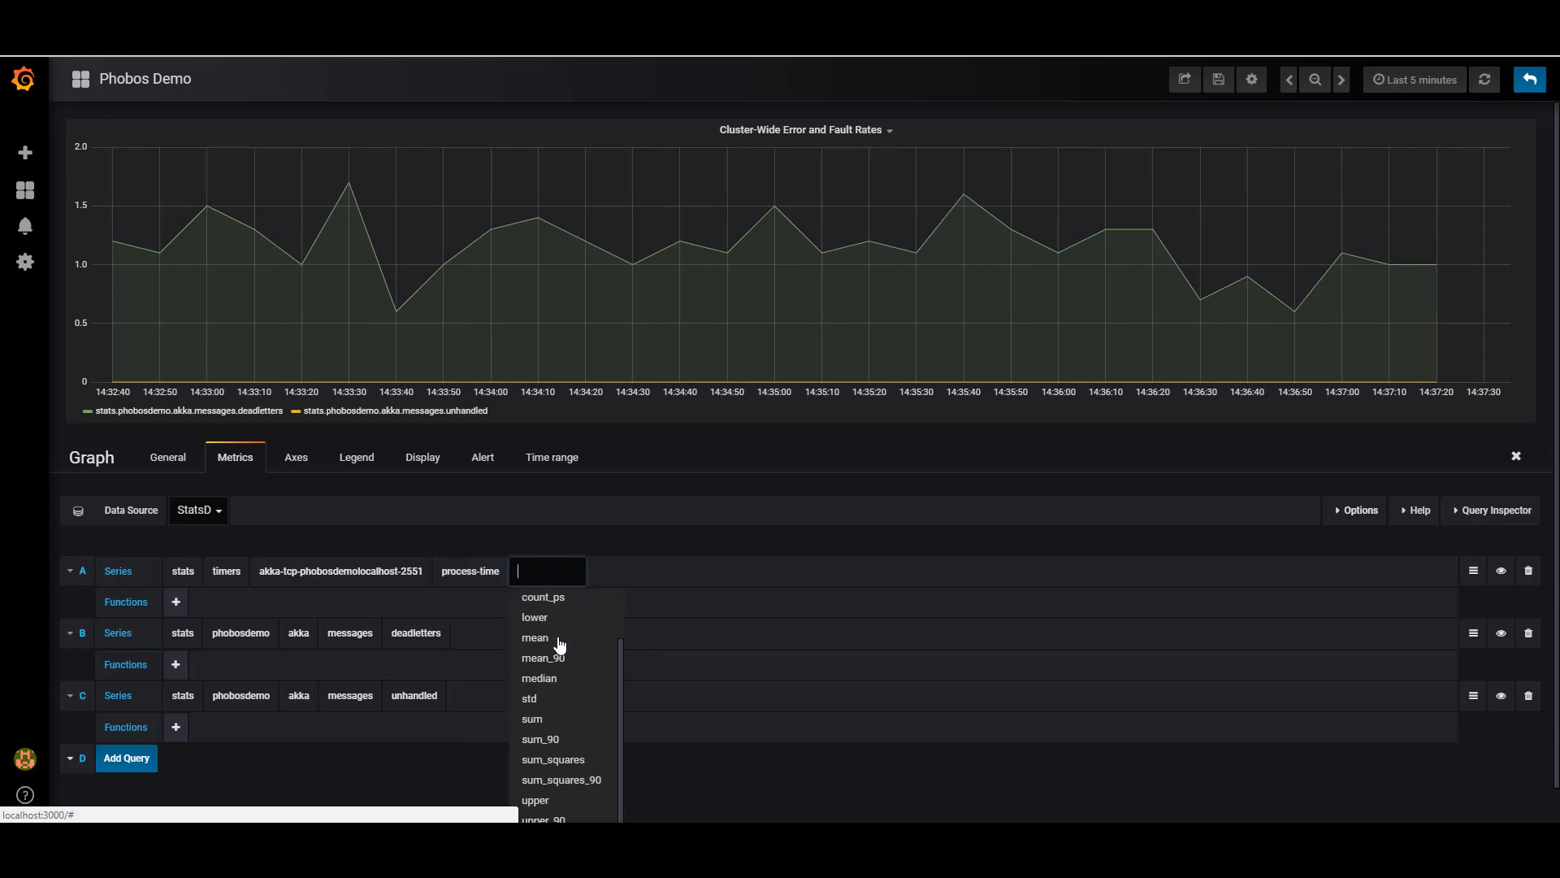
mouse_move(554, 684)
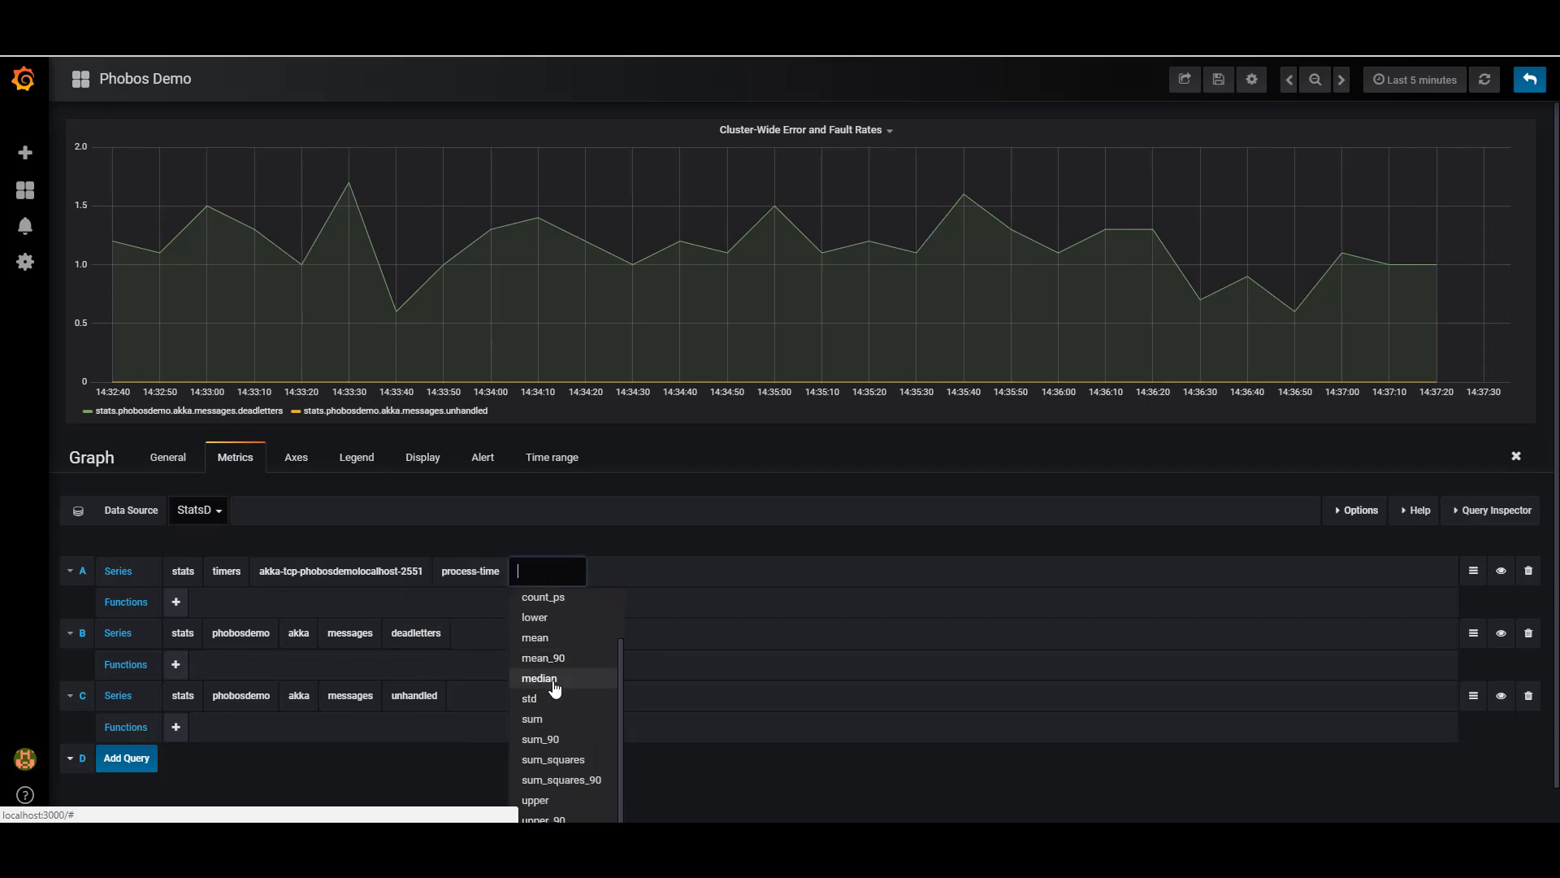
left_click(537, 678)
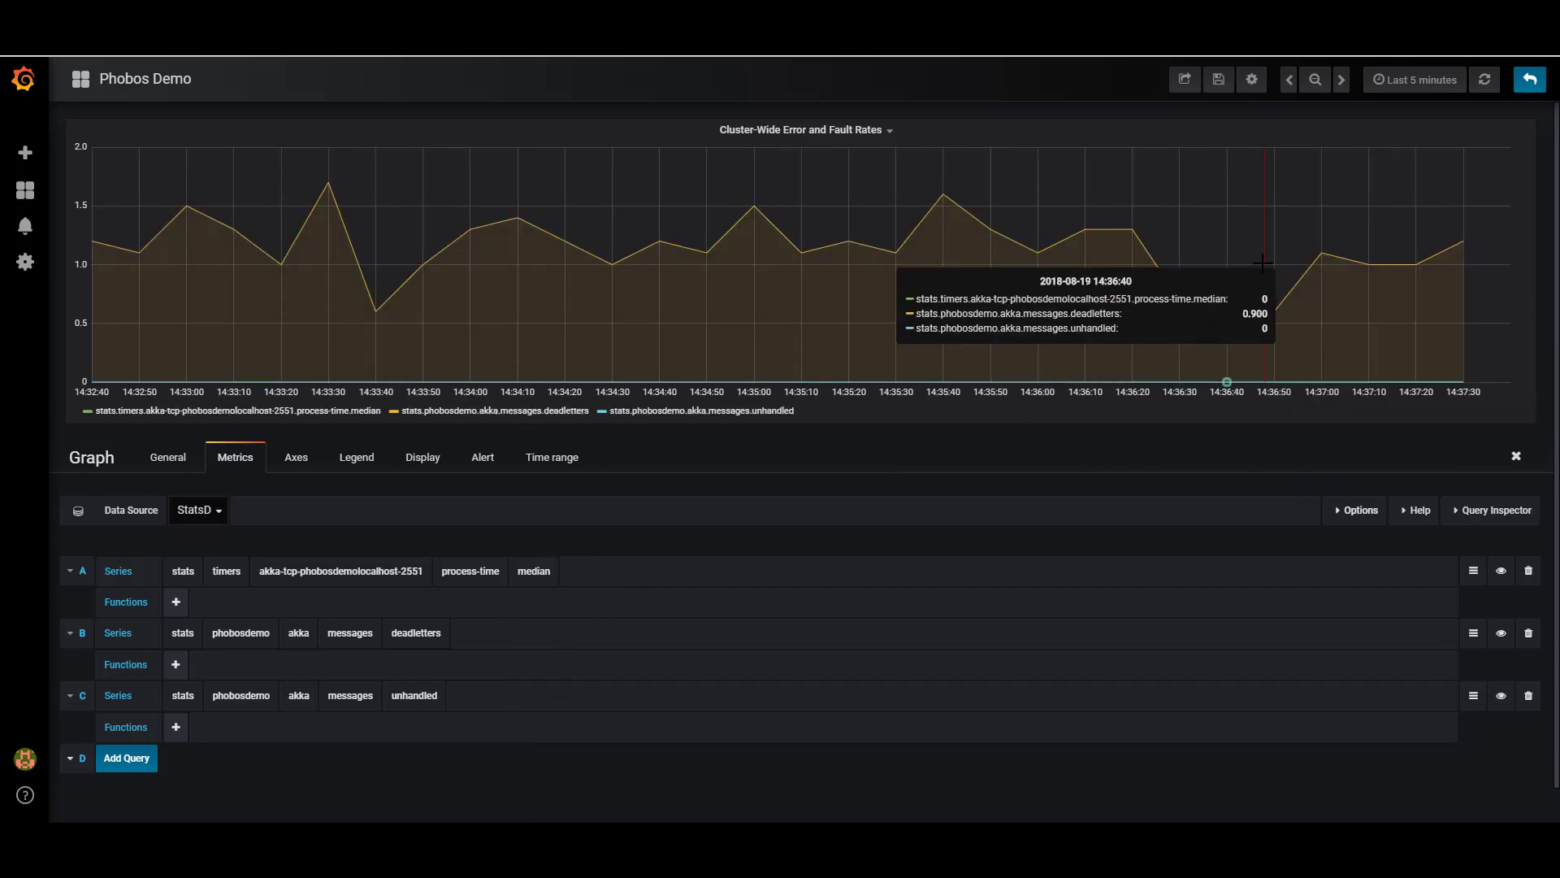
mouse_move(1449, 234)
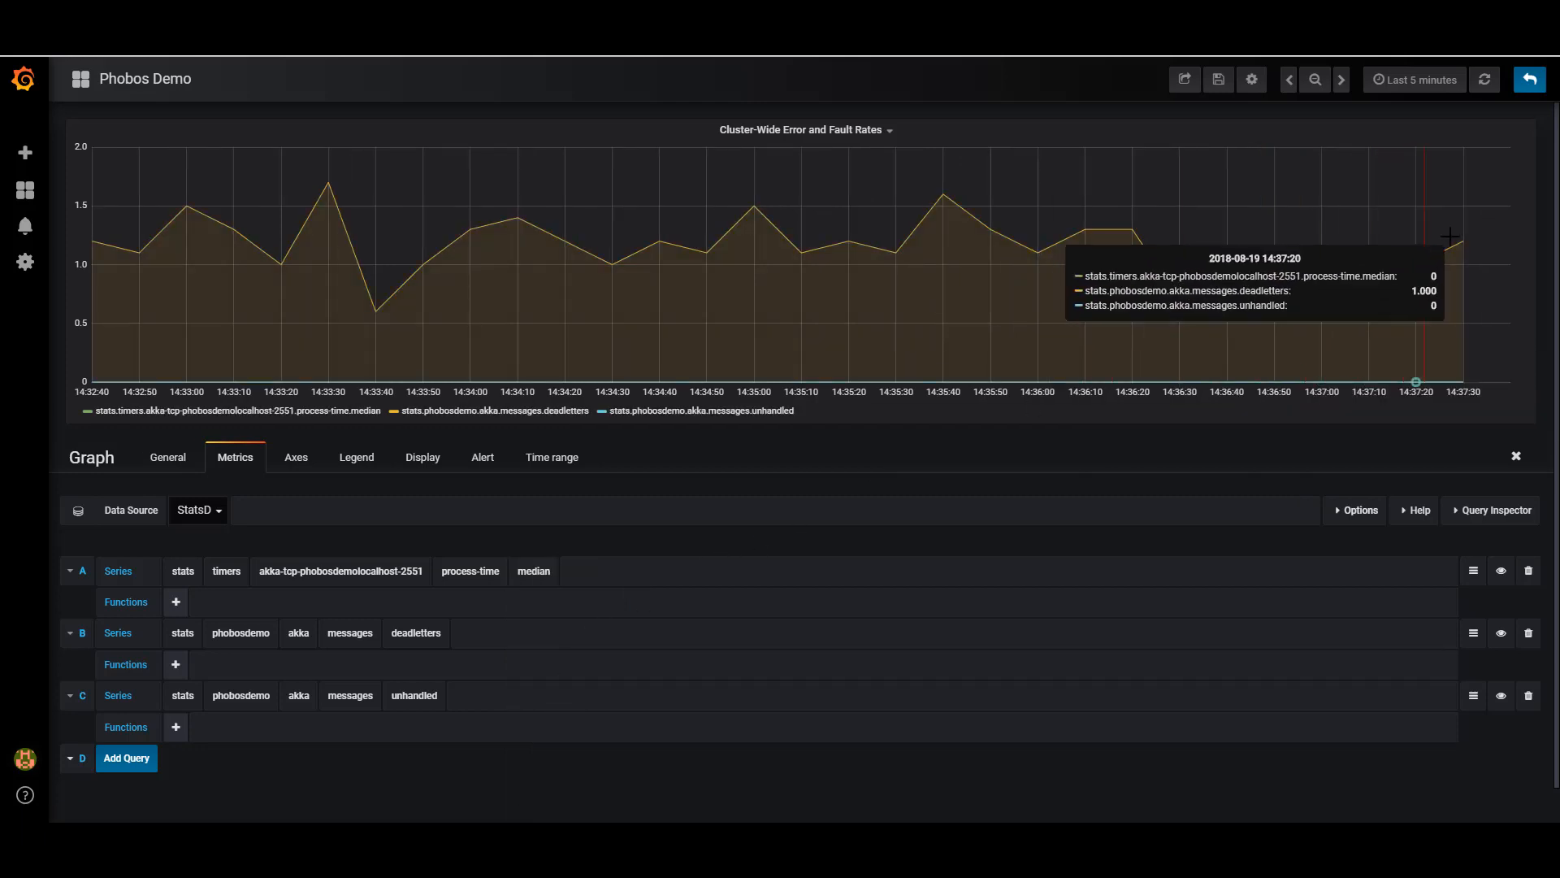
mouse_move(822, 227)
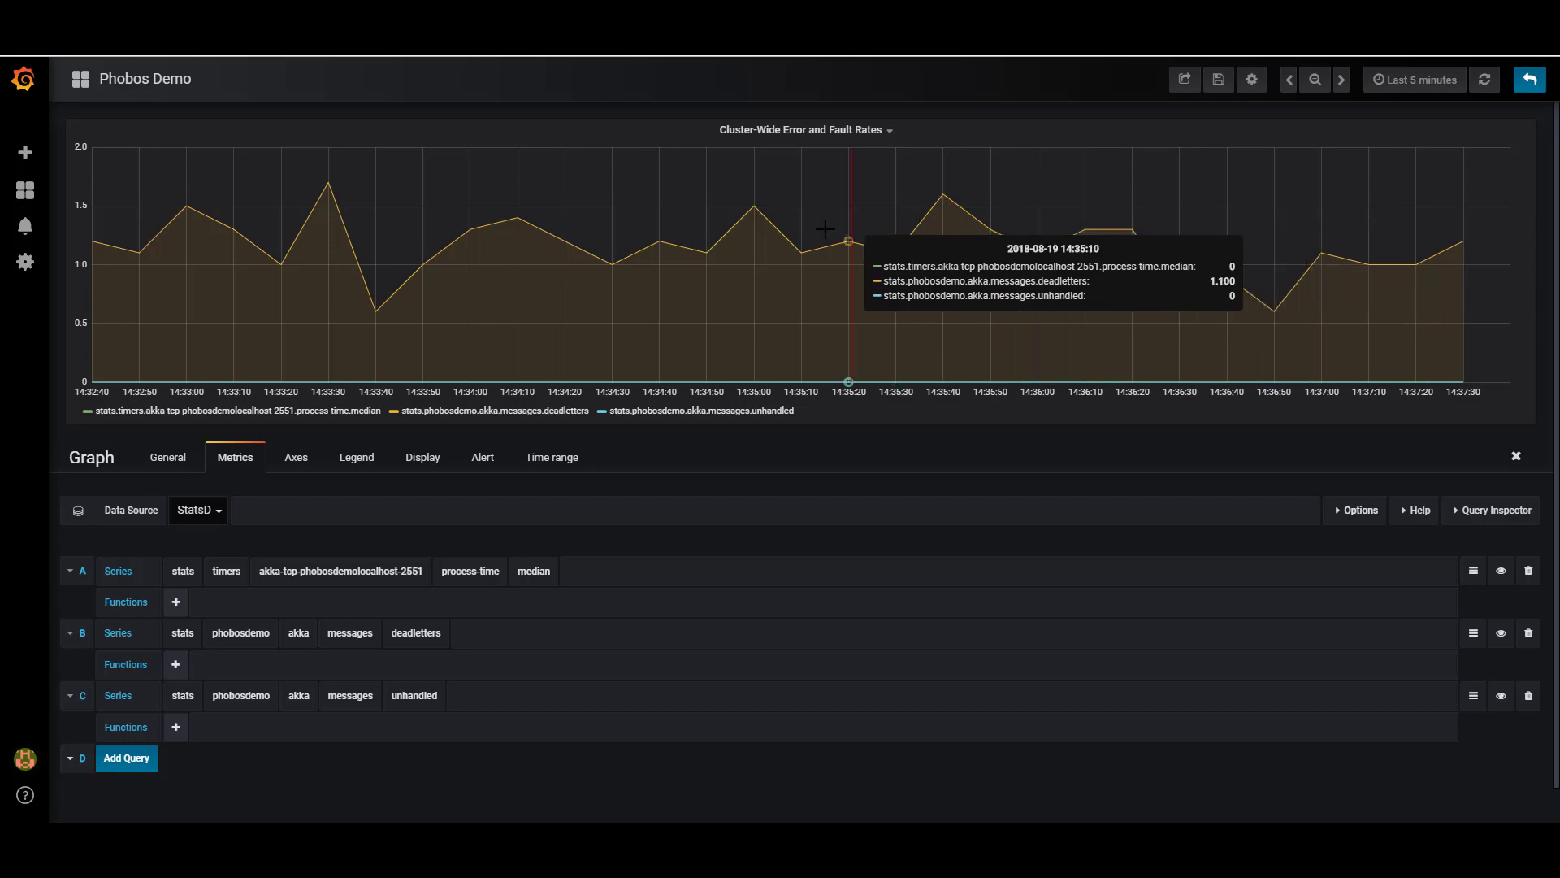
mouse_move(679, 227)
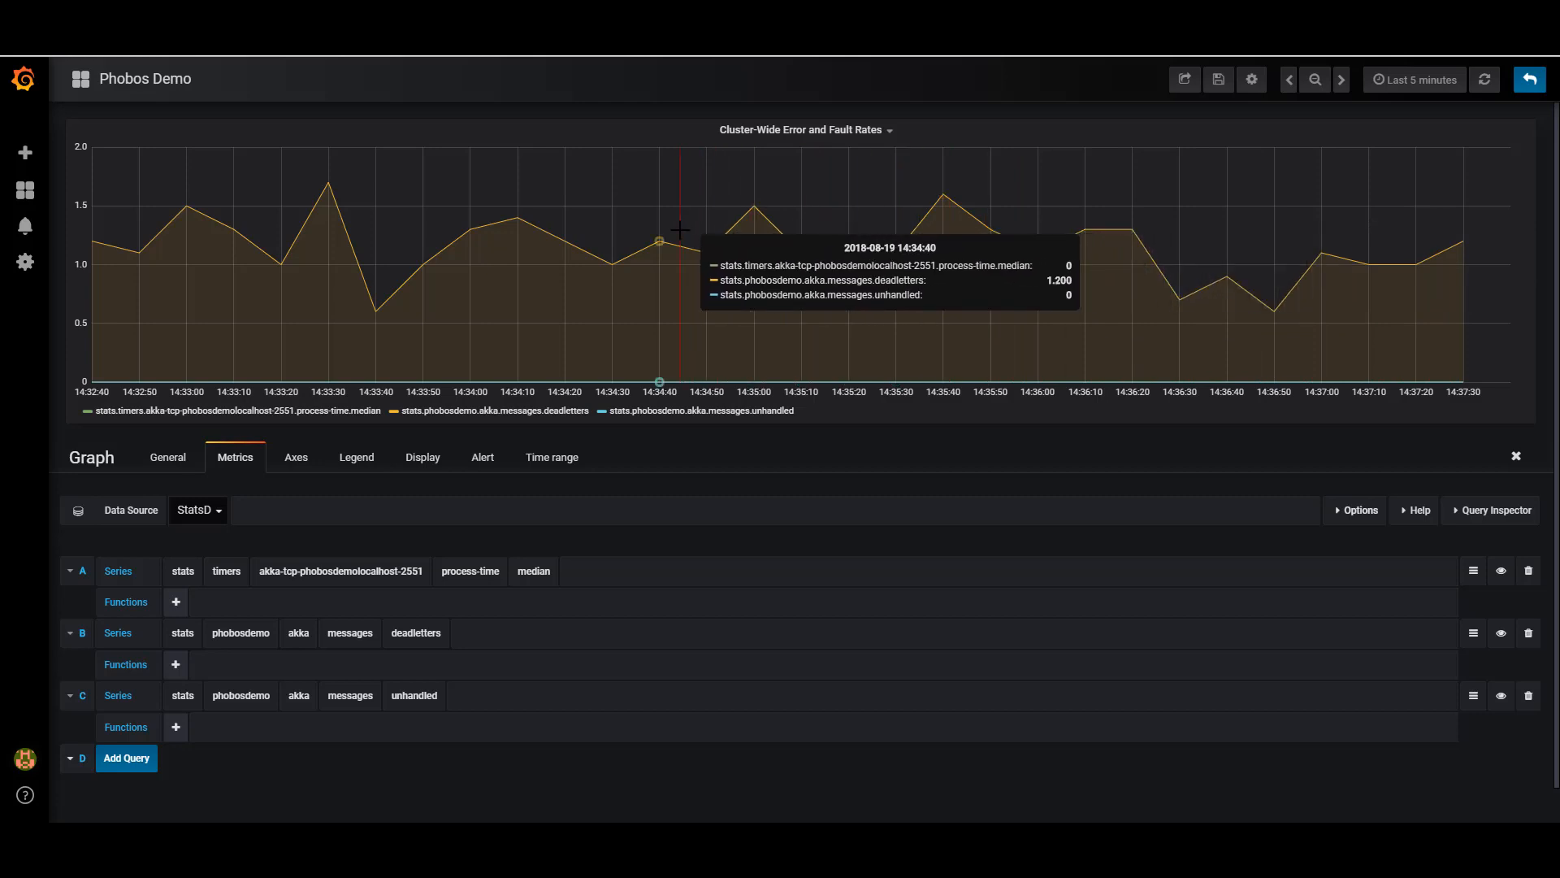